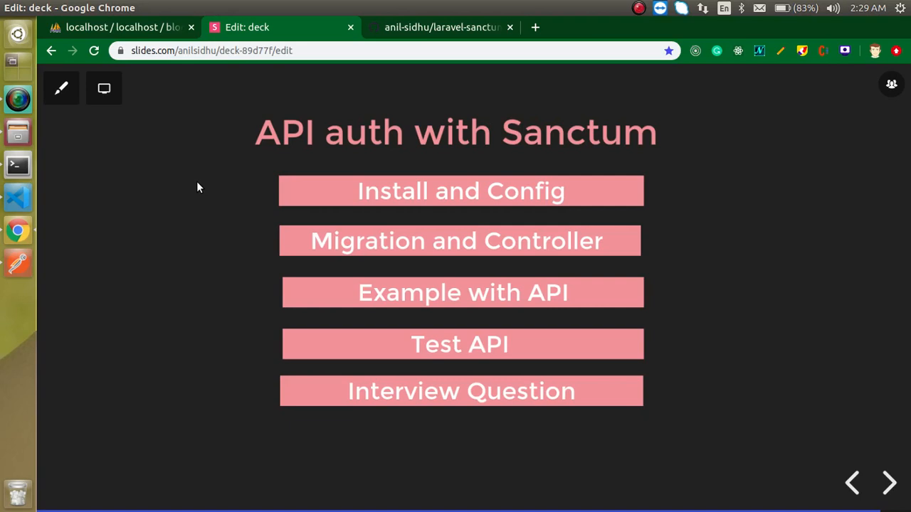
mouse_move(584, 141)
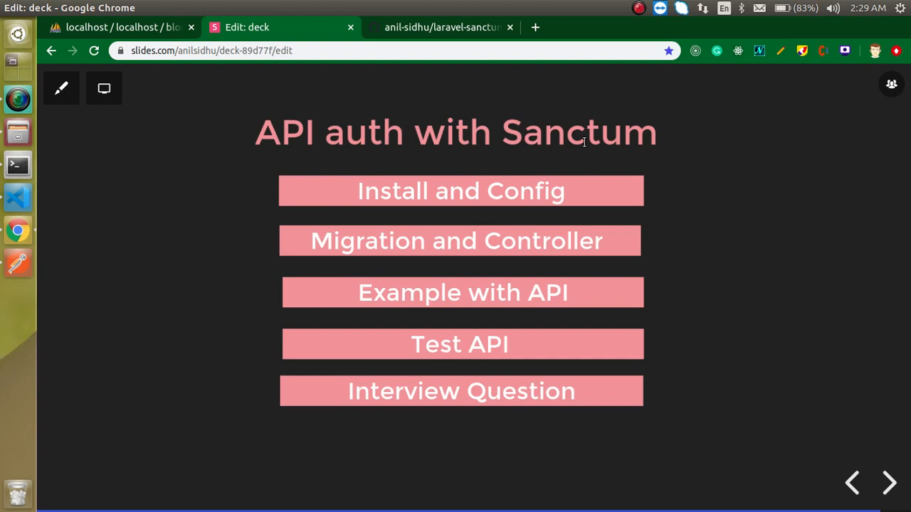
mouse_move(447, 197)
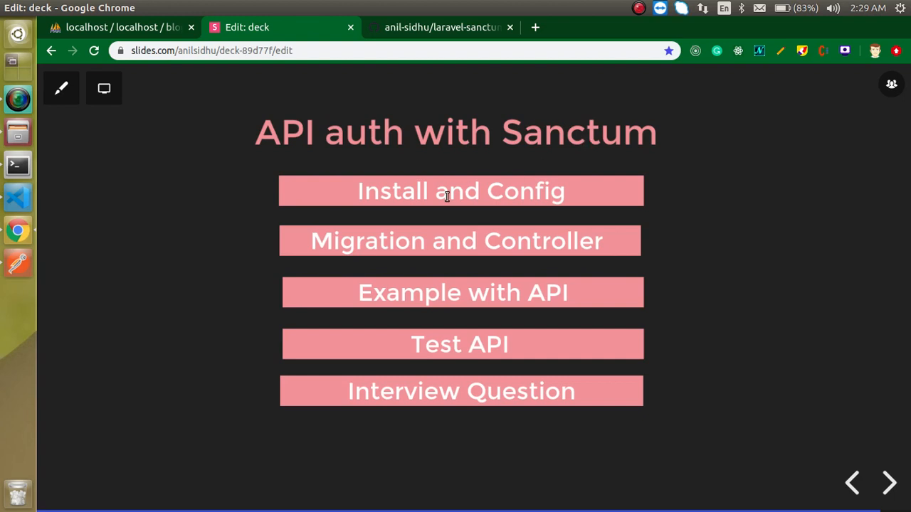
mouse_move(442, 266)
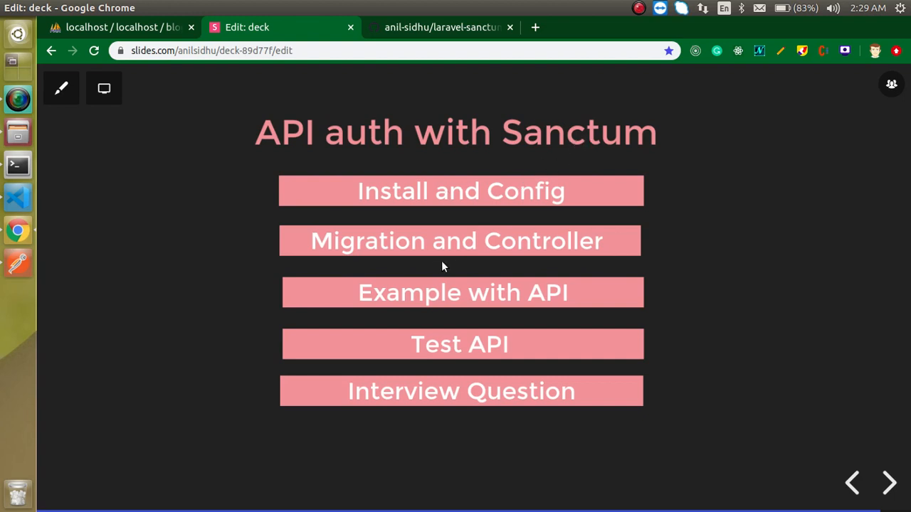
mouse_move(431, 251)
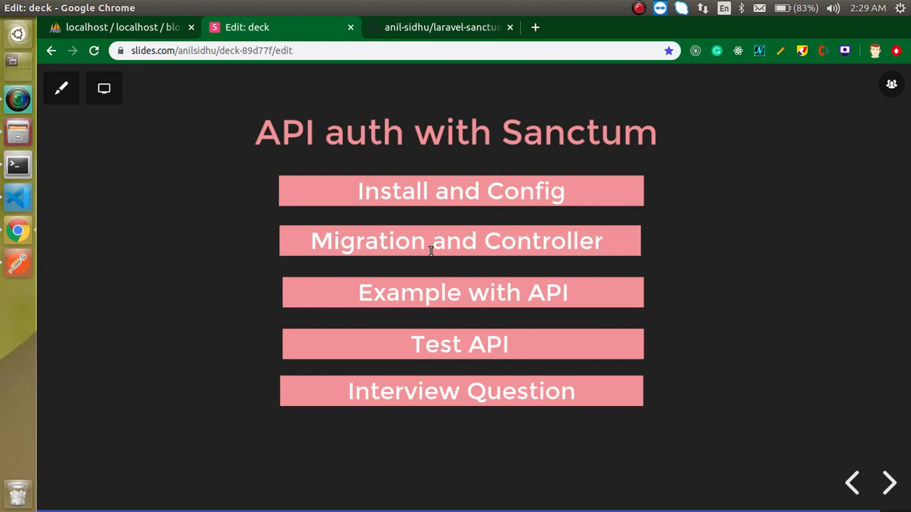
Step: Highlight terms on the slide and bring up the laravel-sanctum repository page
double_click(543, 240)
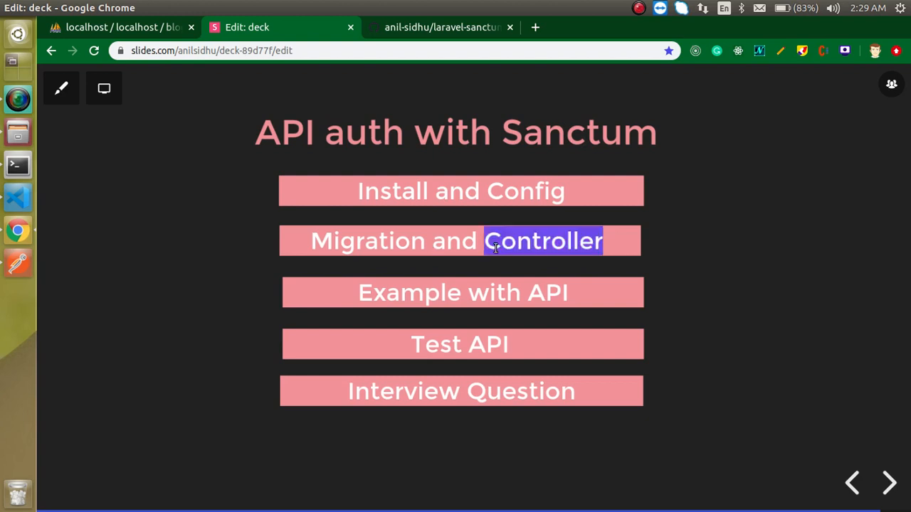
double_click(493, 292)
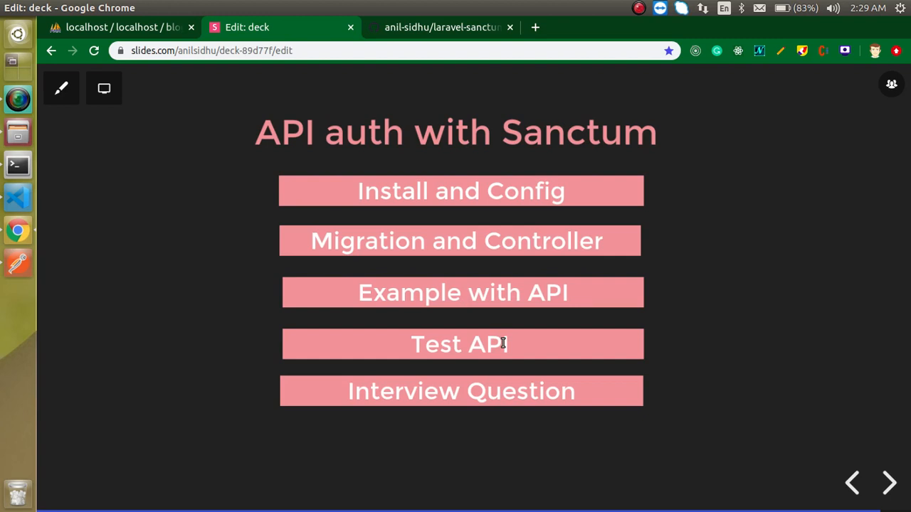
mouse_move(518, 423)
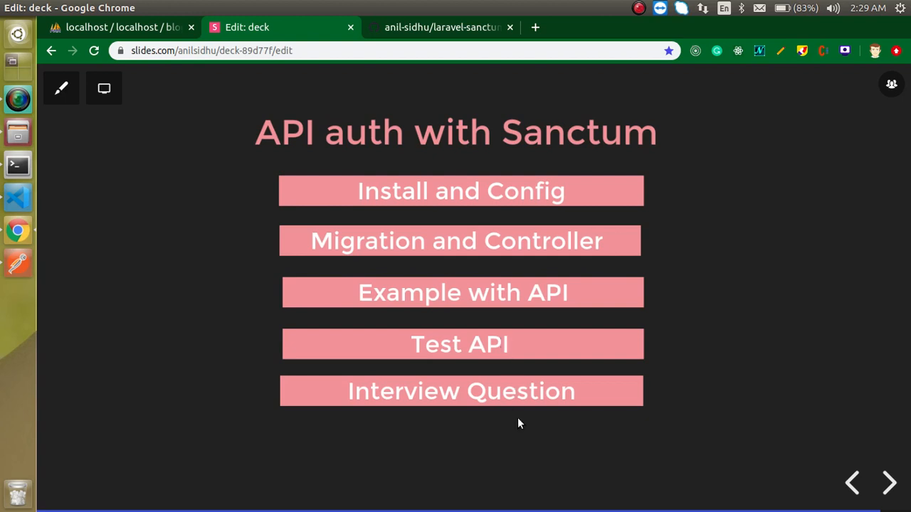
mouse_move(549, 400)
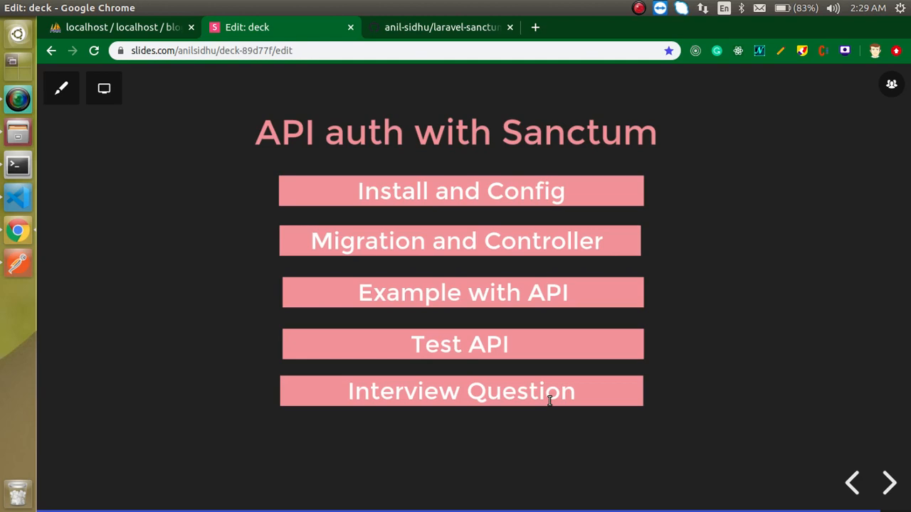
mouse_move(493, 27)
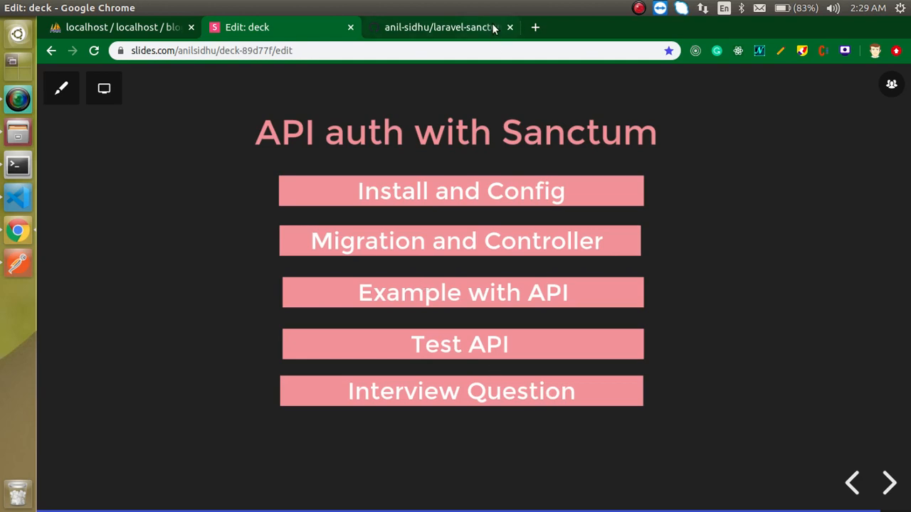
left_click(441, 28)
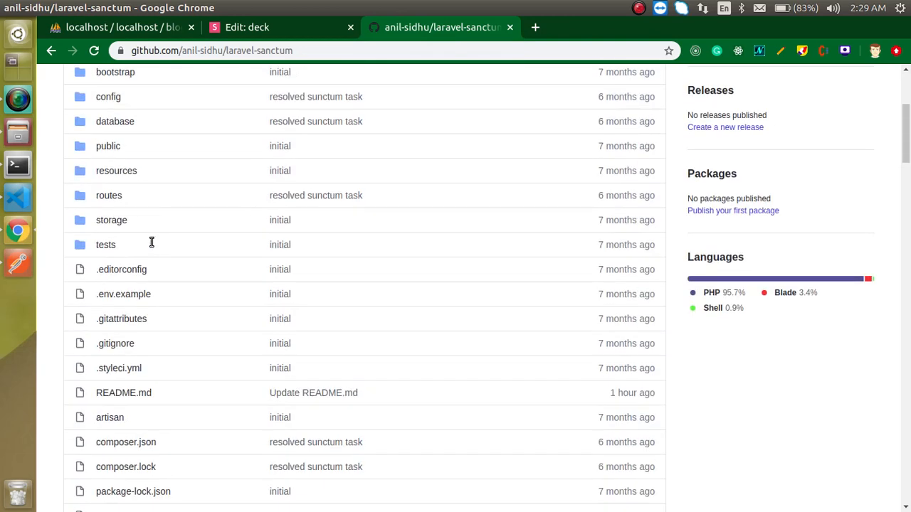
scroll("up", 3)
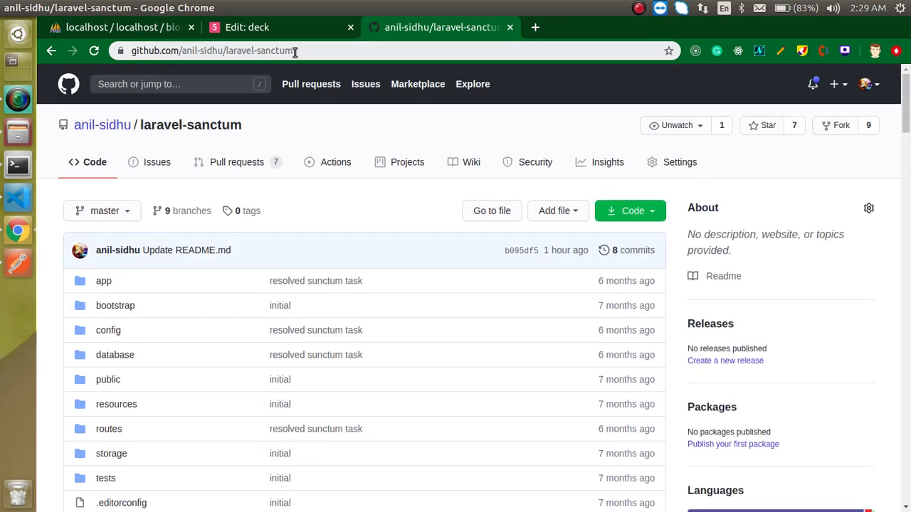
left_click(214, 50)
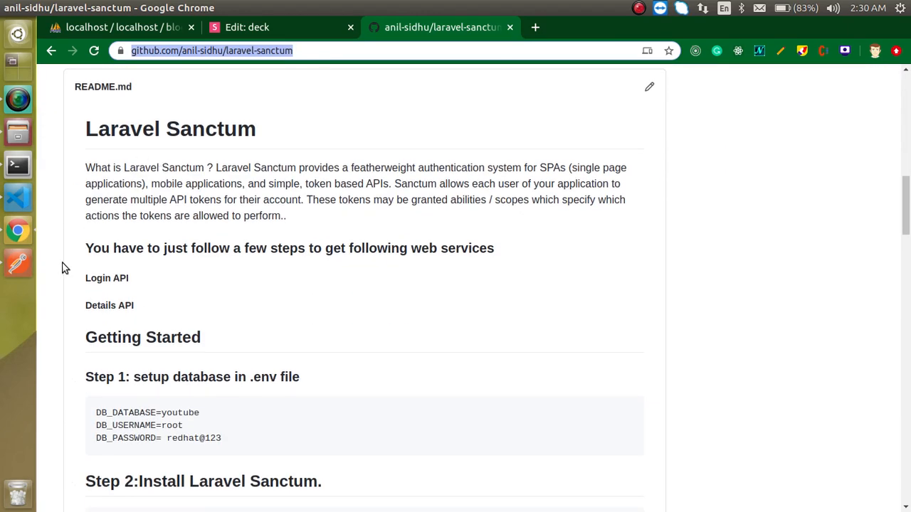
Step: Review the README's Getting Started composer install command for Sanctum, then return to the blog project
scroll("down", 3)
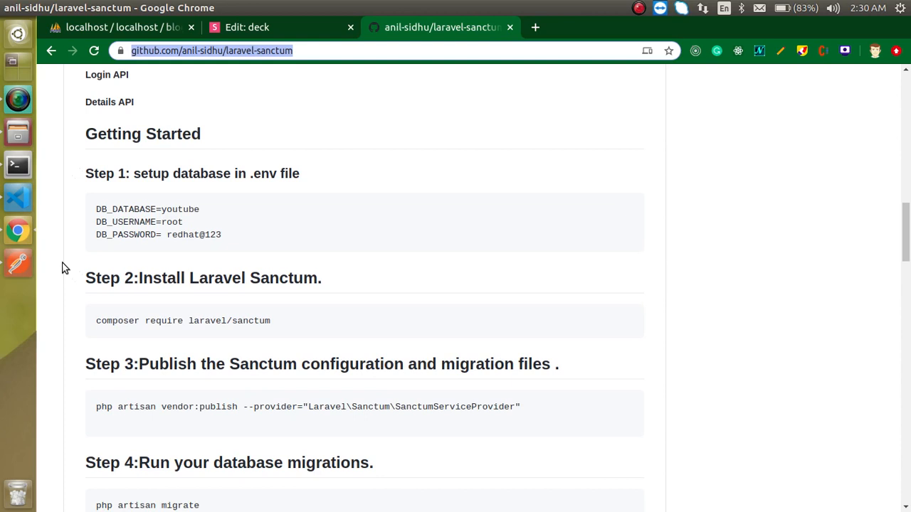
mouse_move(85, 278)
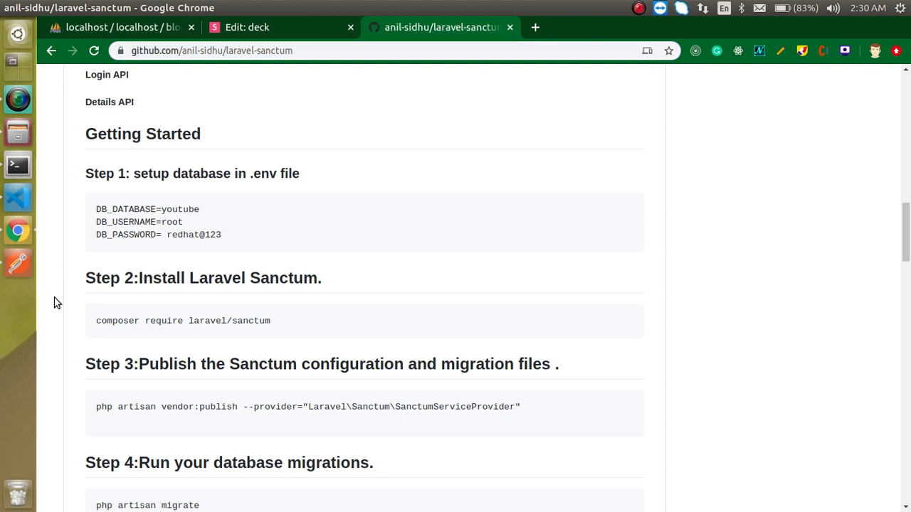
mouse_move(198, 233)
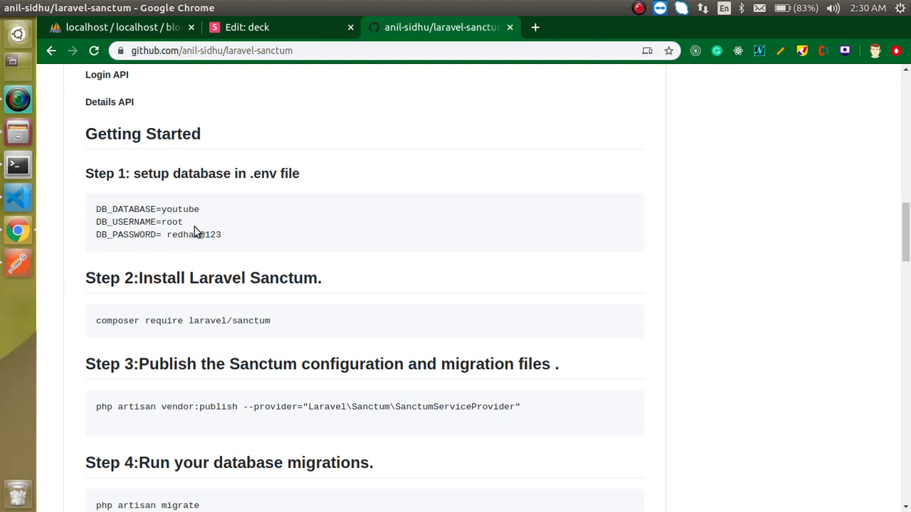
scroll("down", 3)
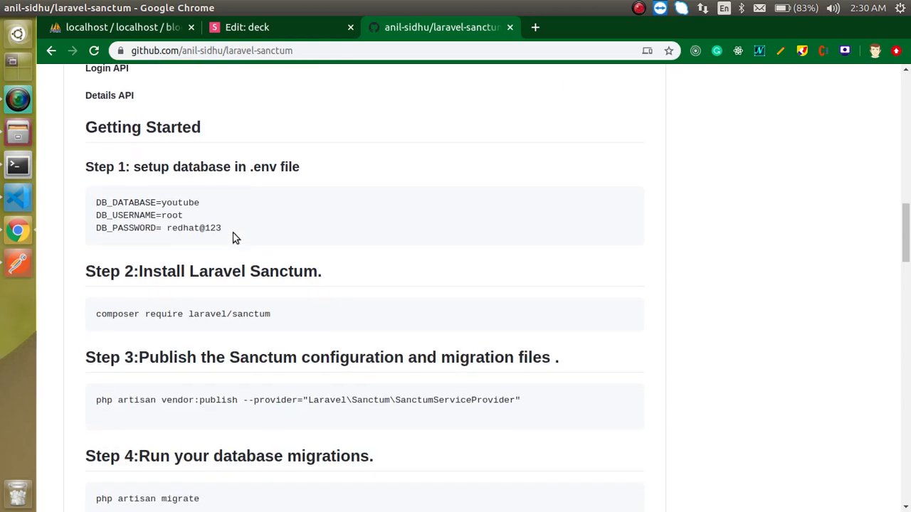
mouse_move(180, 314)
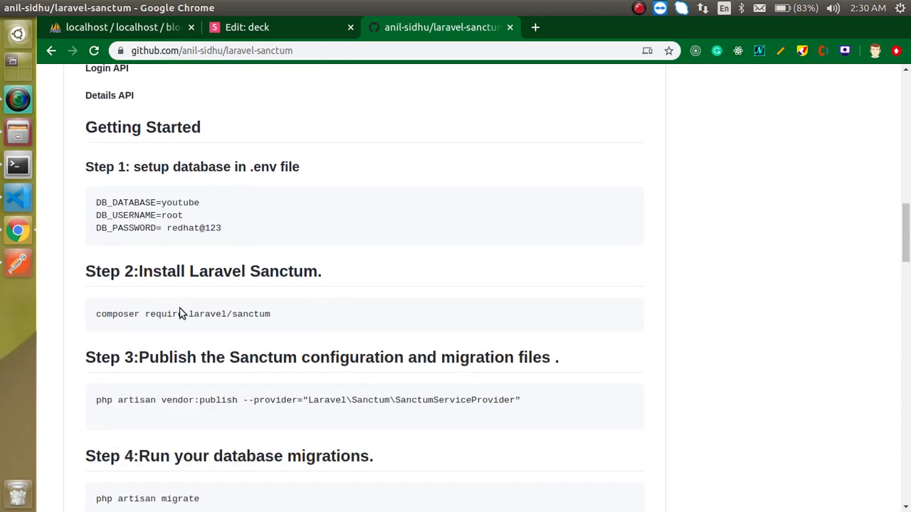
triple_click(182, 314)
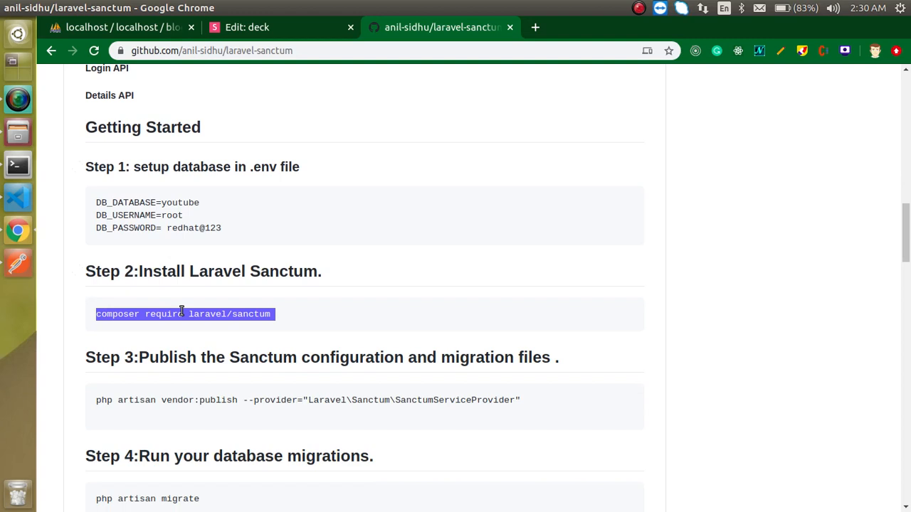
left_click(184, 314)
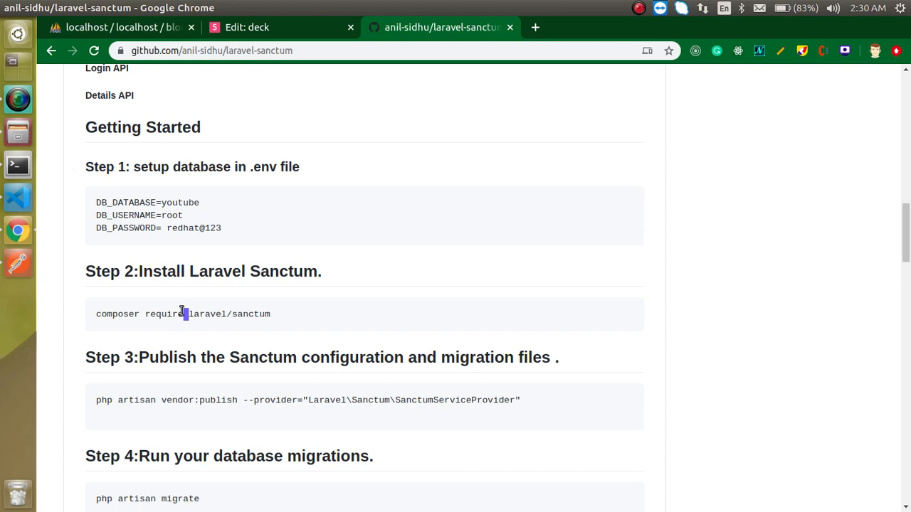
mouse_move(143, 271)
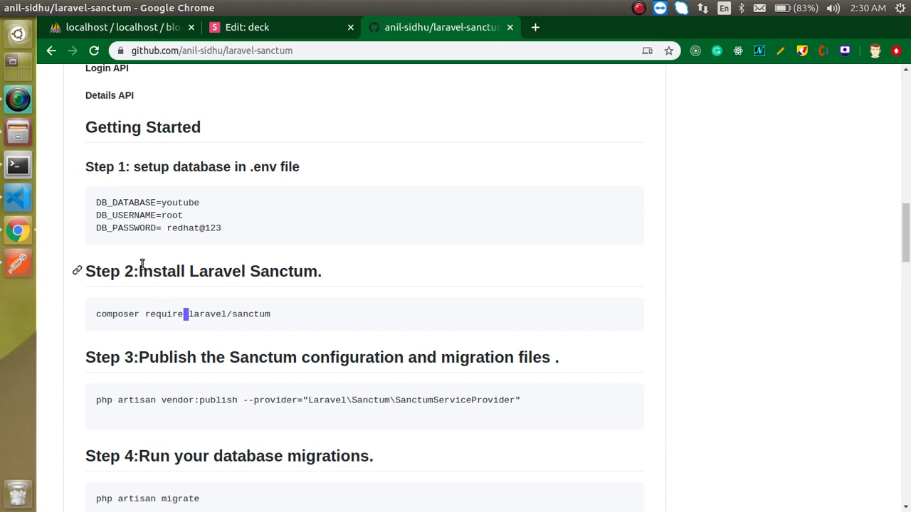
mouse_move(68, 200)
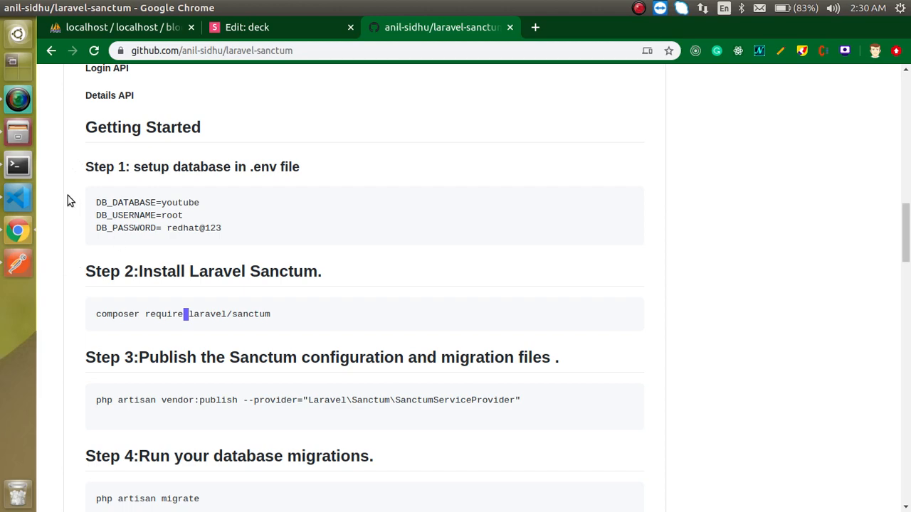
left_click(117, 27)
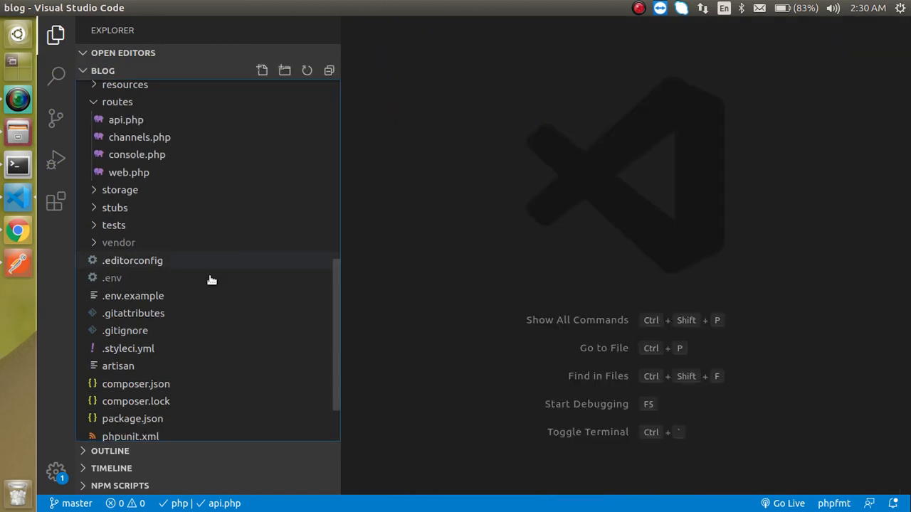
Step: Check the blog project's .env DB_DATABASE, DB_USERNAME and DB_PASSWORD values
left_click(111, 277)
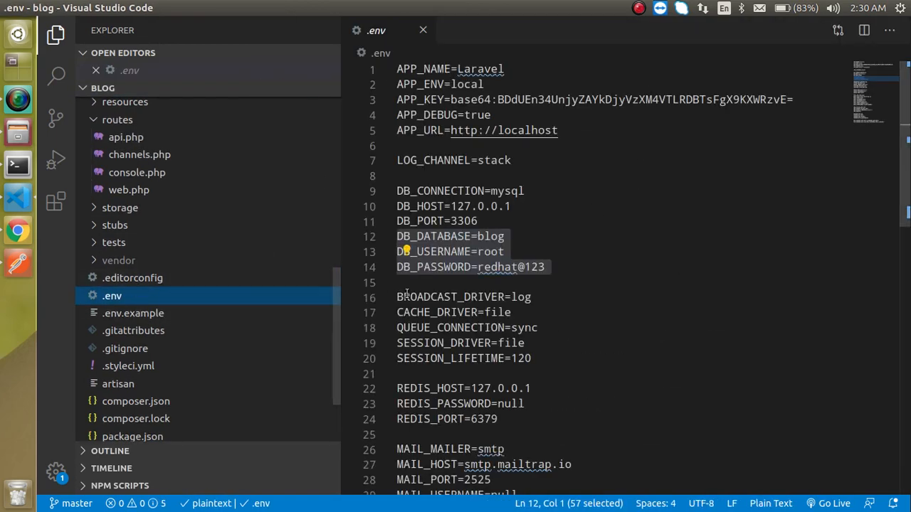
left_click(545, 267)
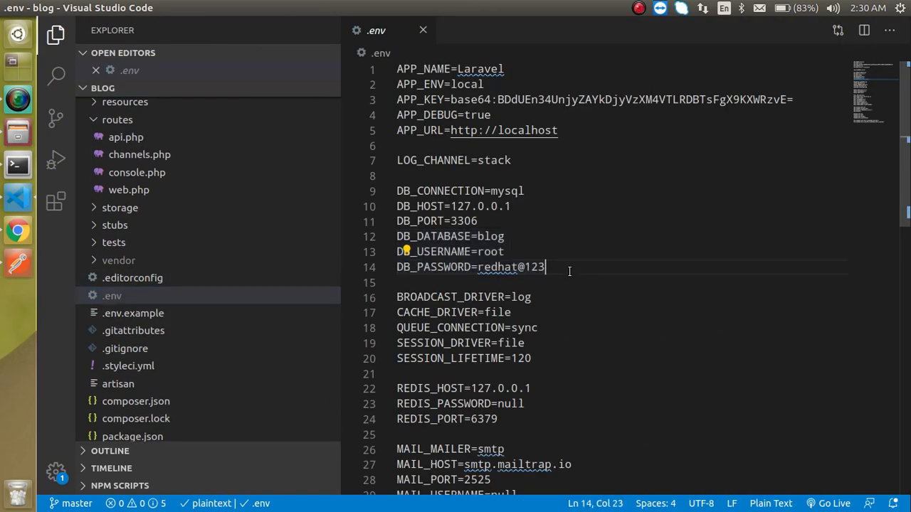
double_click(490, 236)
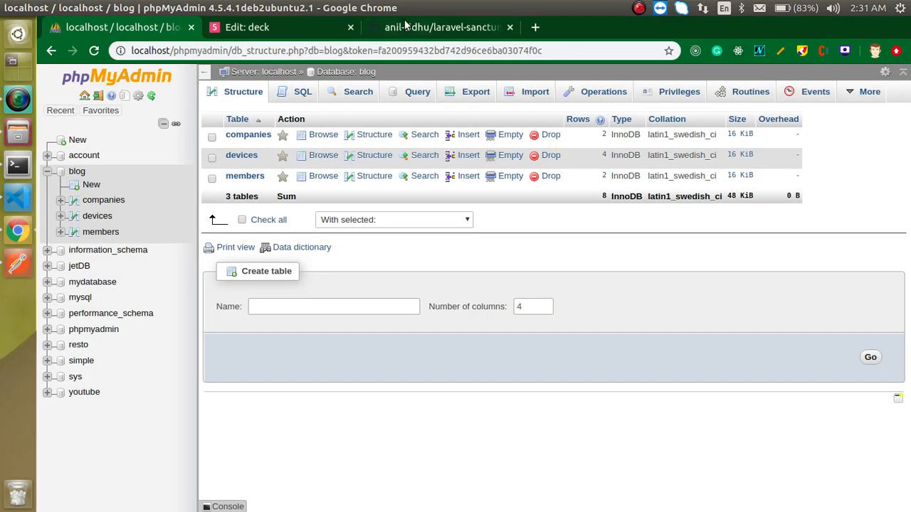
left_click(441, 28)
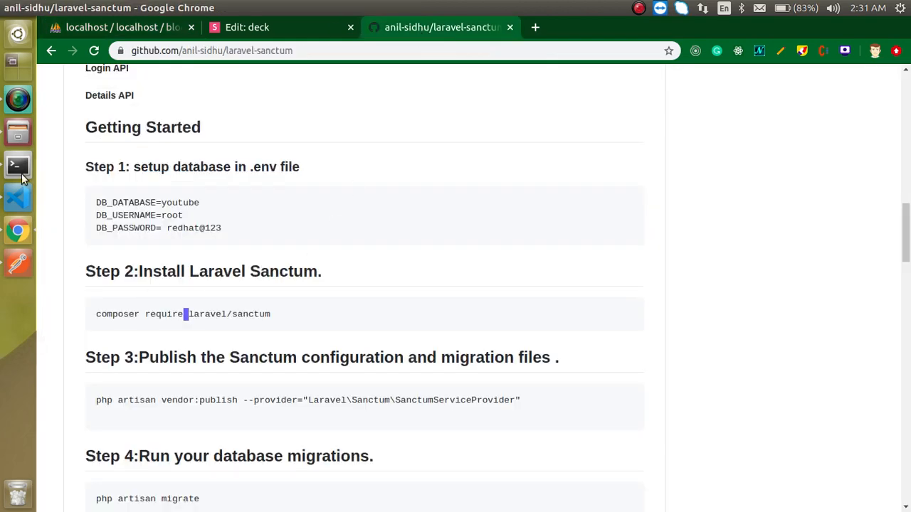
left_click(17, 166)
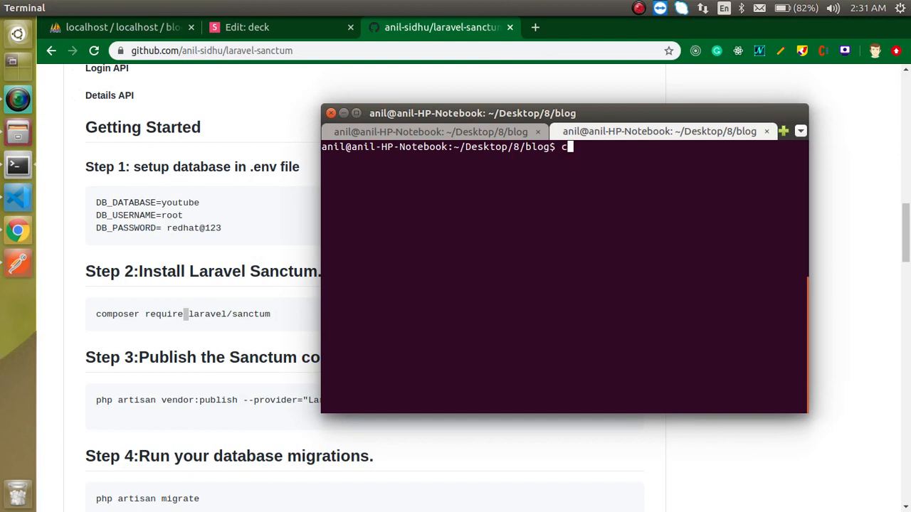
Step: Type composer require laravel/sanctum into the terminal
type("omposer")
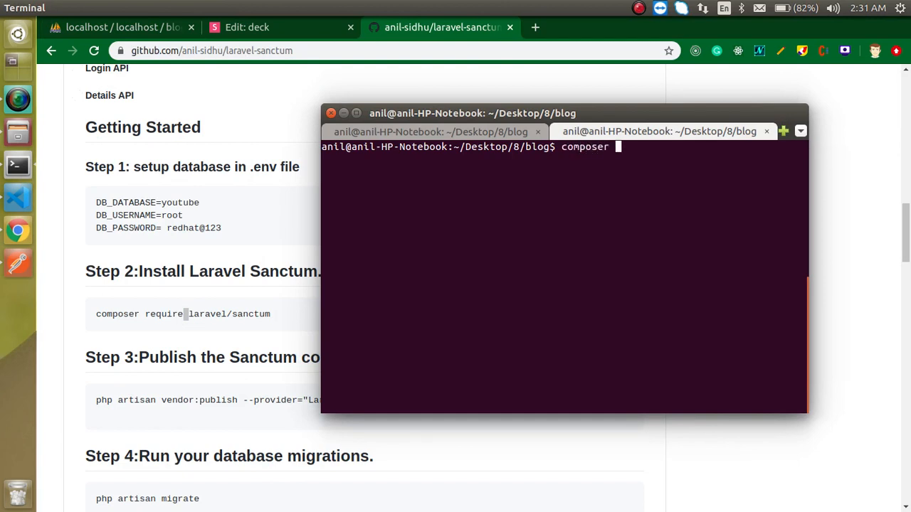
type("require")
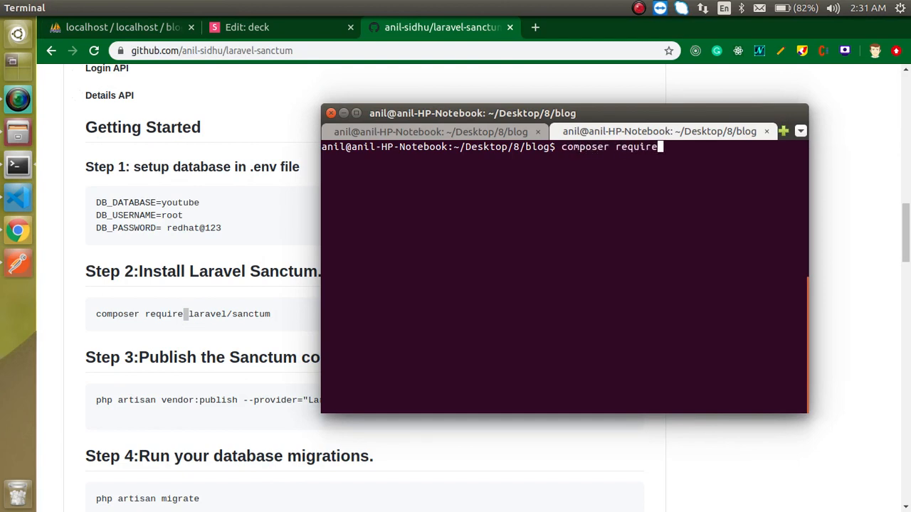
type("larave")
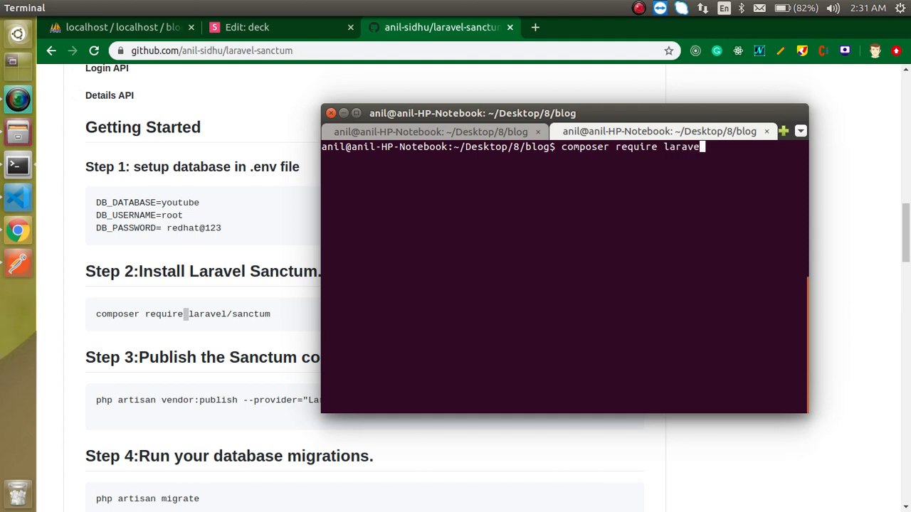
type("l/s")
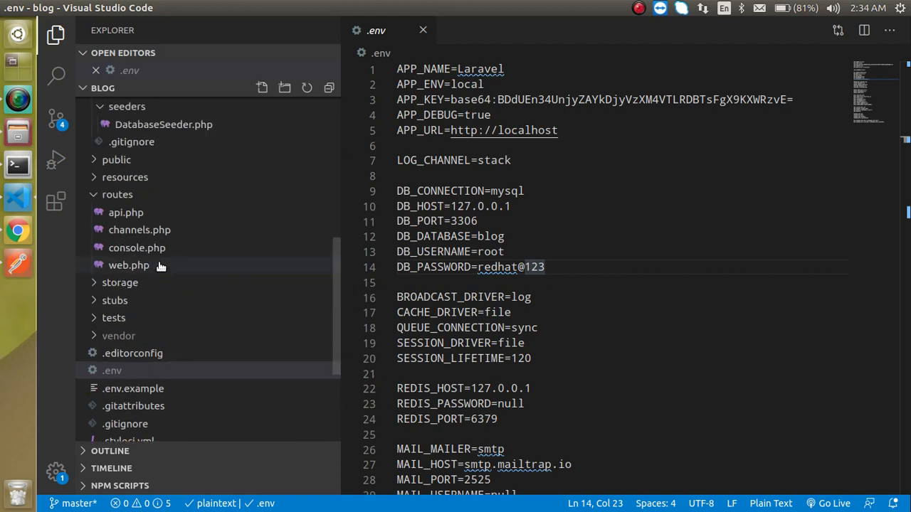
Step: Expand database > migrations to find the Sanctum personal access tokens migration
scroll("down", 3)
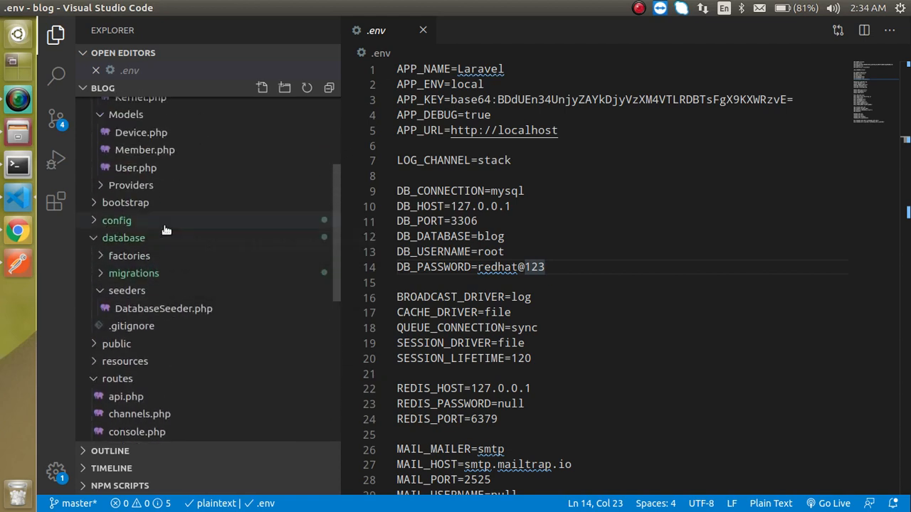
left_click(134, 273)
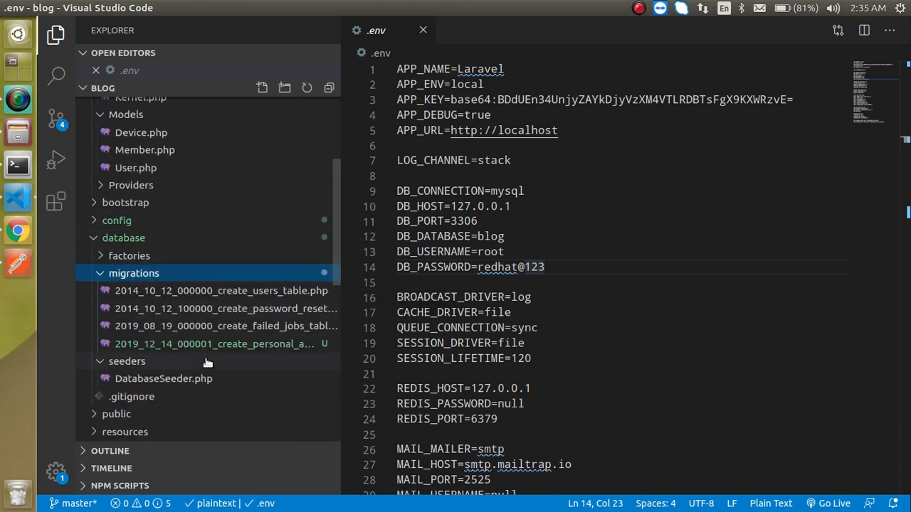
left_click(215, 344)
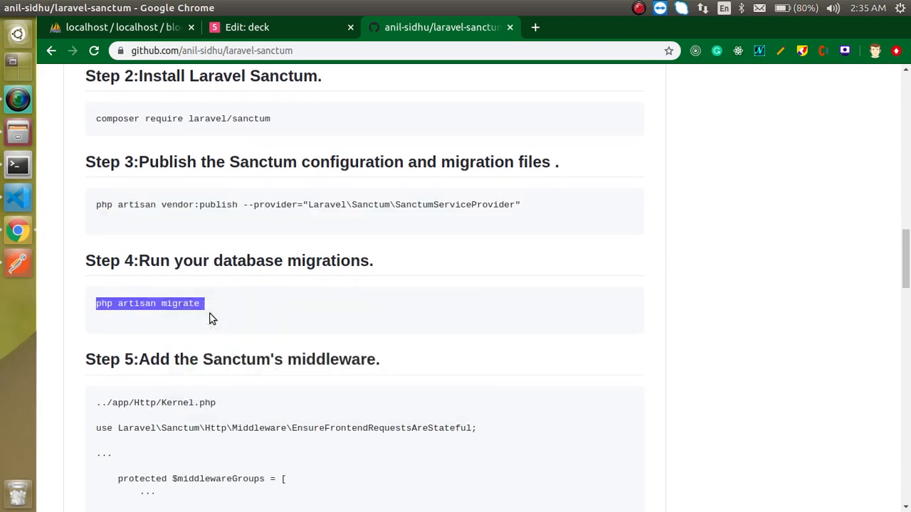
Step: Copy php artisan migrate from the README and run the migrations
right_click(445, 263)
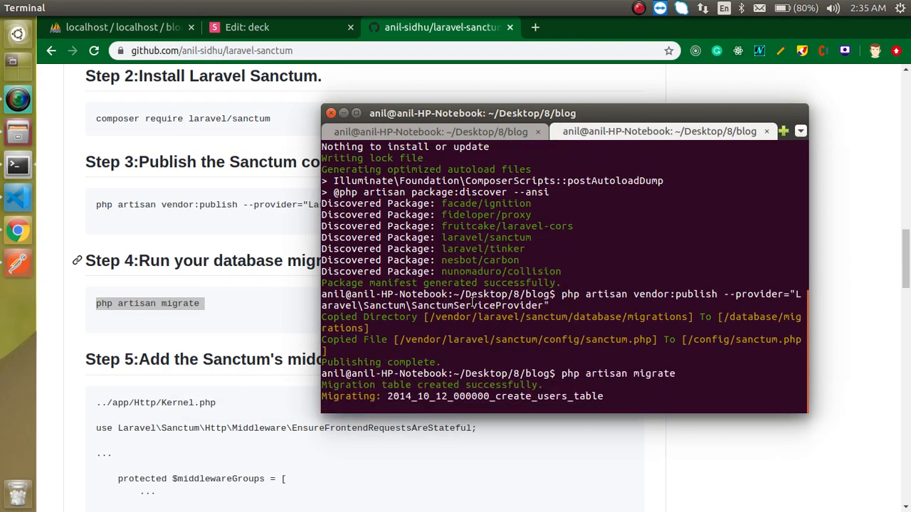
scroll("down", 3)
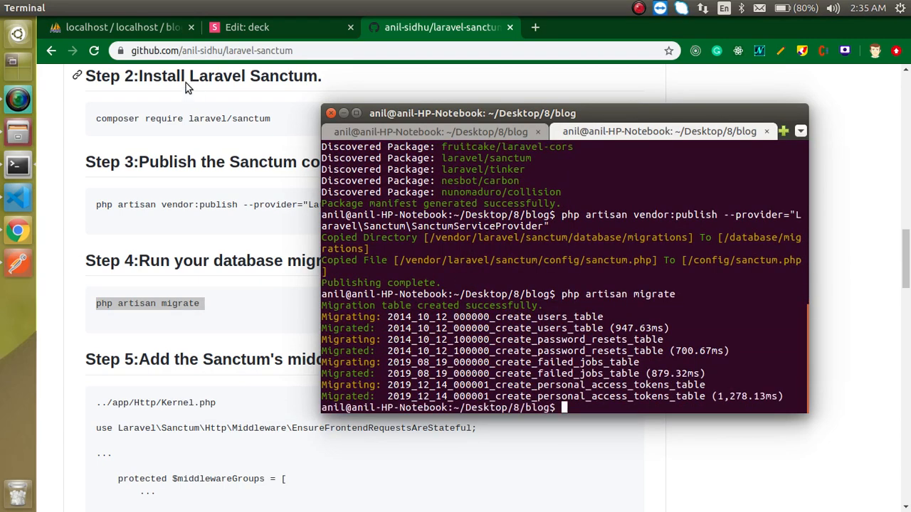
left_click(117, 27)
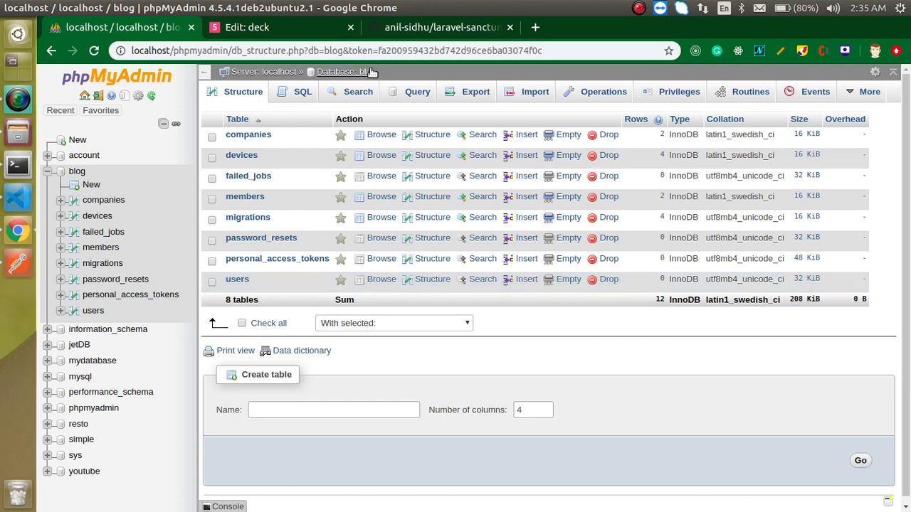
Step: Check the blog database tables, including personal_access_tokens and users, in phpMyAdmin
left_click(441, 27)
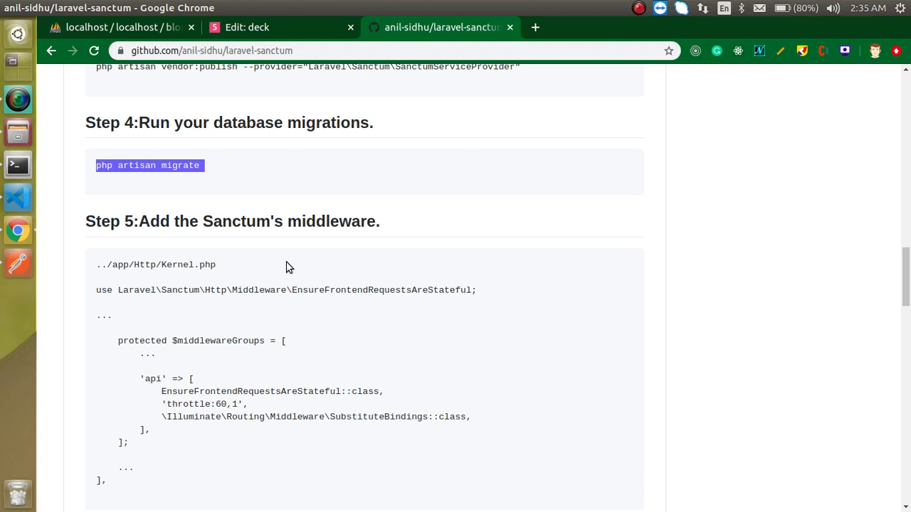
mouse_move(297, 292)
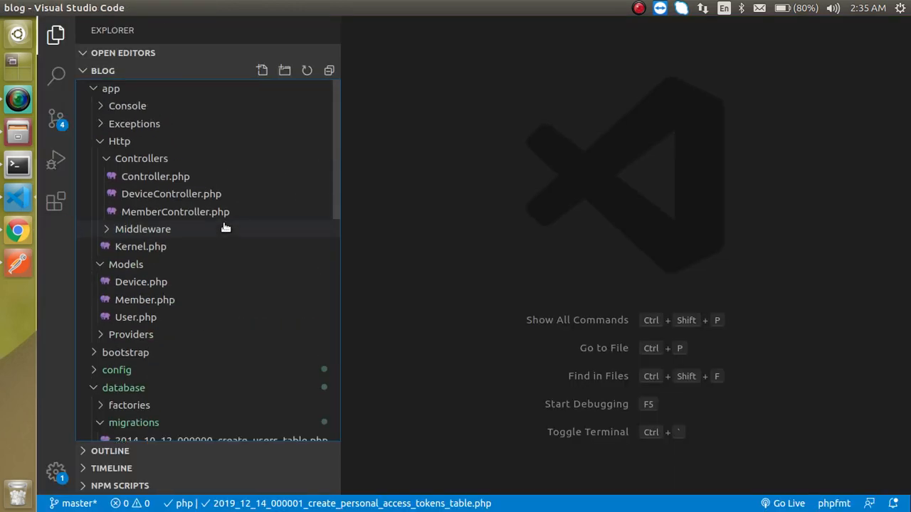
mouse_move(141, 246)
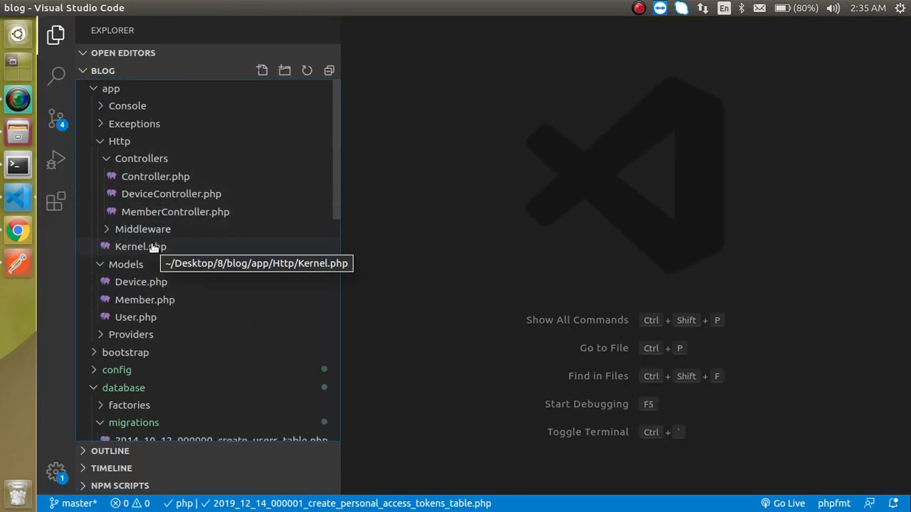
mouse_move(131, 239)
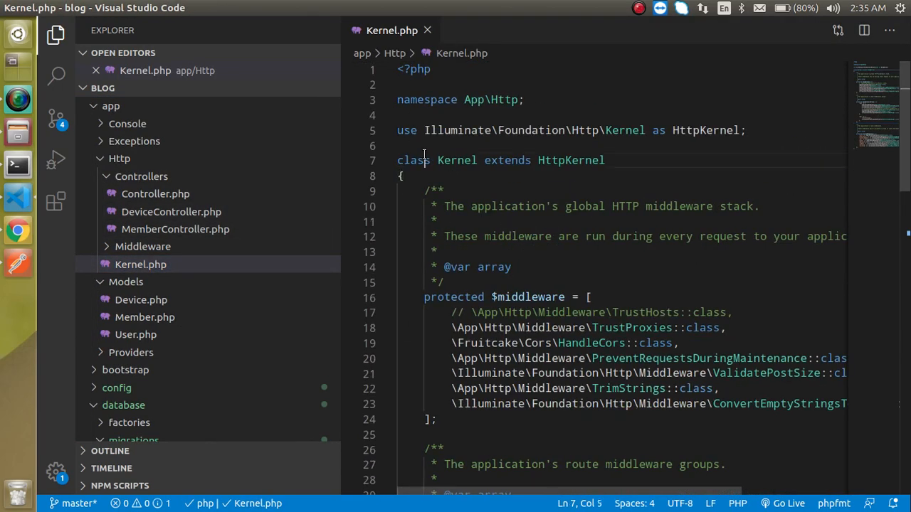
Step: Import EnsureFrontendRequestsAreStateful in Kernel.php and add it to the api middleware group
type("use Laravel\\Sanctum\\Http\\Middleware\\EnsureFrontendRequestsAreStateful;")
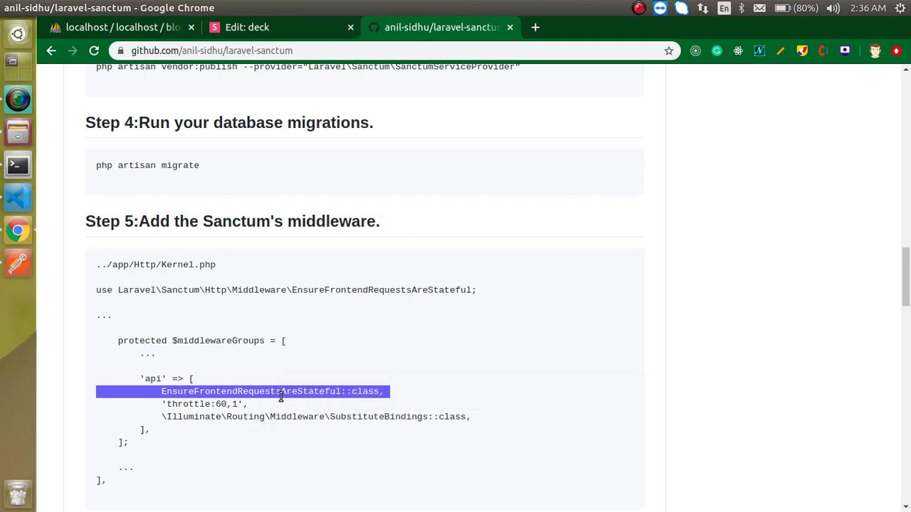
key("alt+Tab")
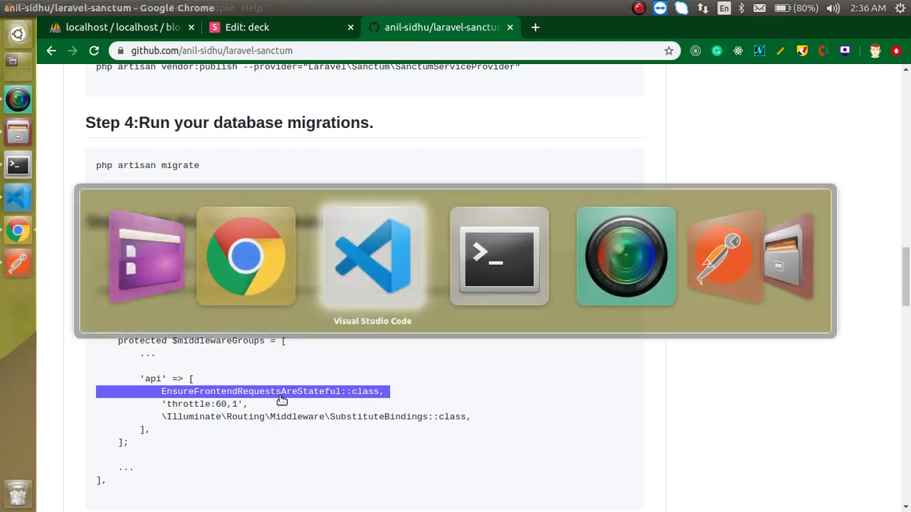
left_click(372, 256)
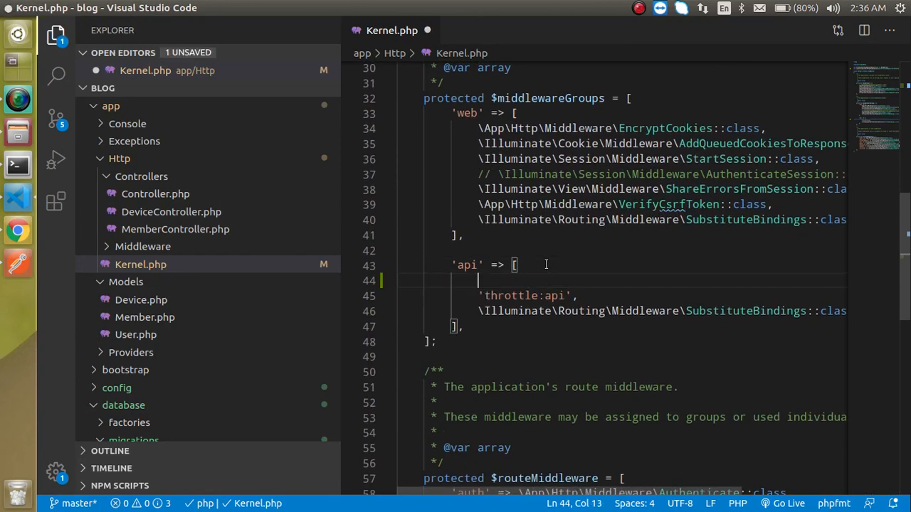
type("EnsureFrontendRequestsAreStateful::class,")
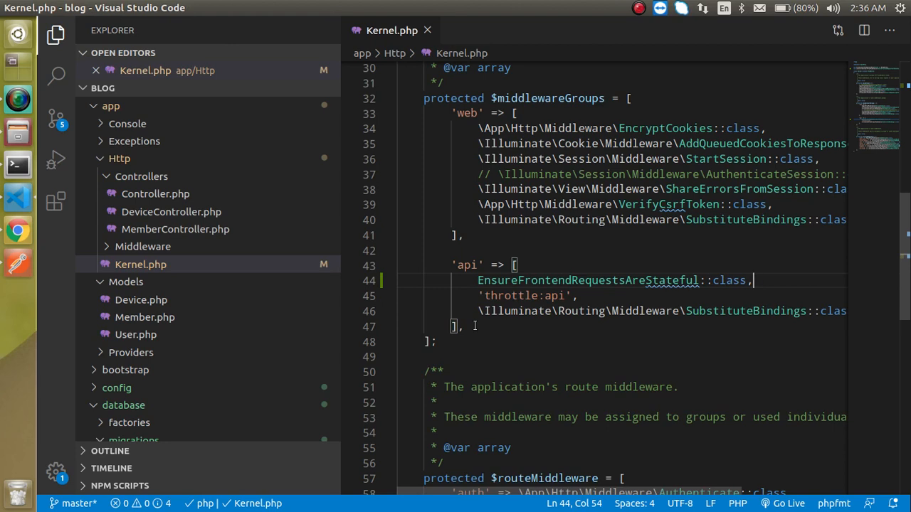
mouse_move(524, 296)
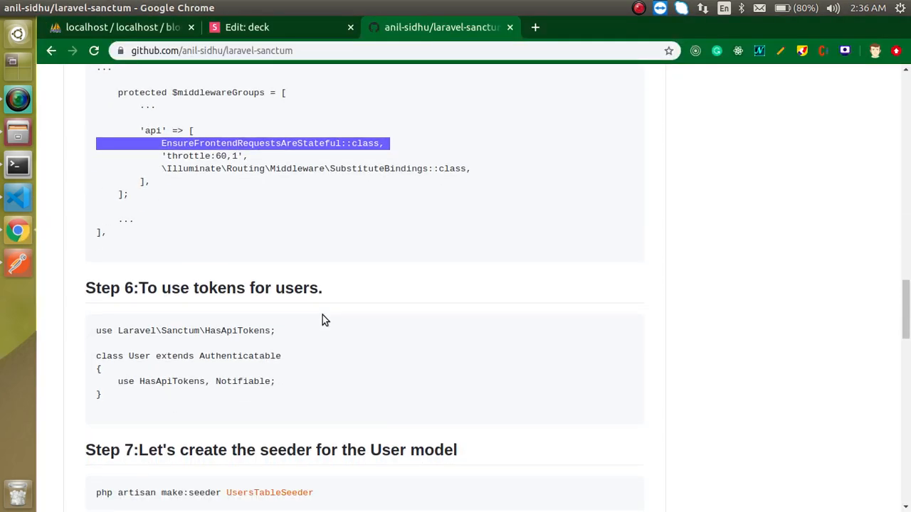
scroll("down", 3)
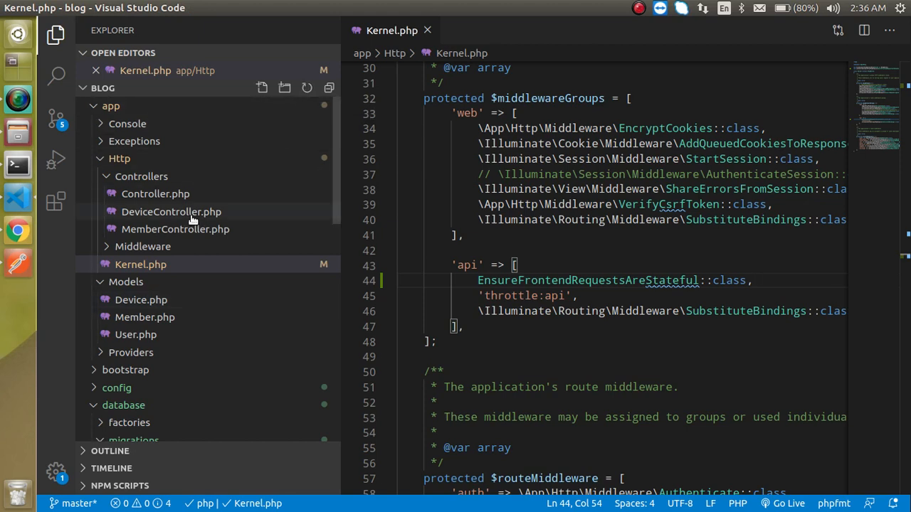
left_click(110, 105)
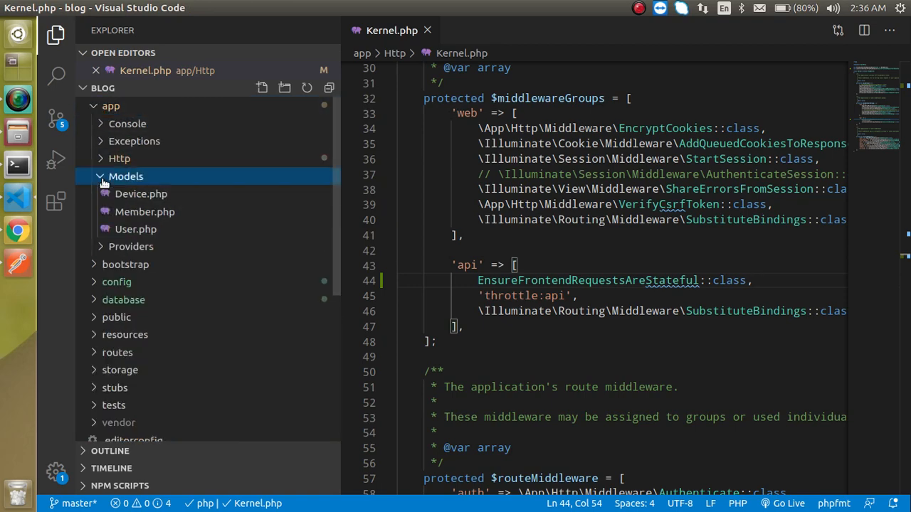
Step: Open app/Models/User.php and enter php artisan make:model User
left_click(136, 229)
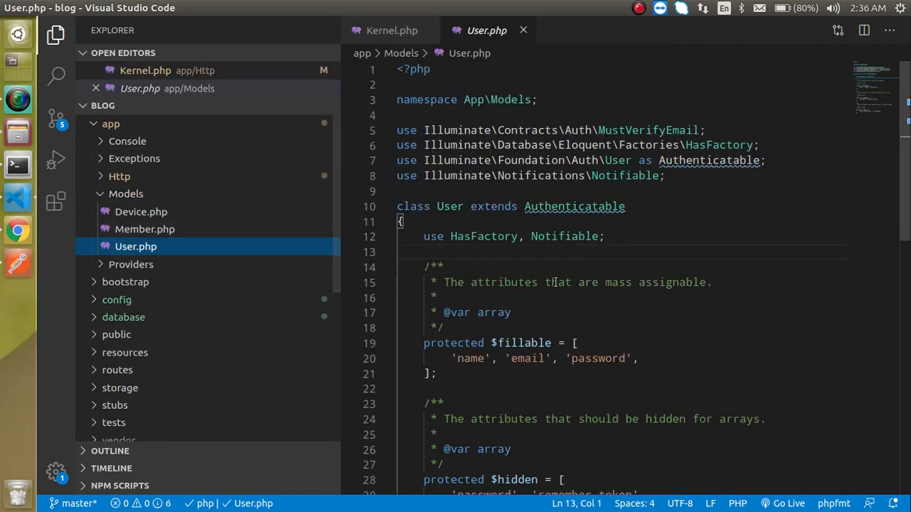
double_click(557, 282)
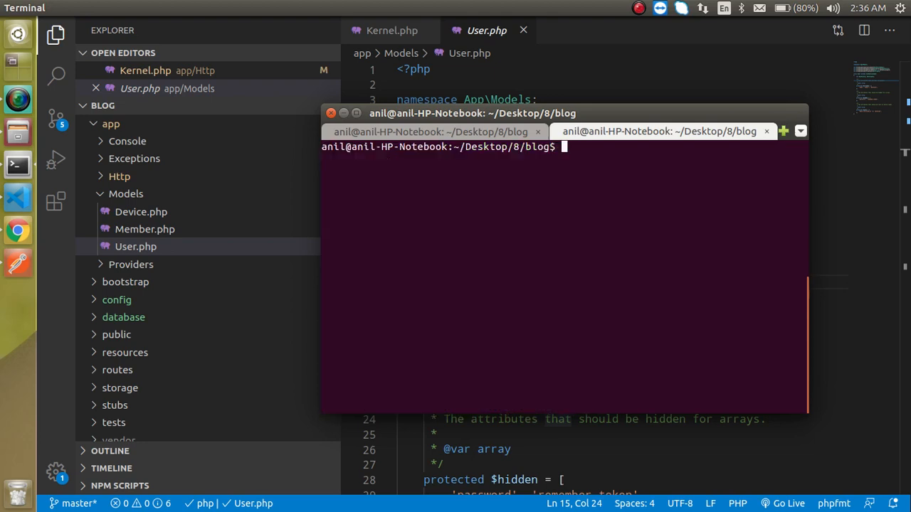
type("php ar")
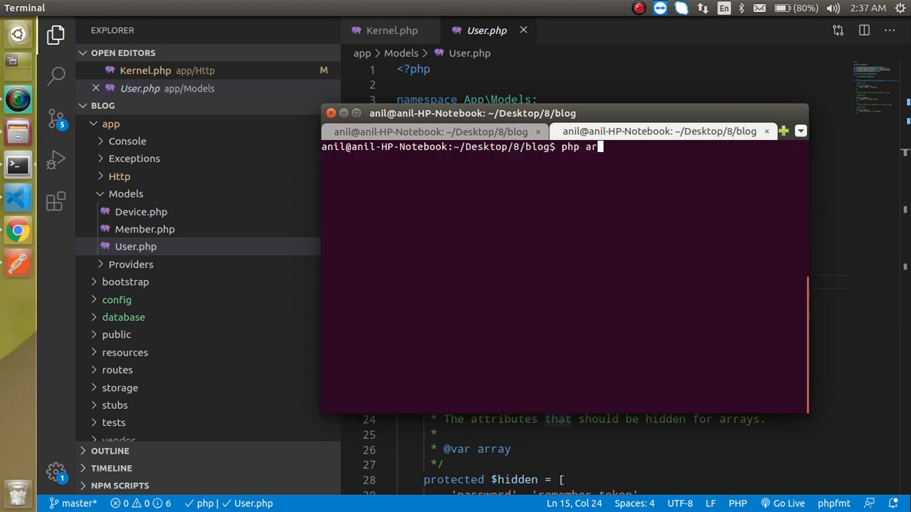
type("tisan make:")
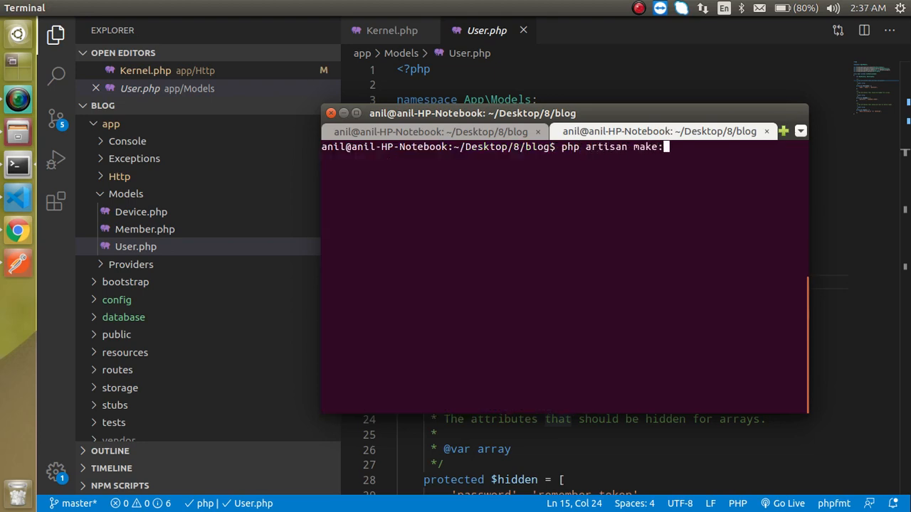
type("model U")
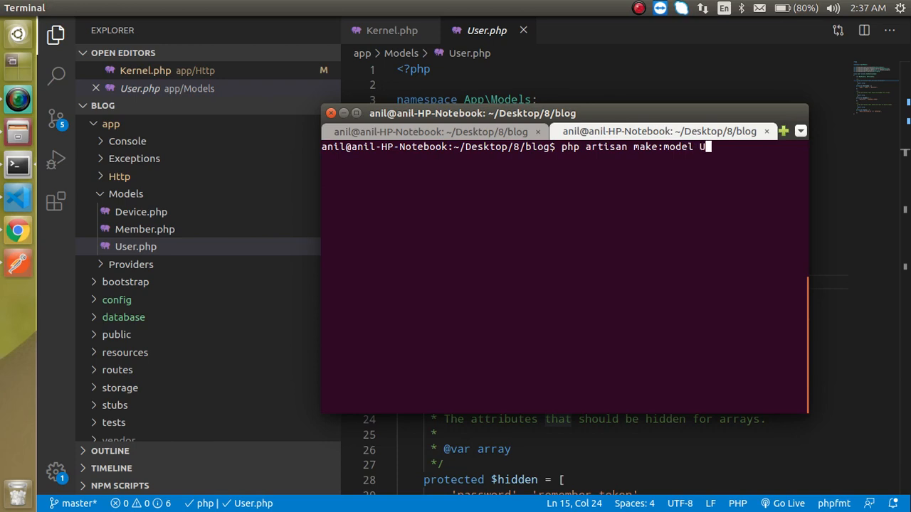
type("ser")
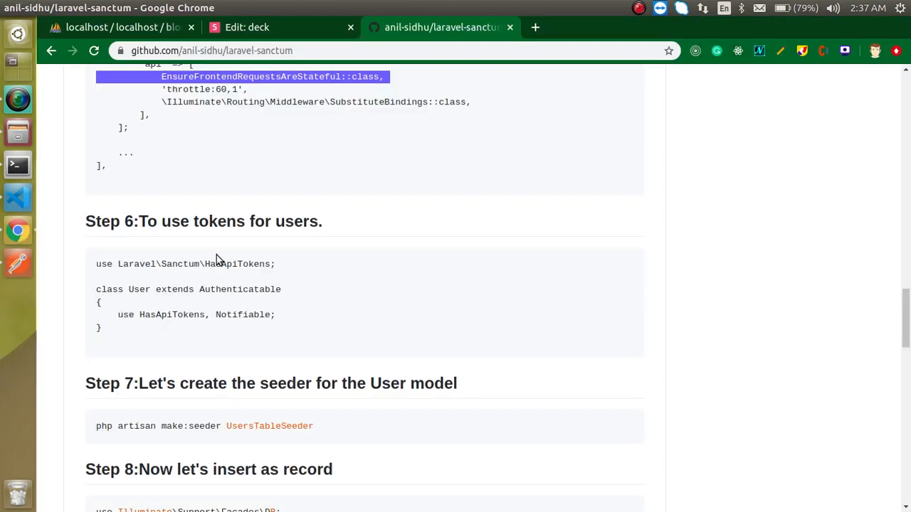
Step: Add the Laravel\Sanctum\HasApiTokens import and HasApiTokens trait to the User class
right_click(185, 264)
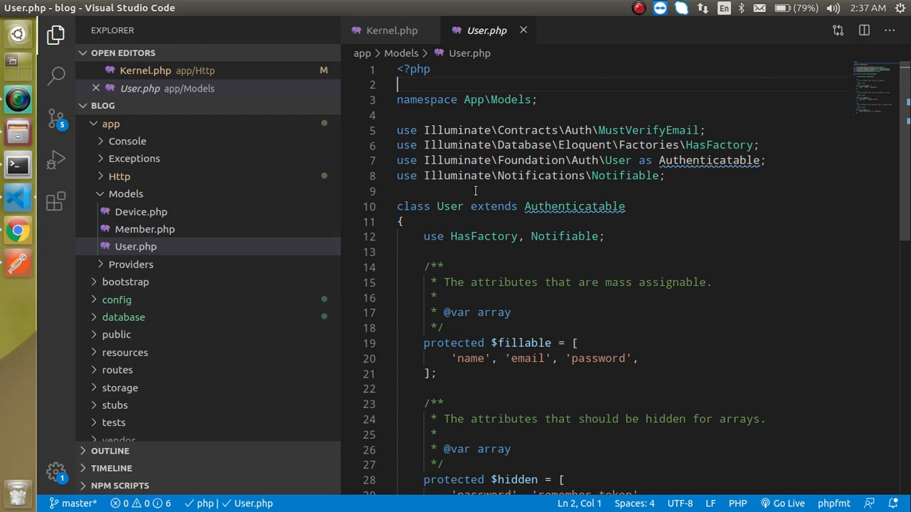
type("use Laravel\\Sanctum\\HasApiTokens;")
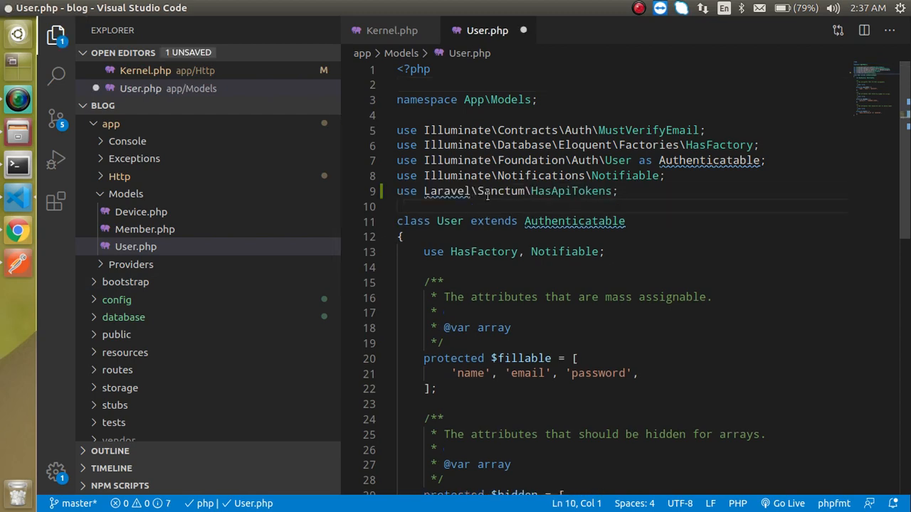
double_click(571, 191)
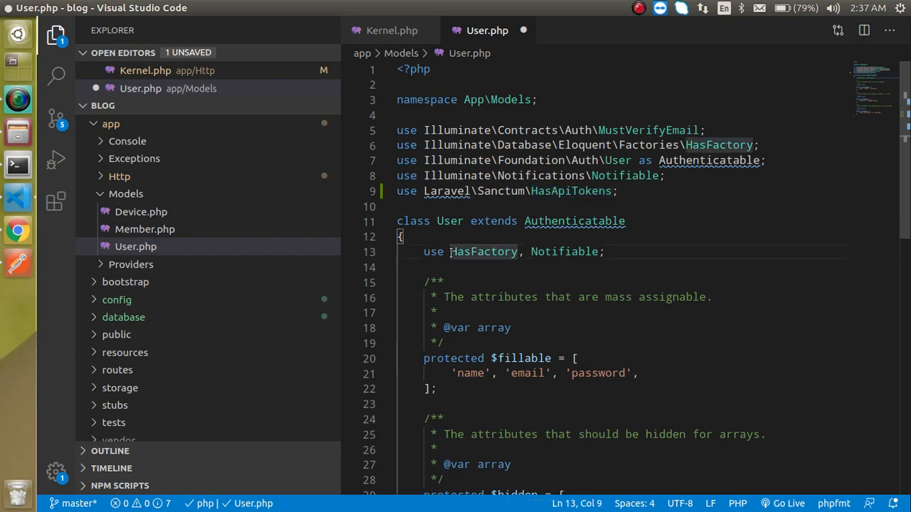
type("HasApiTokens,")
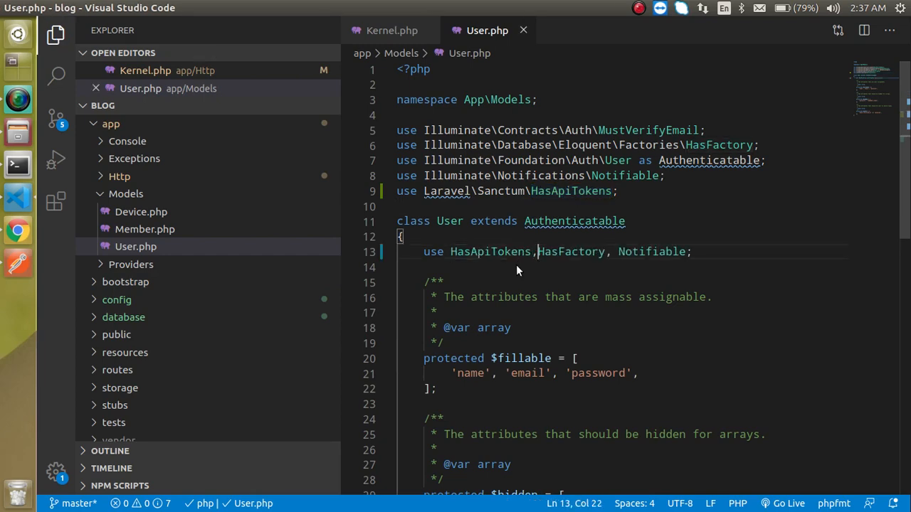
left_click(441, 27)
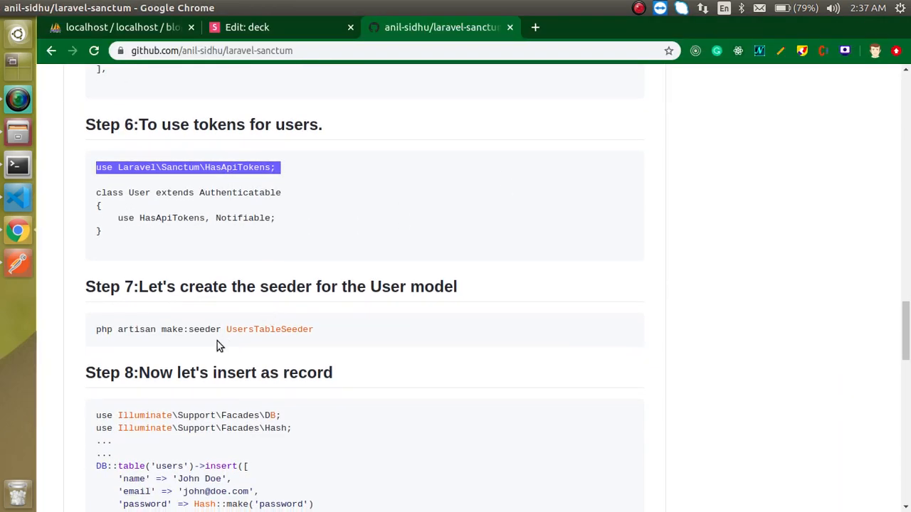
Step: Copy the make:seeder UsersTableSeeder command and confirm the users table is empty in phpMyAdmin
right_click(204, 328)
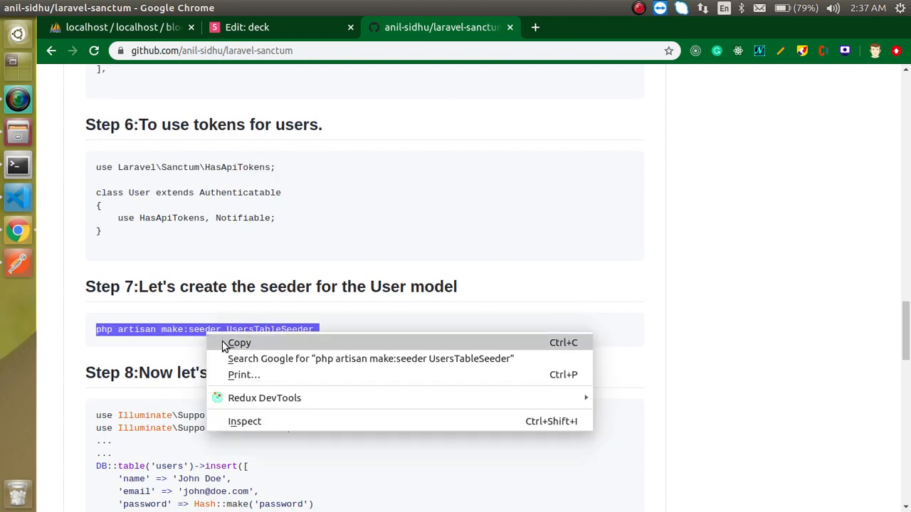
left_click(239, 342)
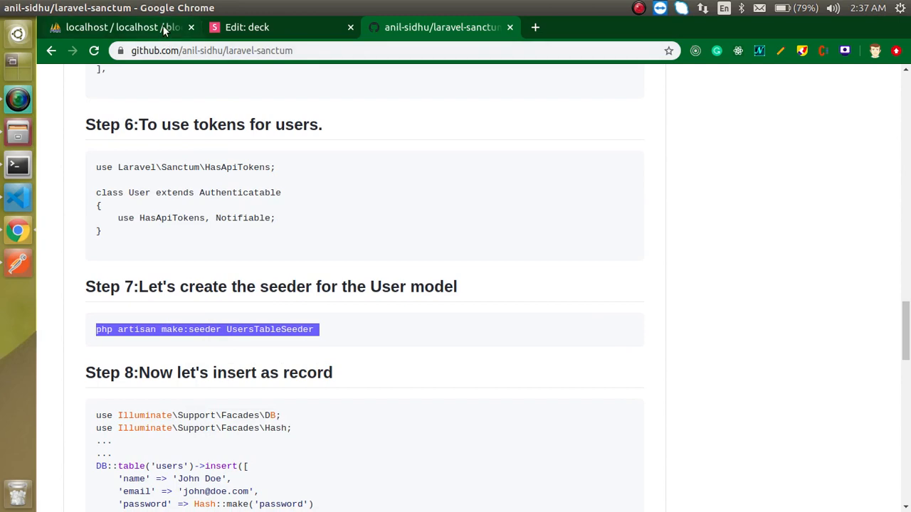
left_click(114, 27)
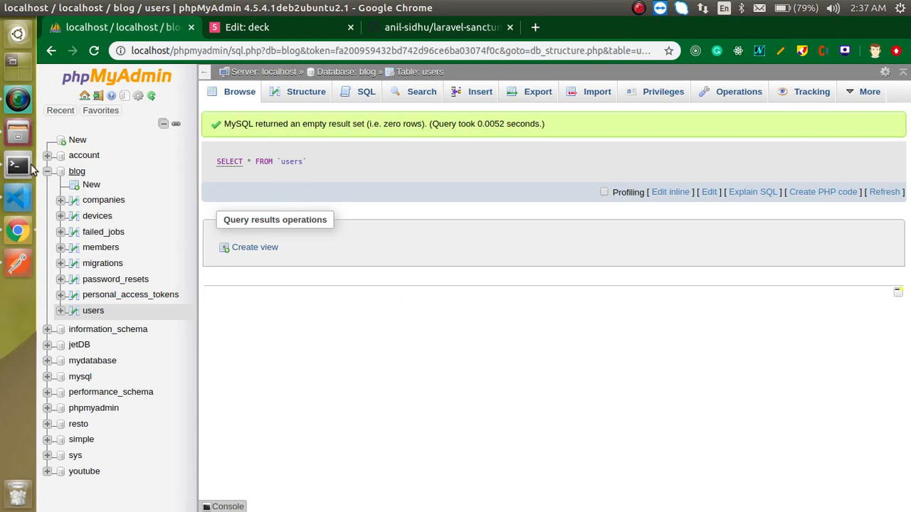
right_click(518, 361)
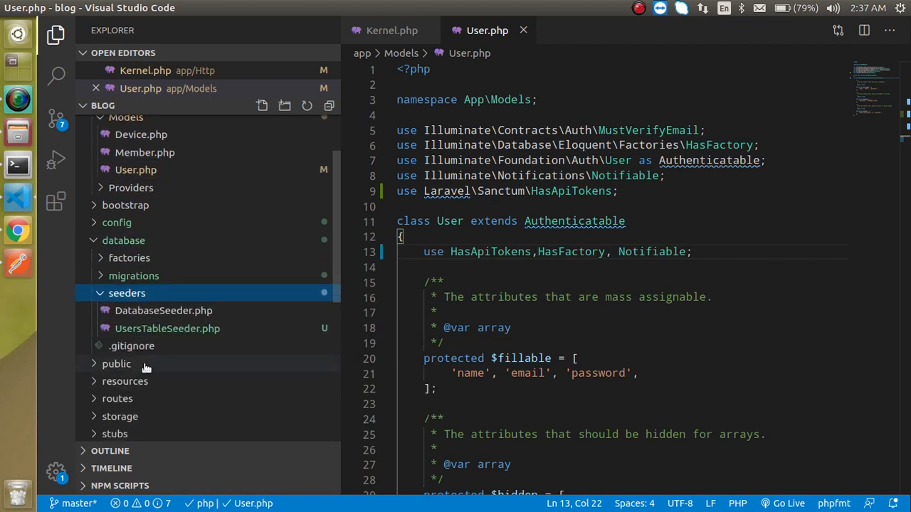
left_click(167, 328)
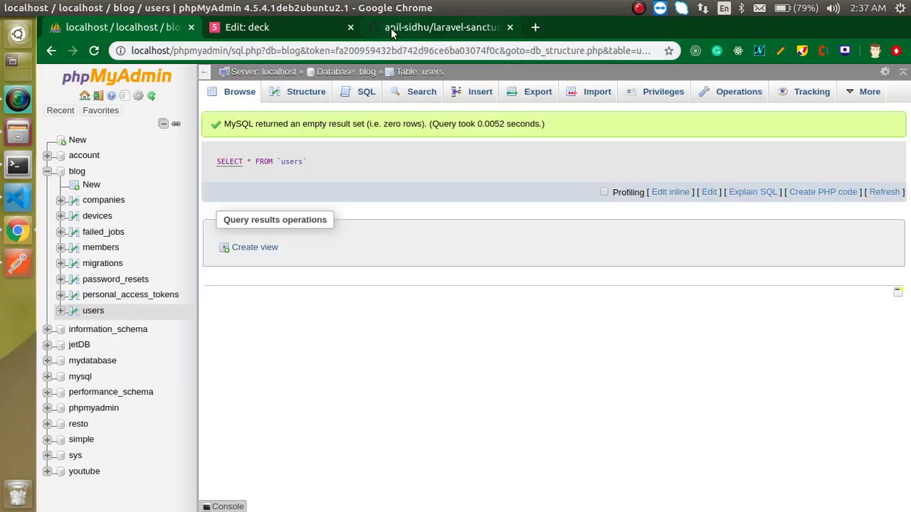
left_click(441, 27)
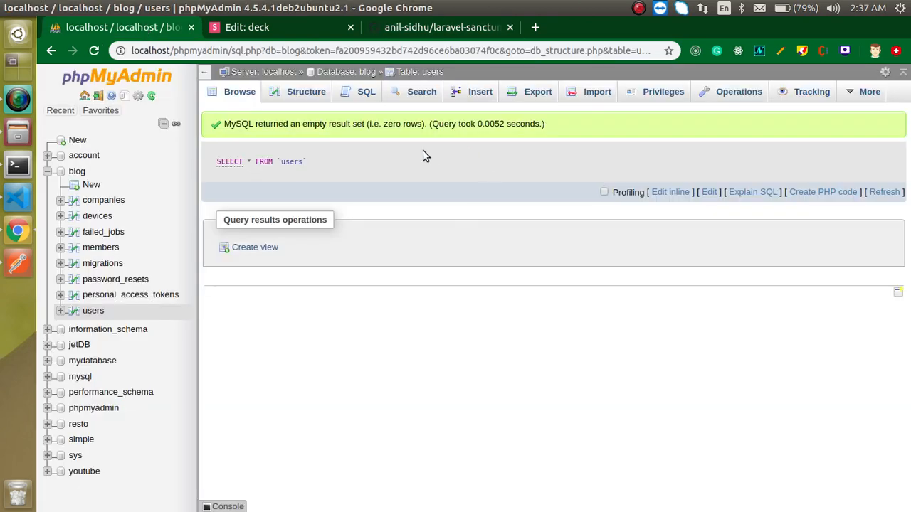
mouse_move(408, 84)
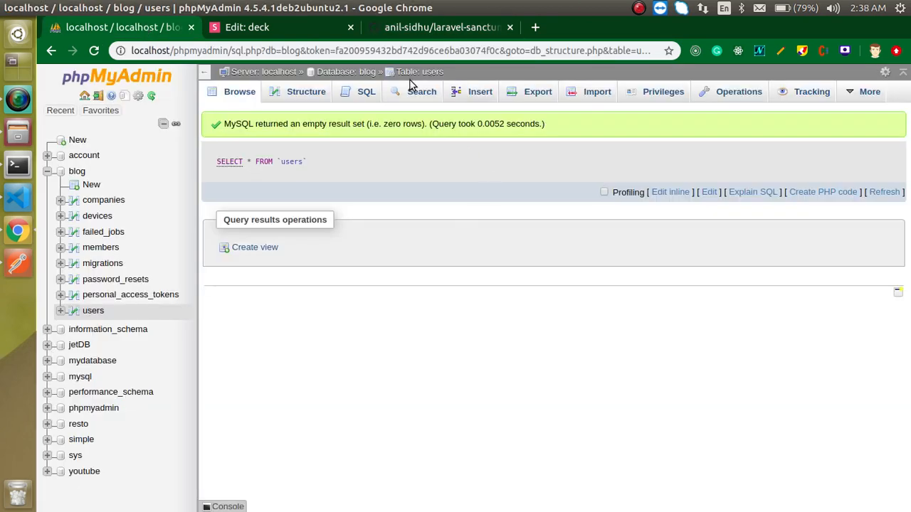
mouse_move(17, 165)
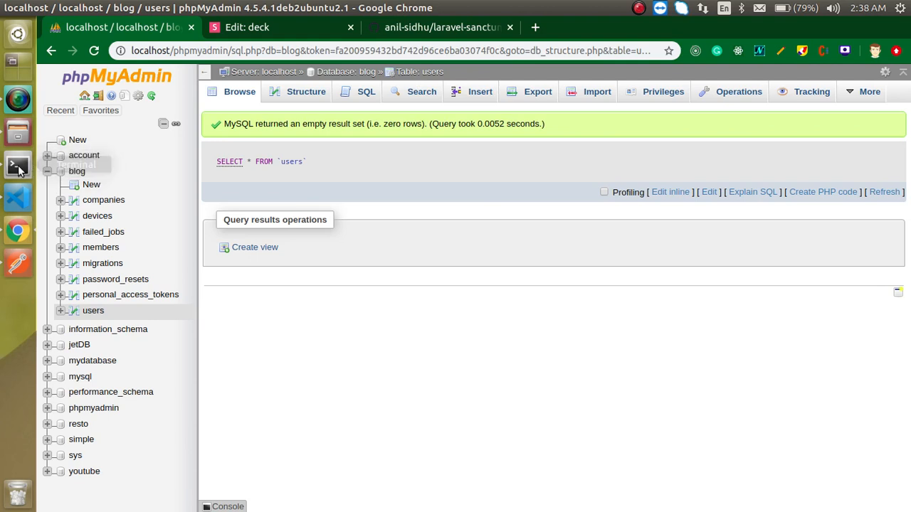
left_click(18, 165)
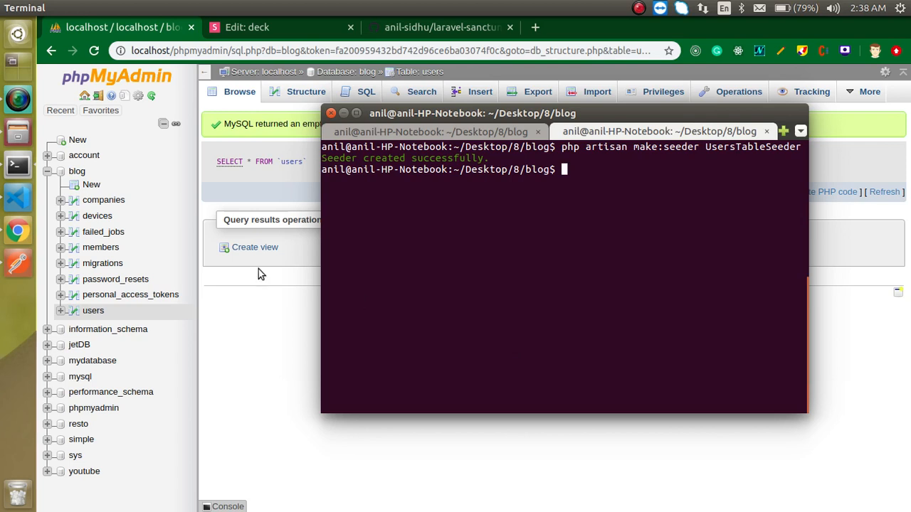
mouse_move(262, 196)
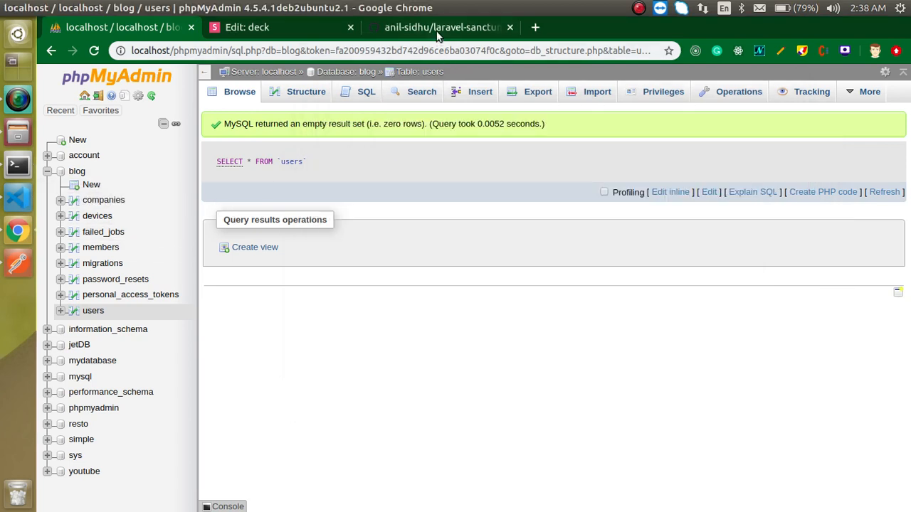
Step: Run php artisan db:seed --class=UsersTableSeeder, then refresh the users table and dismiss the error
left_click(441, 27)
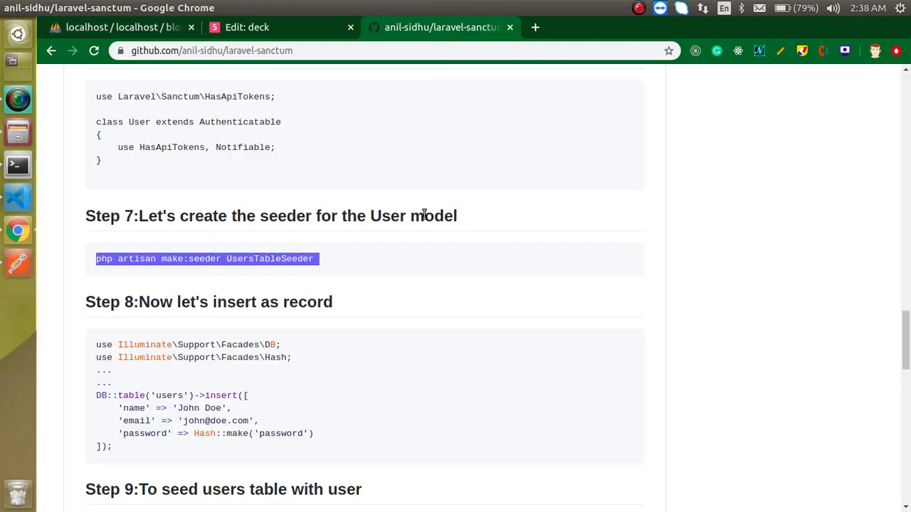
mouse_move(106, 433)
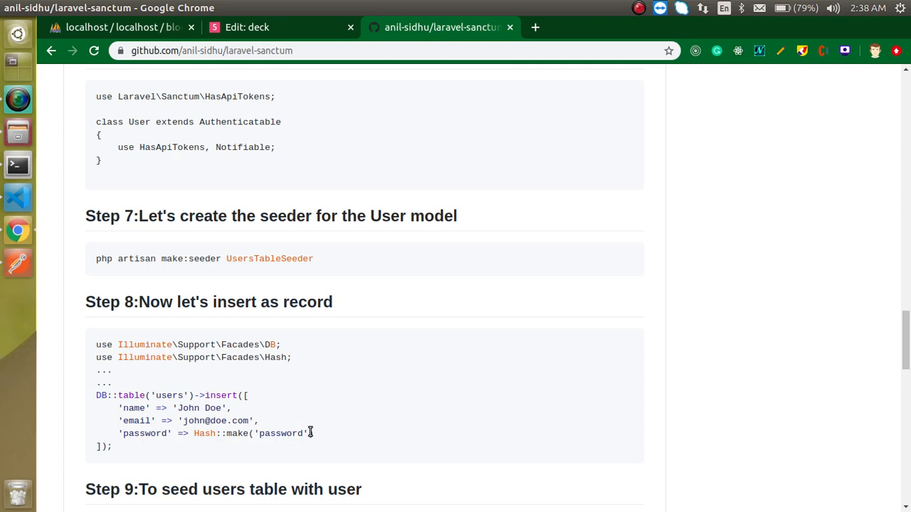
mouse_move(254, 368)
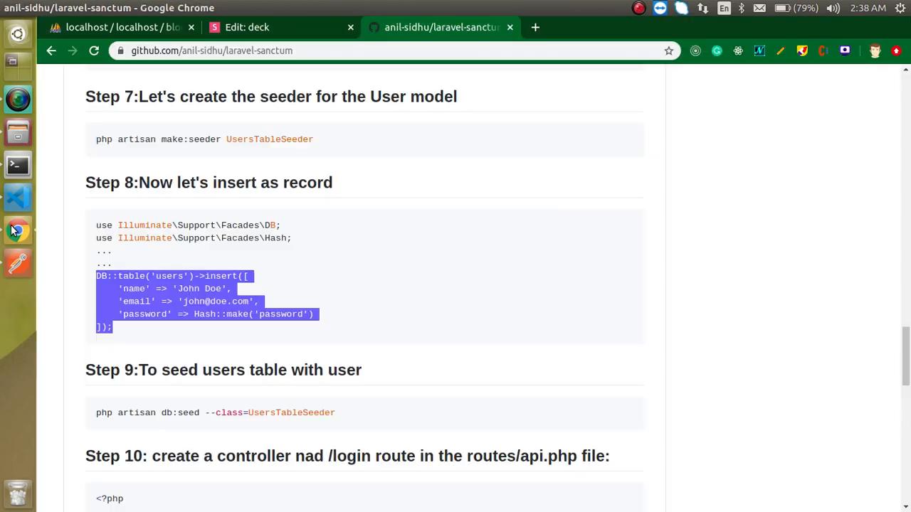
scroll("down", 3)
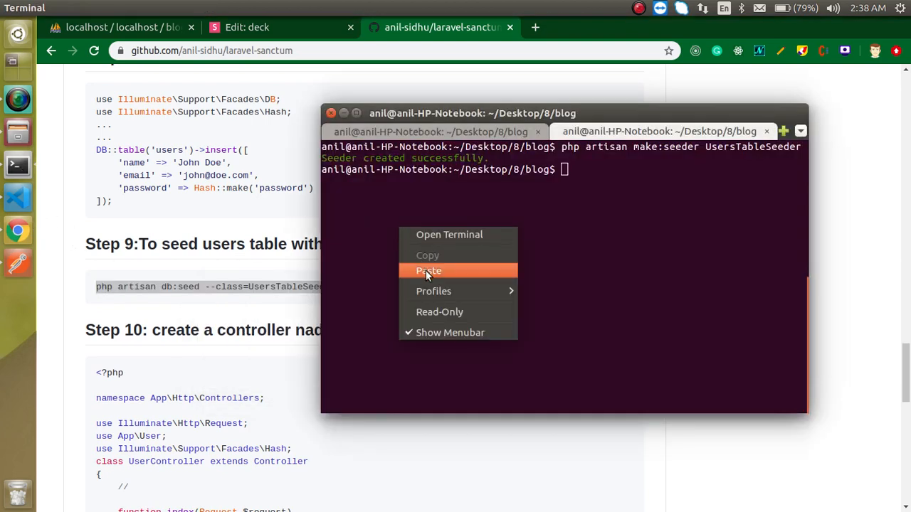
left_click(428, 271)
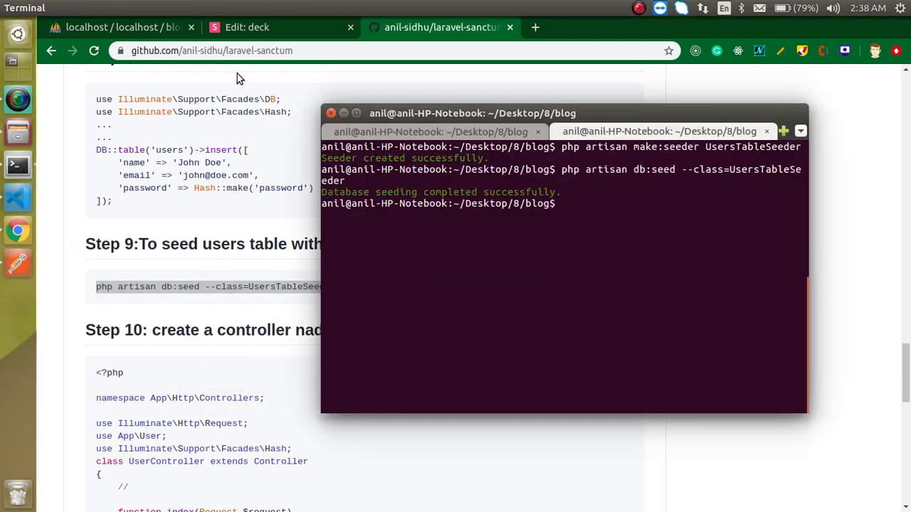
left_click(118, 27)
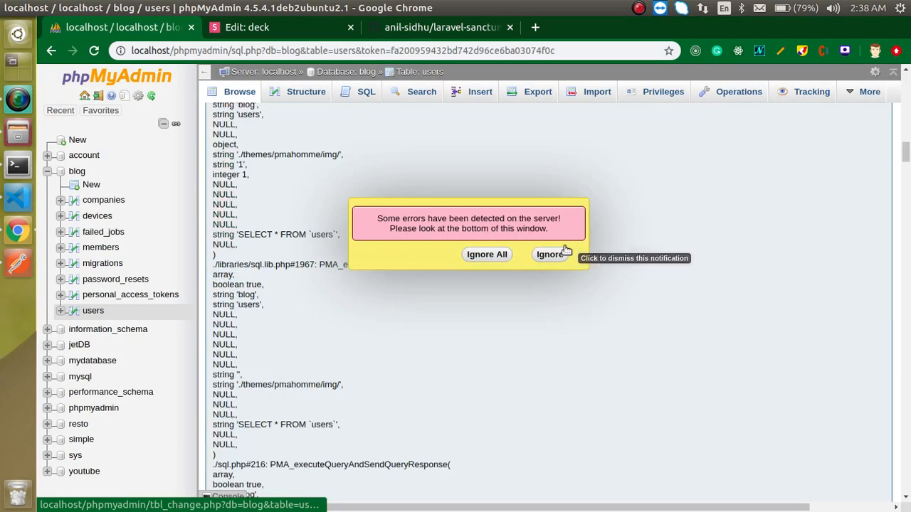
left_click(550, 254)
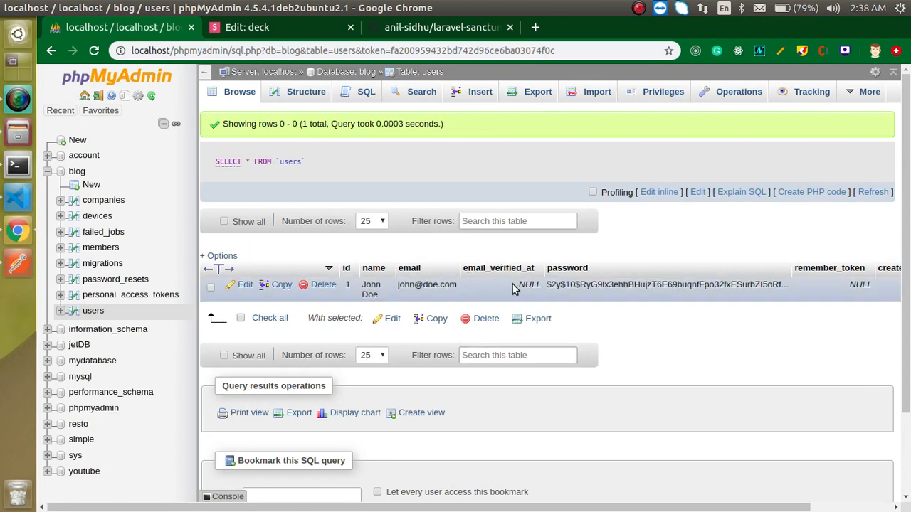
mouse_move(631, 284)
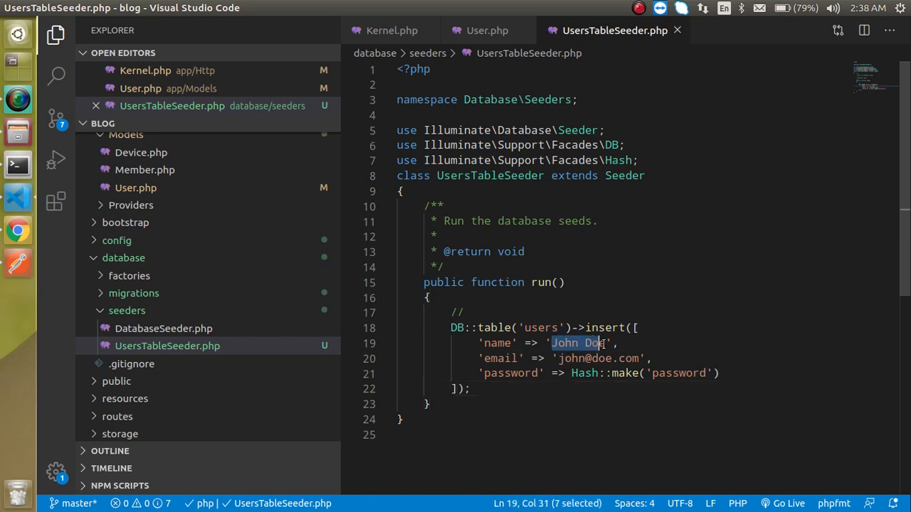
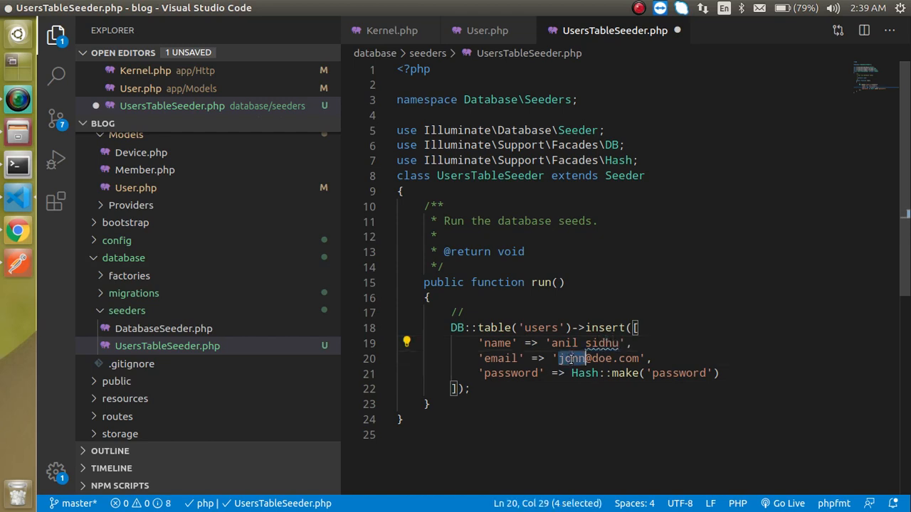
type("anil")
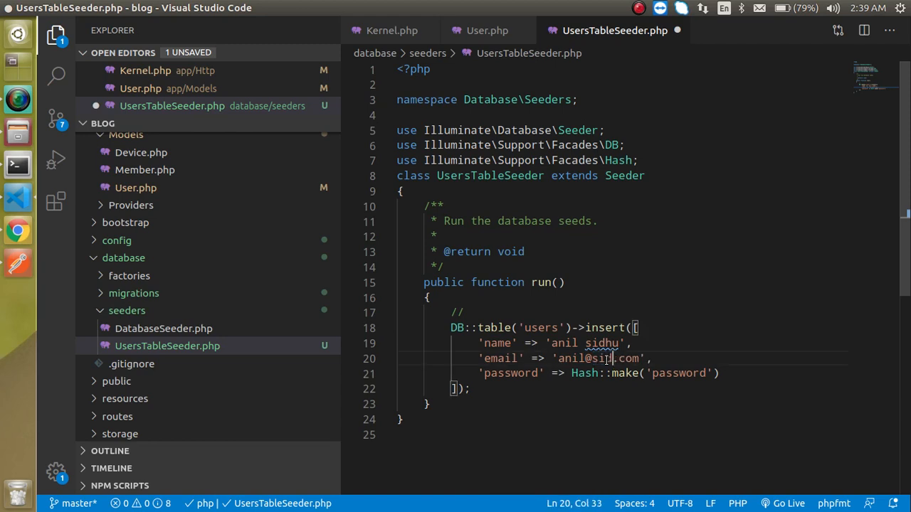
double_click(679, 373)
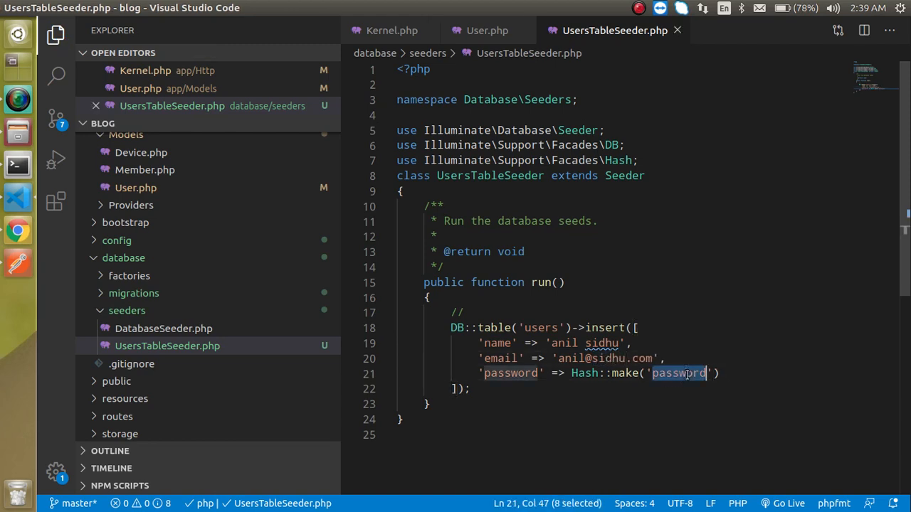
type("12345")
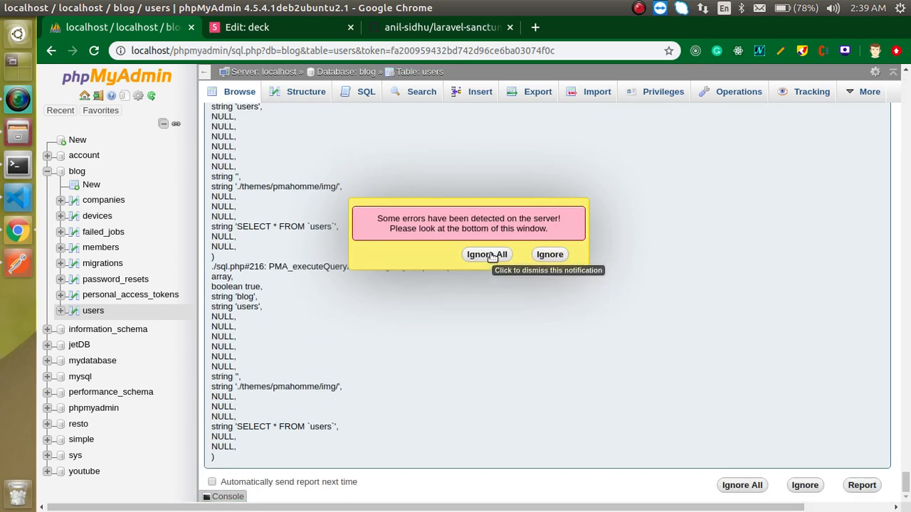
left_click(487, 254)
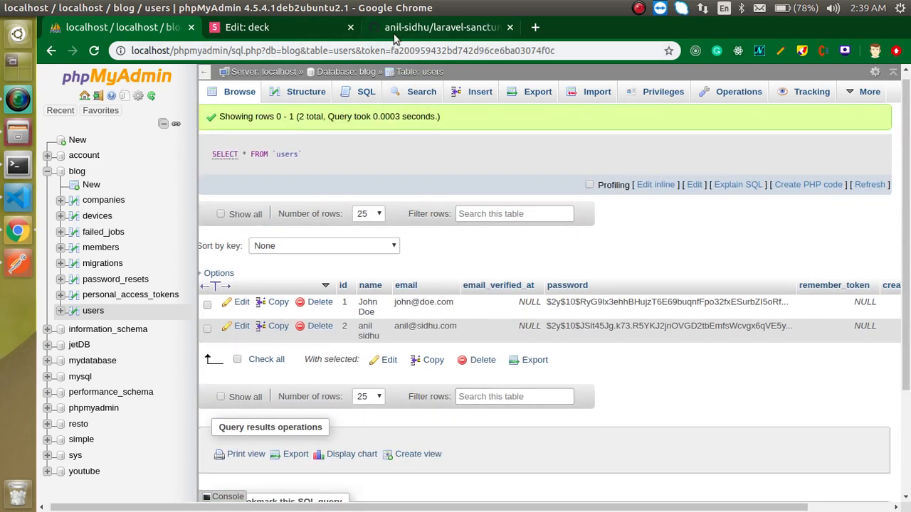
left_click(441, 27)
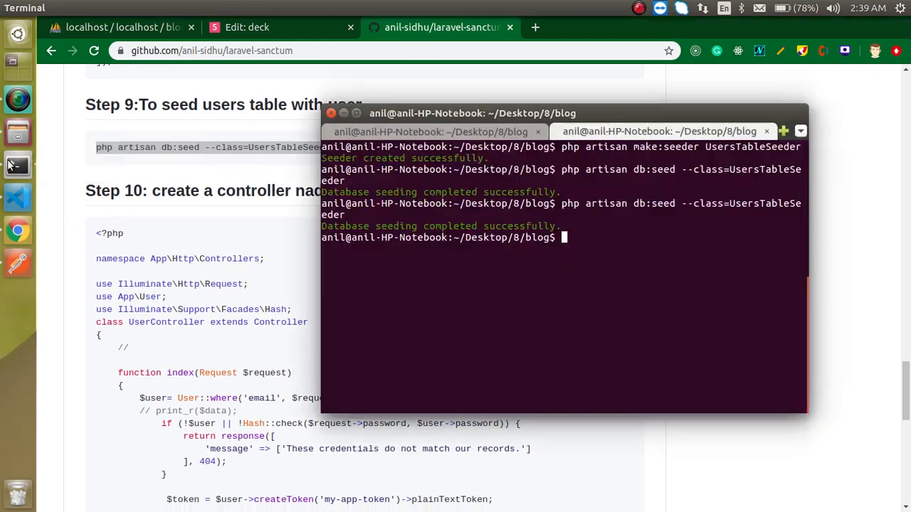
Step: Clear the Terminal and begin entering php artisan make:controller UserController
type("clear")
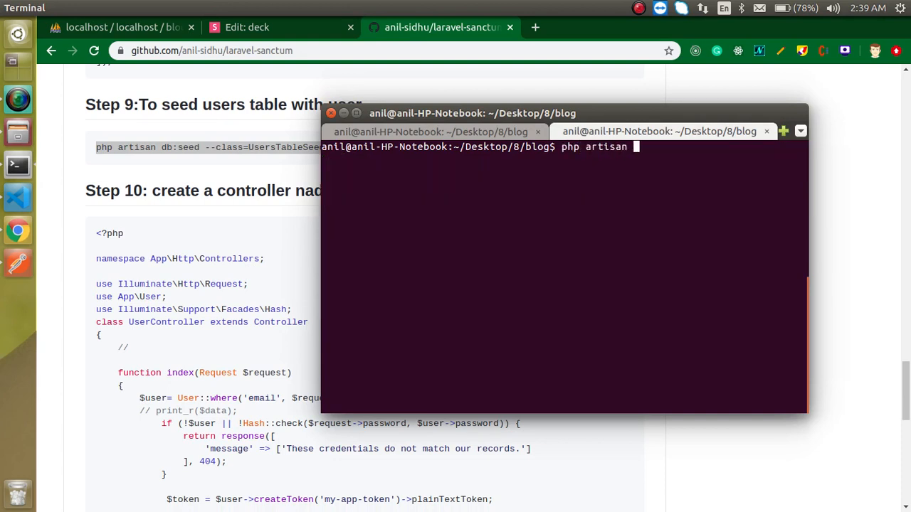
type("make:contr")
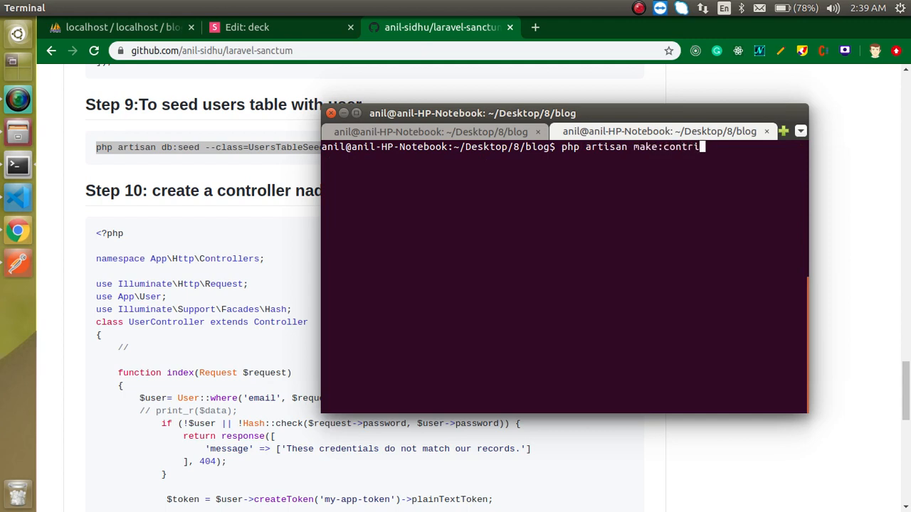
type("ller")
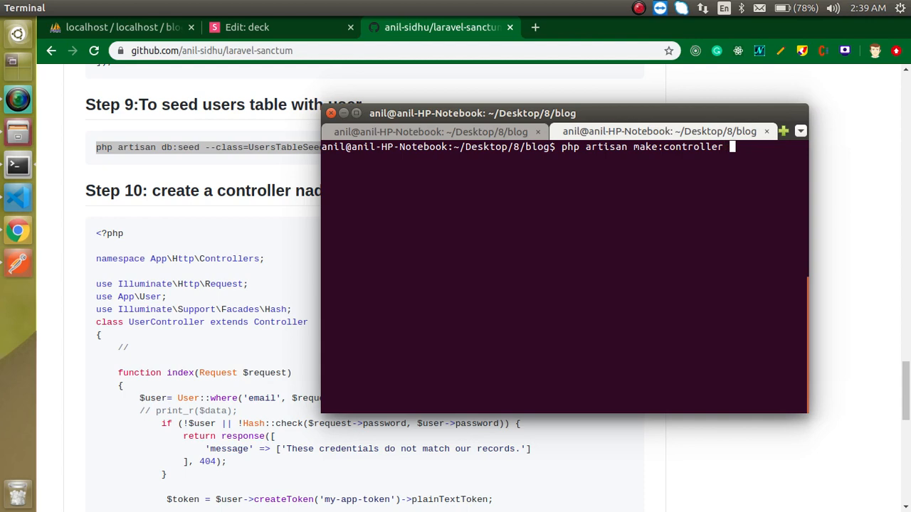
type("User")
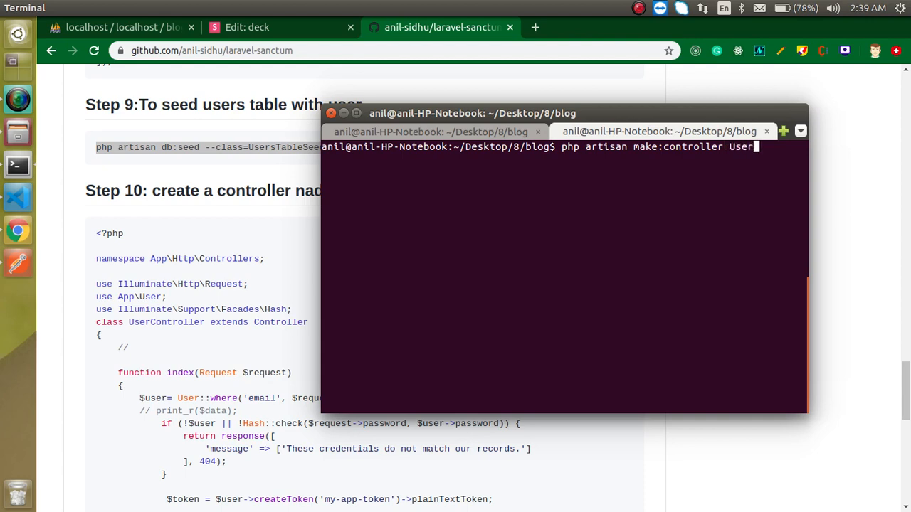
type("Cont")
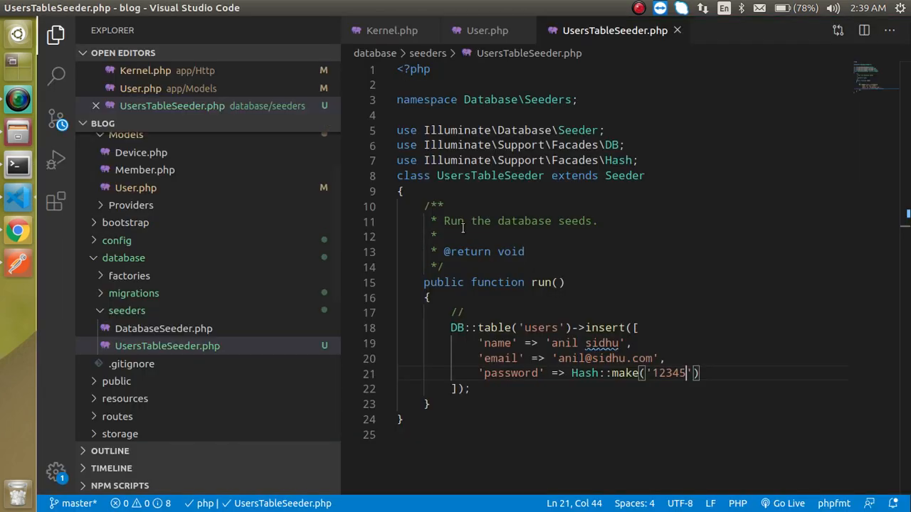
left_click(110, 141)
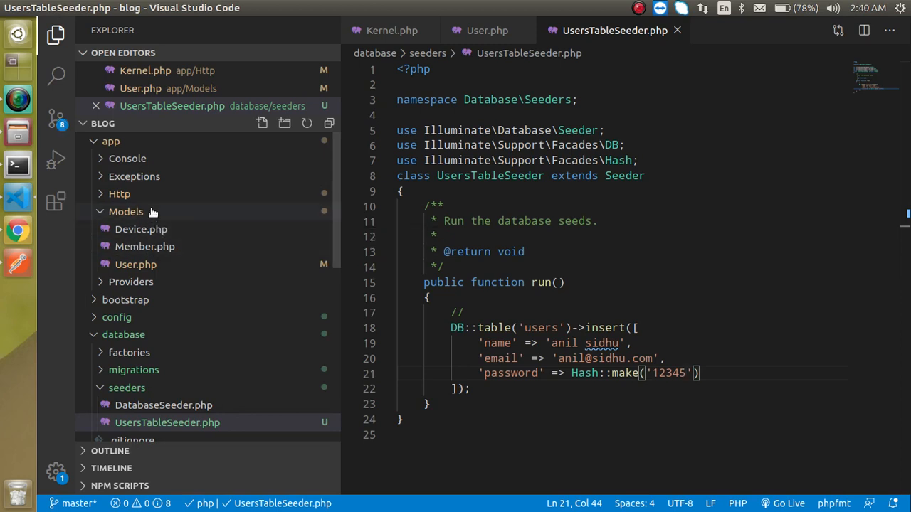
Step: Copy the User and Hash imports from the tutorial into UserController, correcting the User namespace
left_click(119, 194)
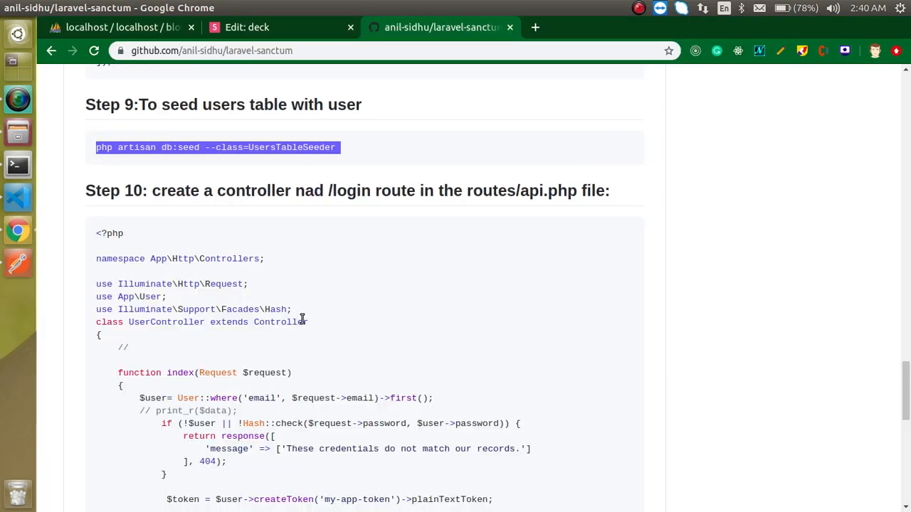
left_click_drag(96, 297, 292, 308)
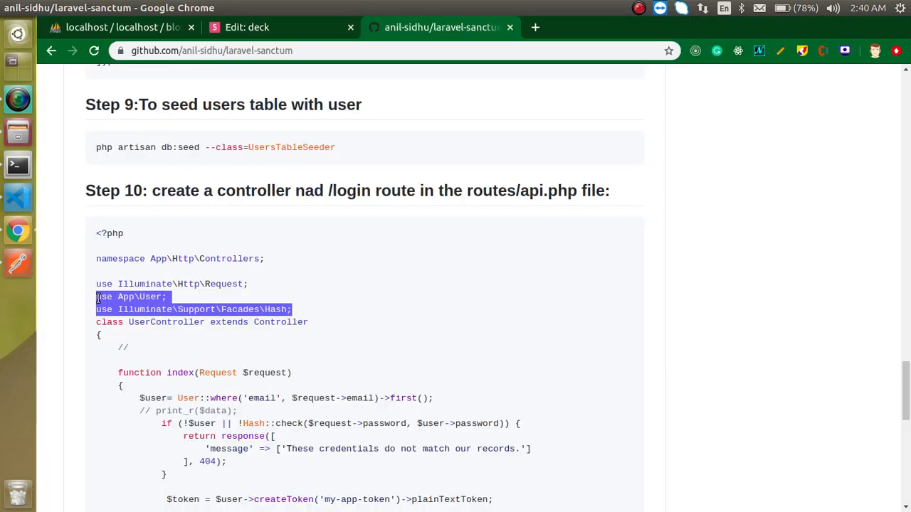
mouse_move(297, 343)
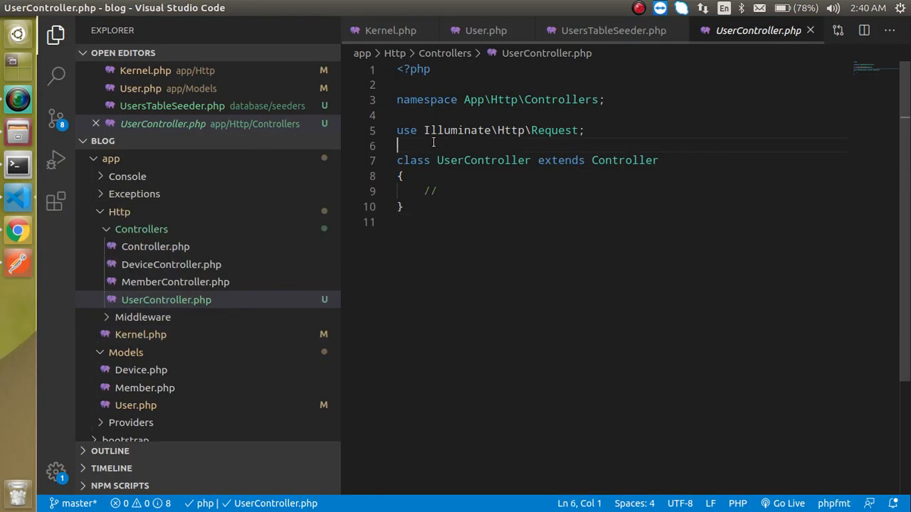
type("use App\\User;")
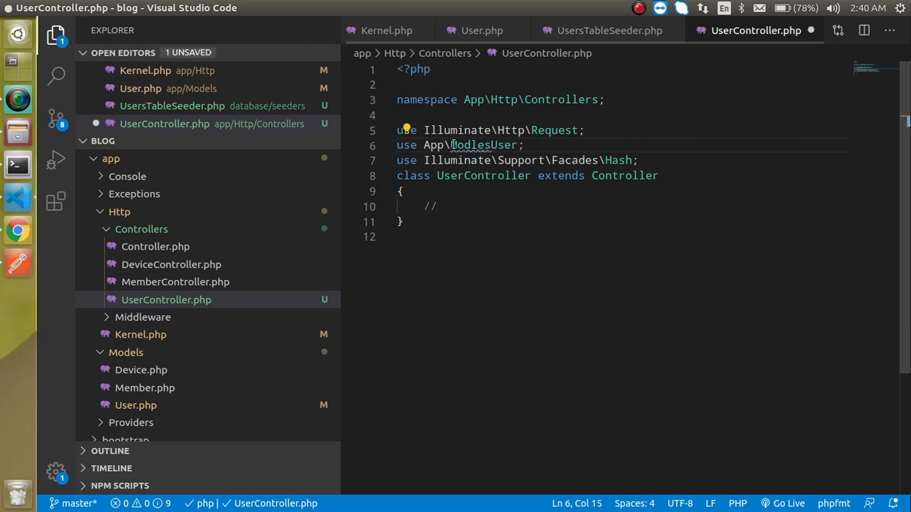
type("\\")
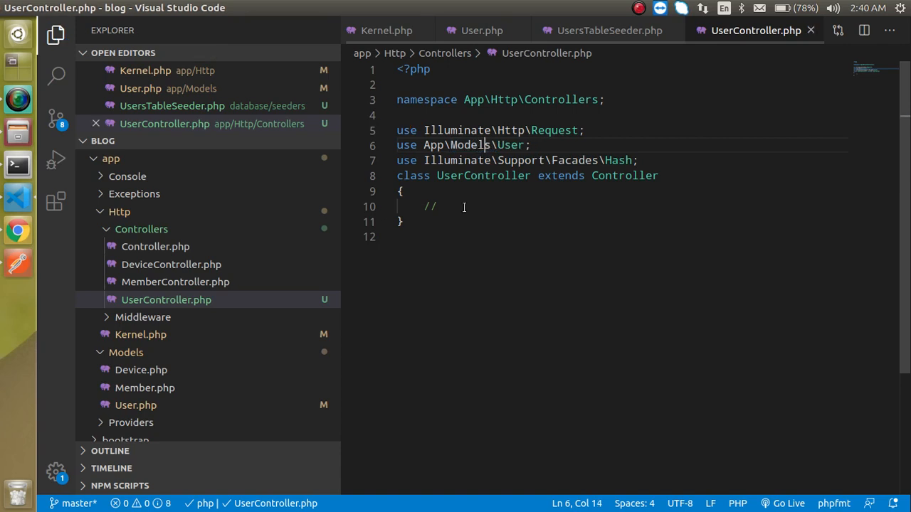
mouse_move(126, 352)
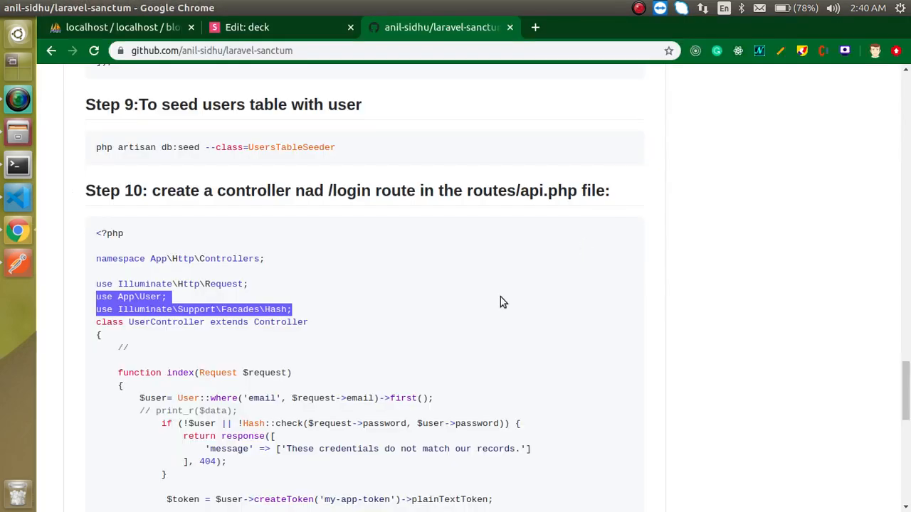
Step: Add the tutorial's index method that verifies credentials and returns a token with status 201
scroll("down", 3)
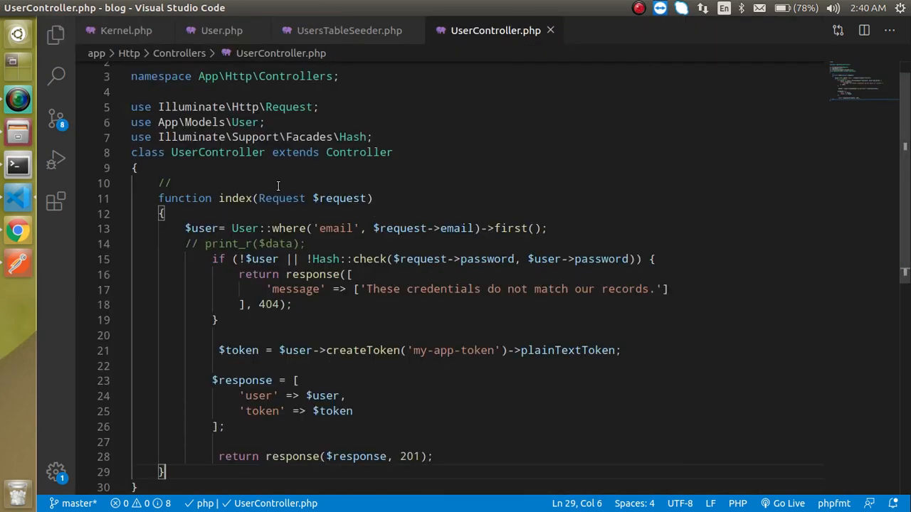
double_click(336, 228)
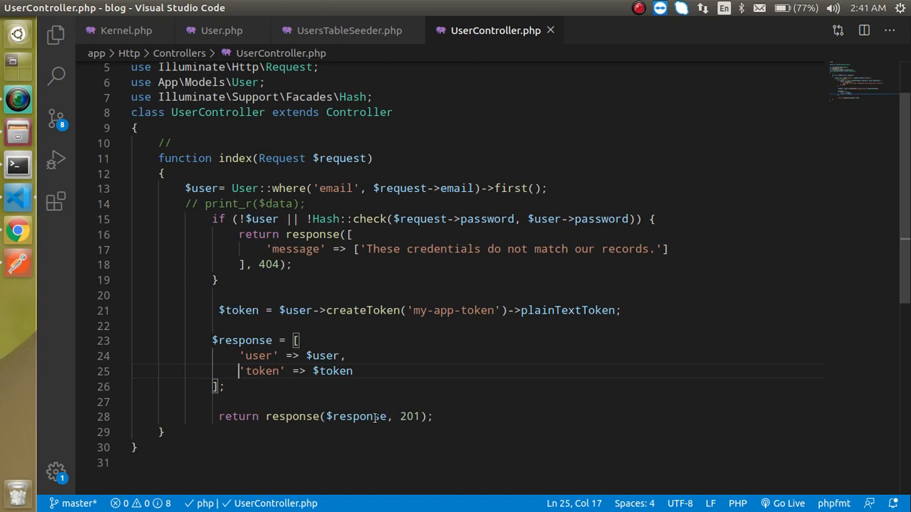
double_click(409, 416)
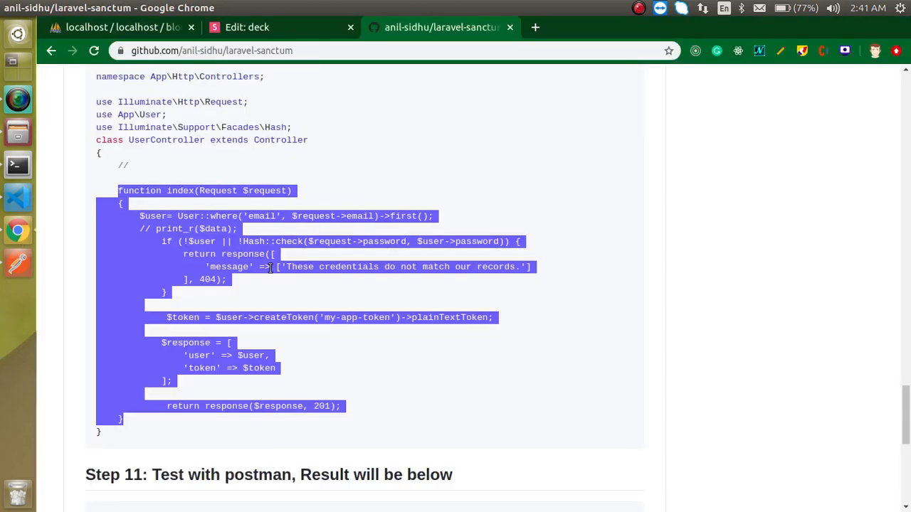
scroll("down", 3)
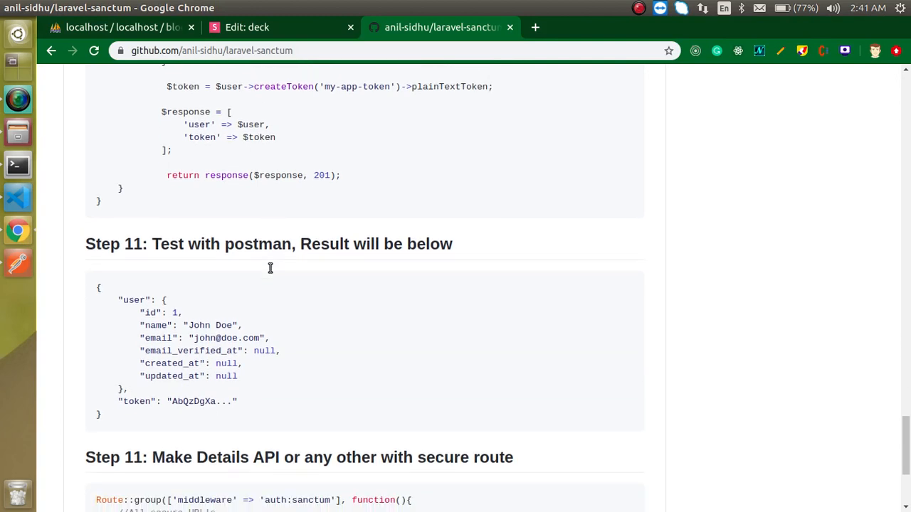
mouse_move(199, 259)
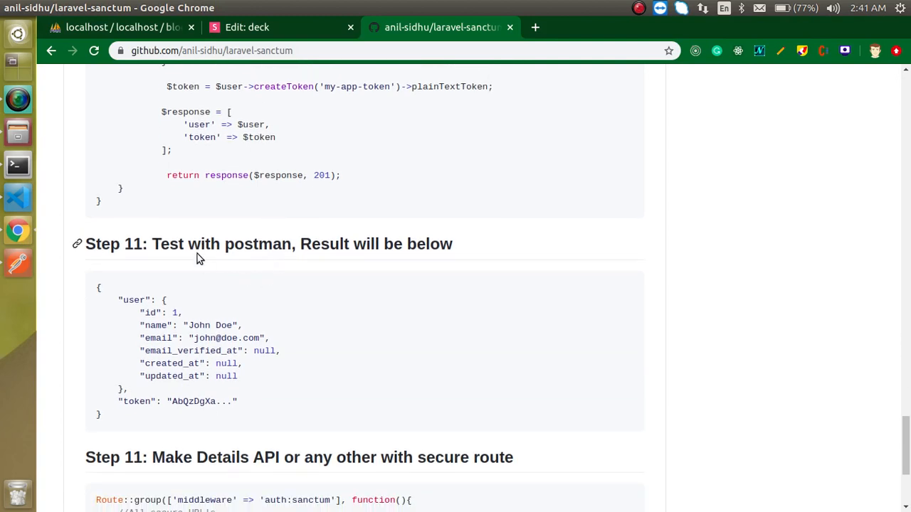
mouse_move(263, 191)
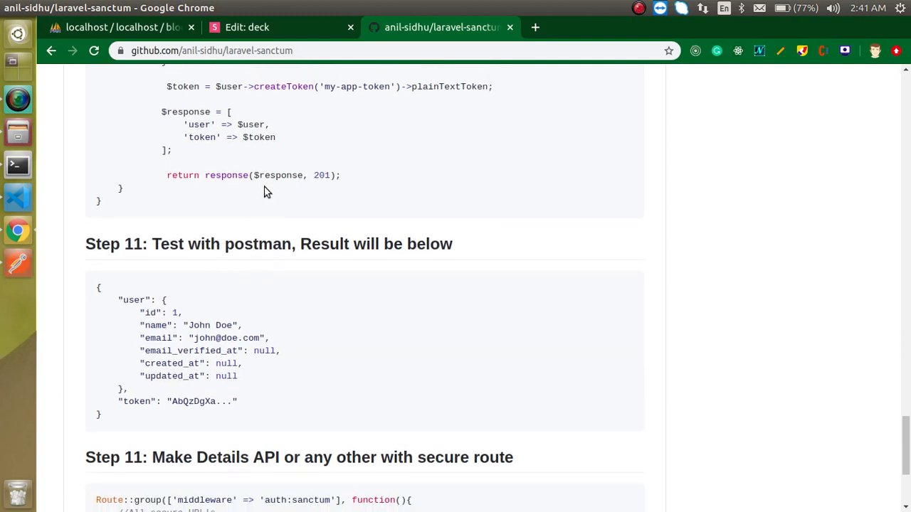
scroll("up", 3)
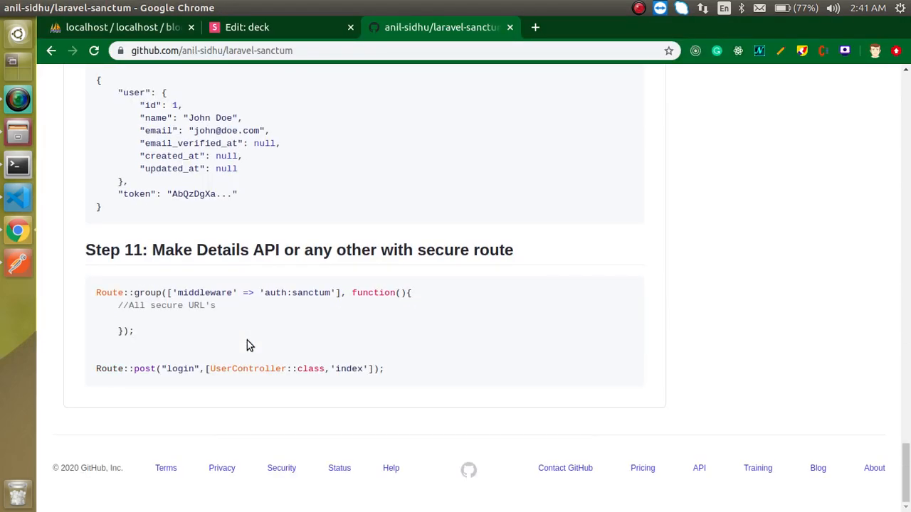
Step: Add Route::post("login",[UserController::class,'index']) to api.php and start importing UserController
triple_click(240, 369)
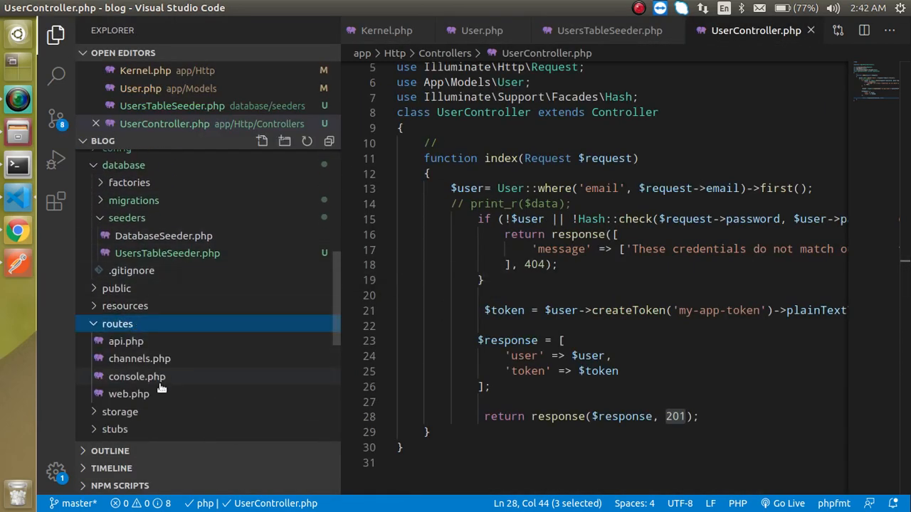
left_click(126, 341)
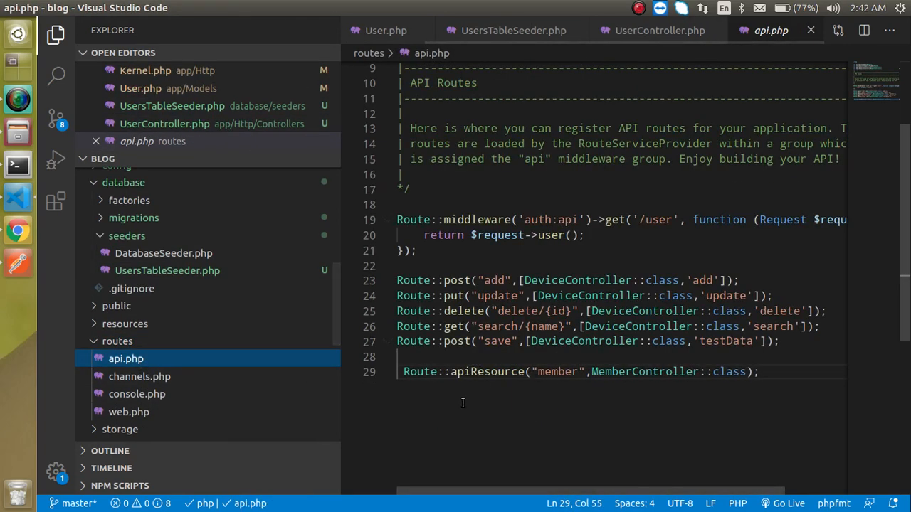
key("enter")
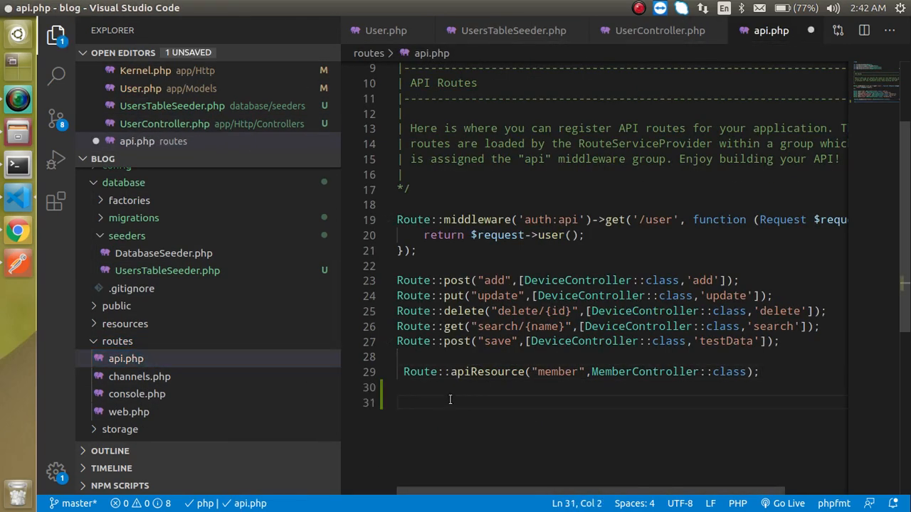
type("Route::post(\"login\",[UserController::class,'index']);")
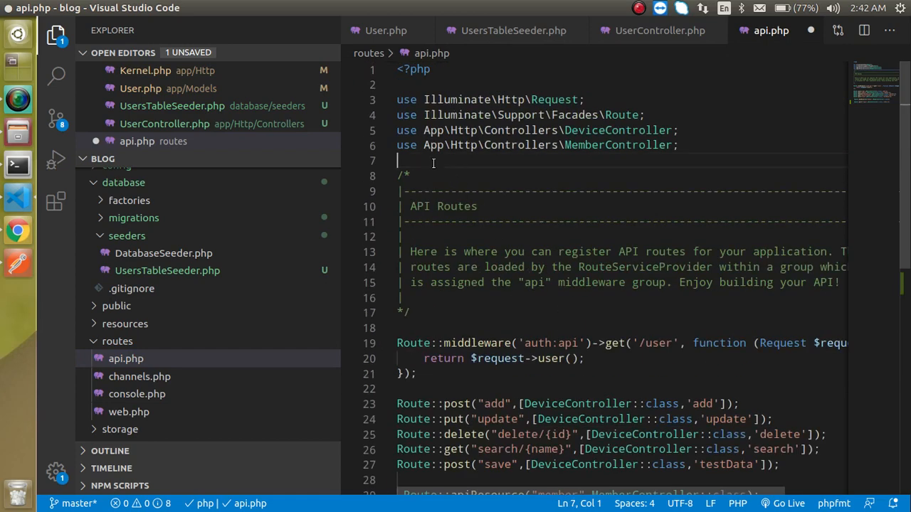
type("use")
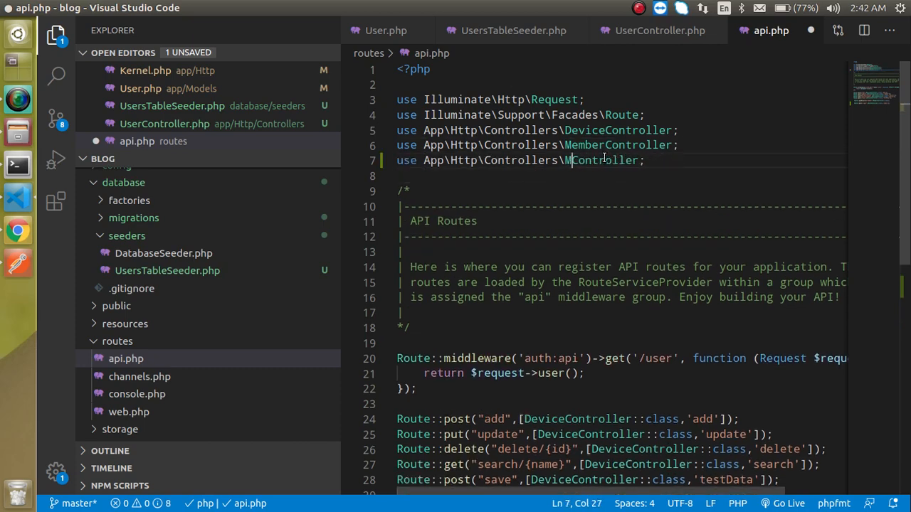
type("ser")
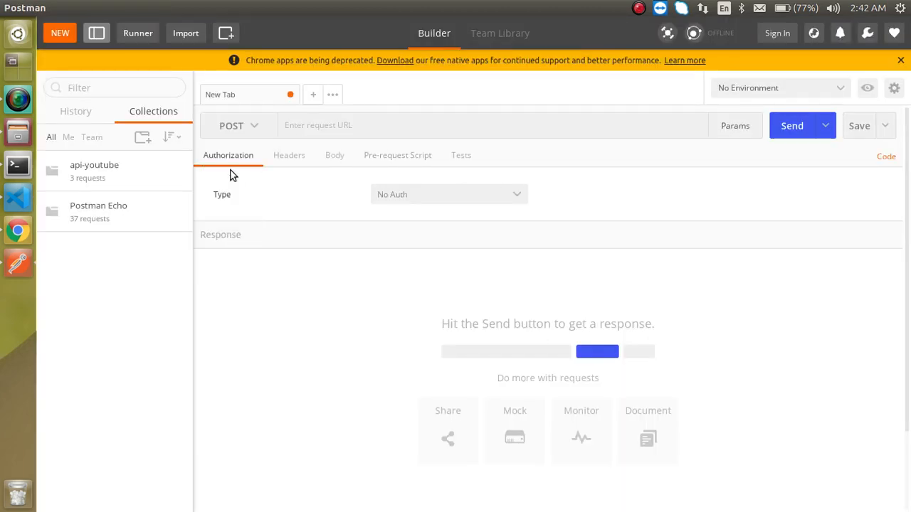
Step: Point the request at the local api/login endpoint with a raw JSON body
type("lo")
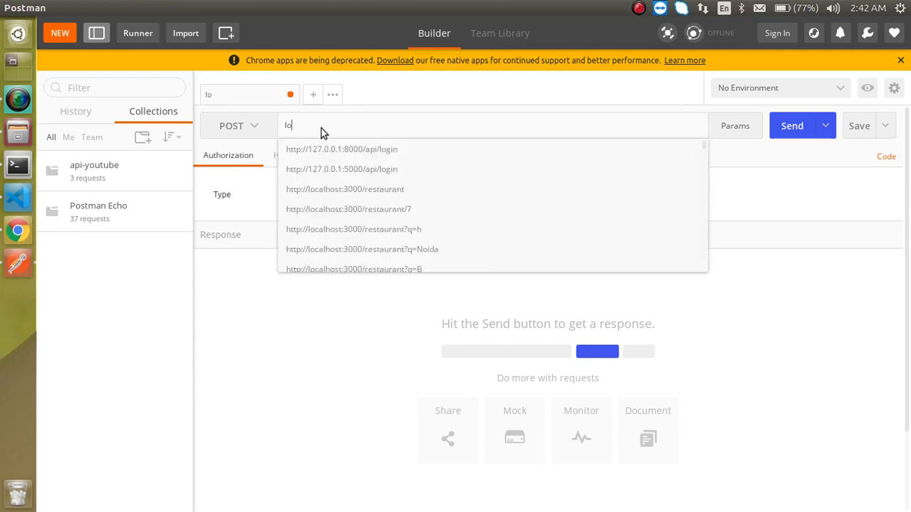
left_click(341, 149)
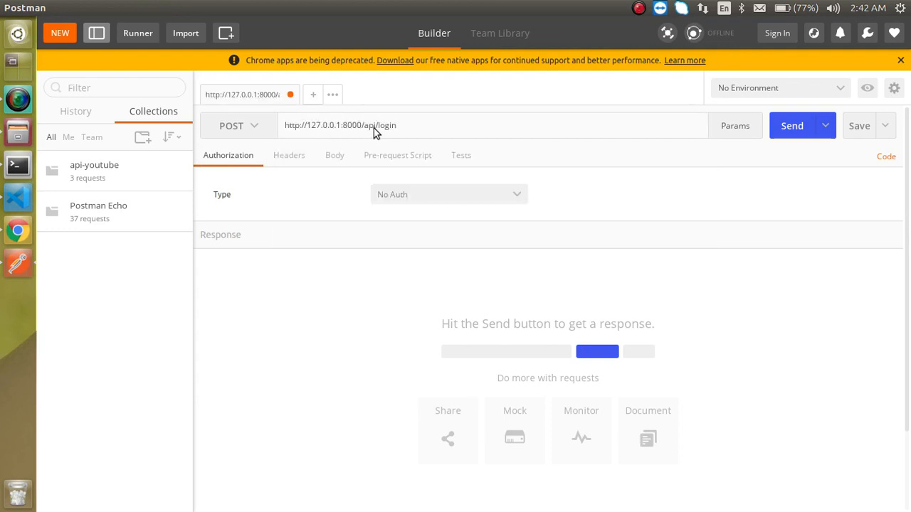
double_click(369, 125)
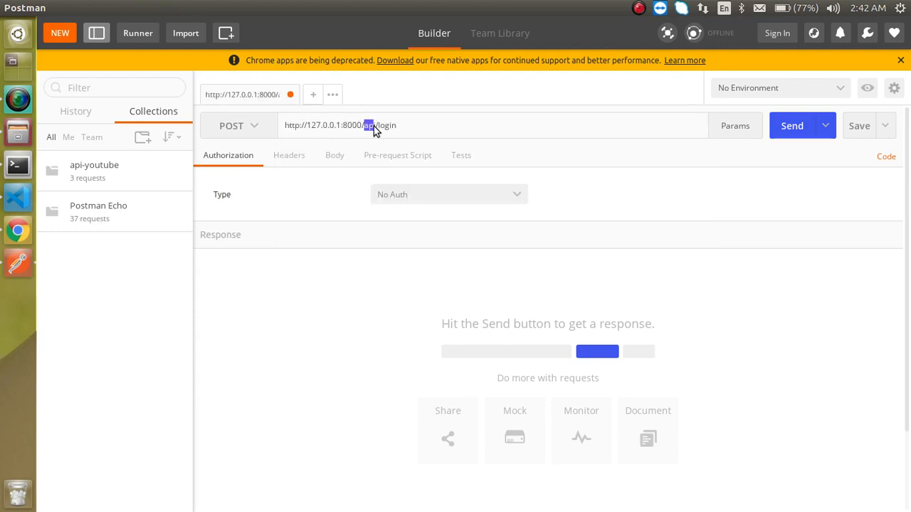
left_click(334, 155)
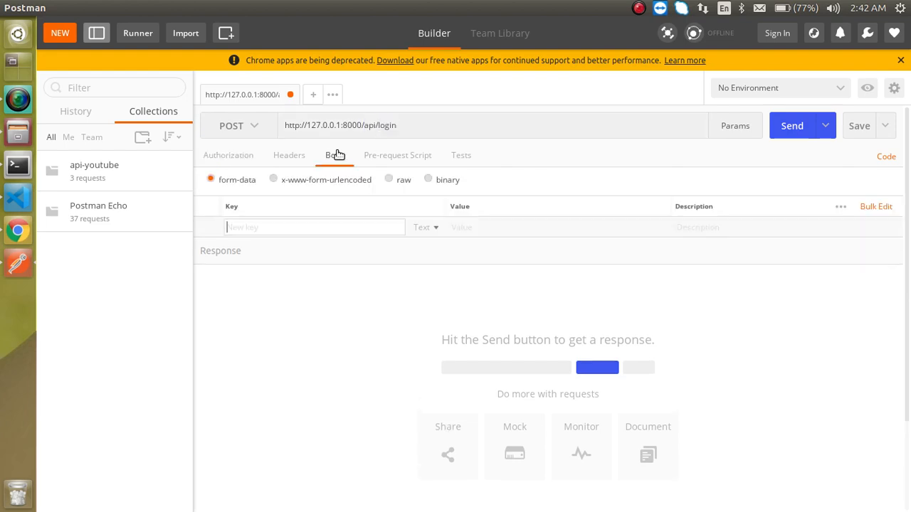
left_click(388, 180)
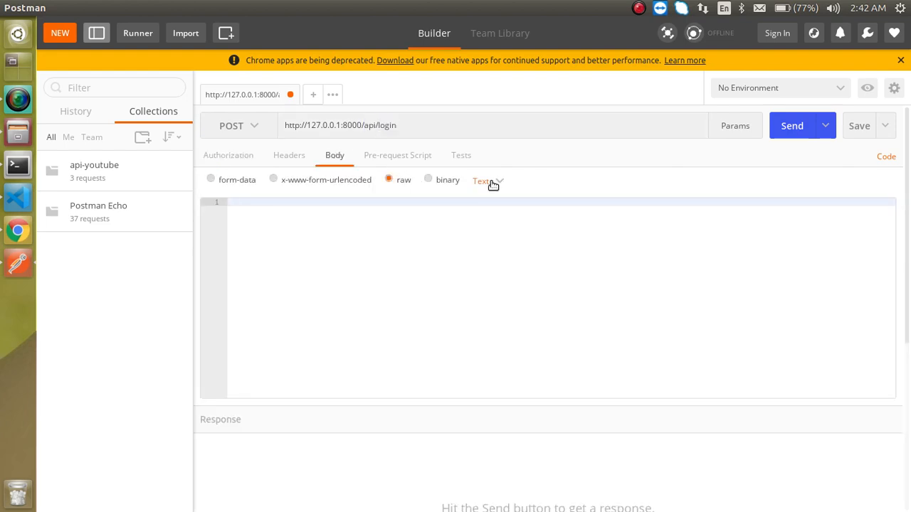
left_click(484, 181)
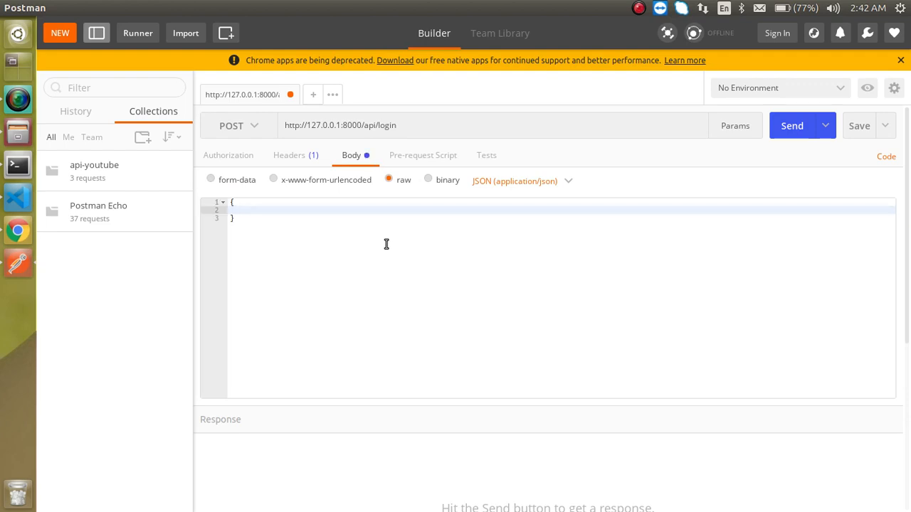
type("\"\"")
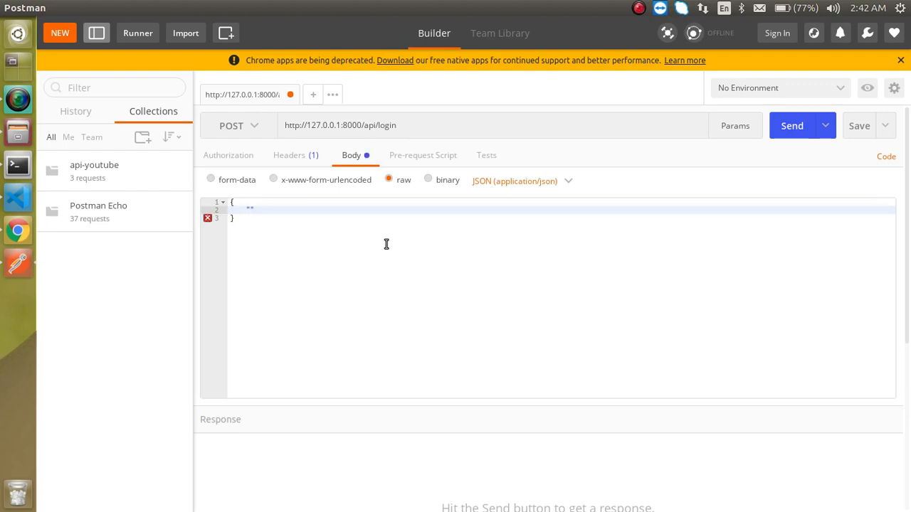
type("\"email\":")
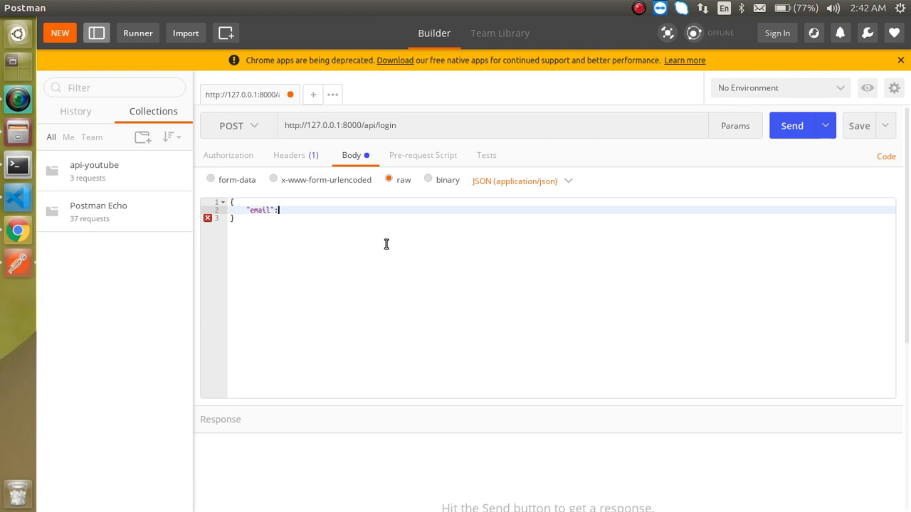
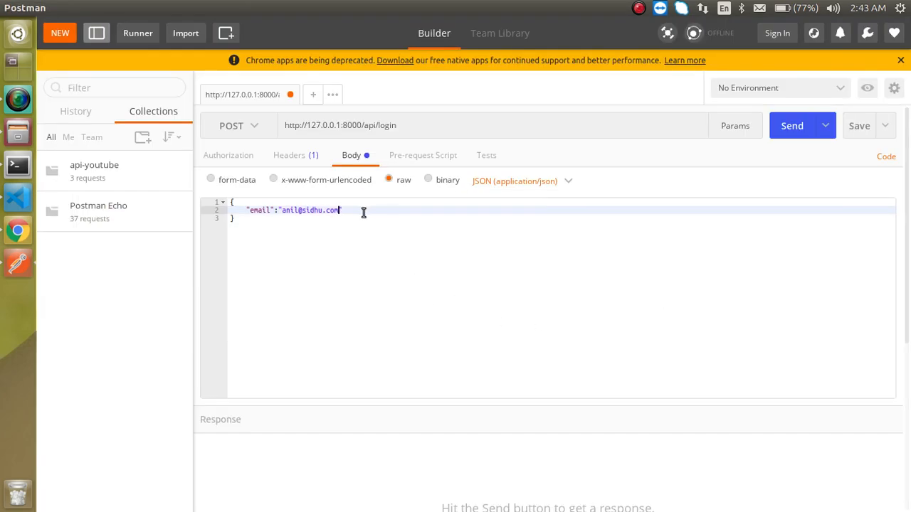
type(",")
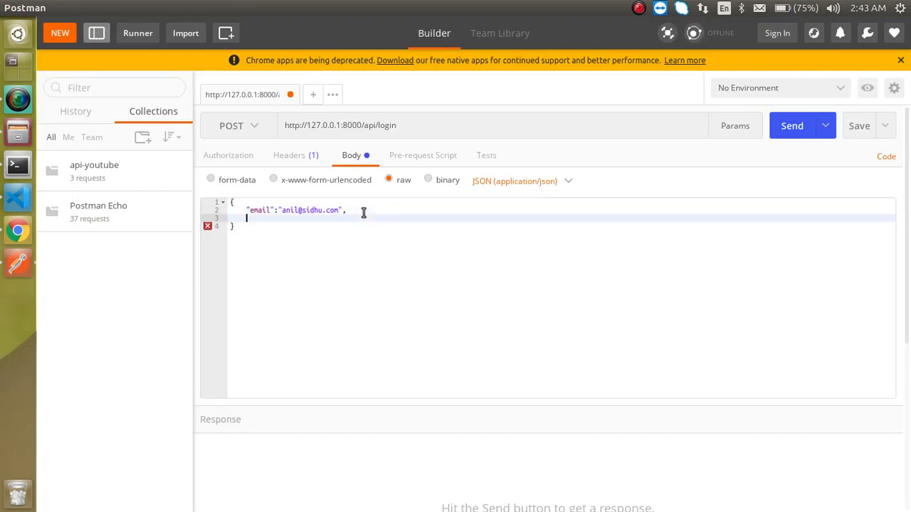
type("pass")
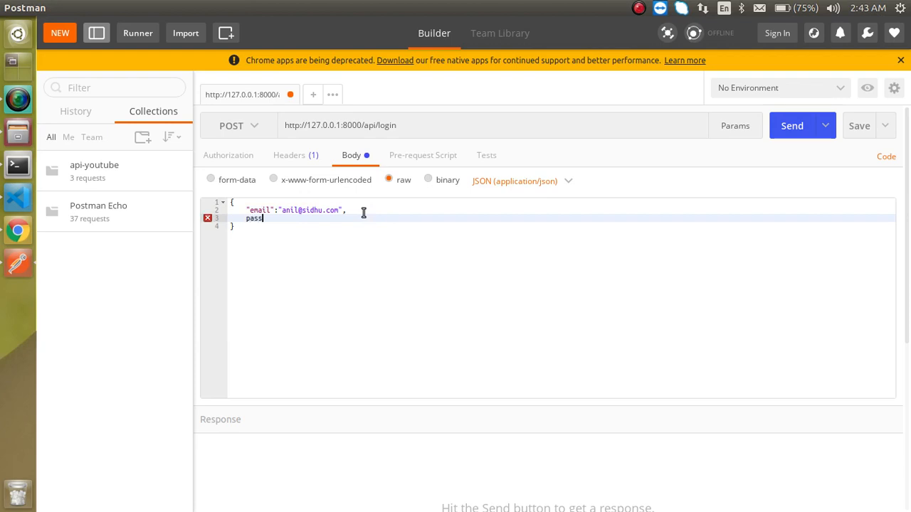
type("word\":")
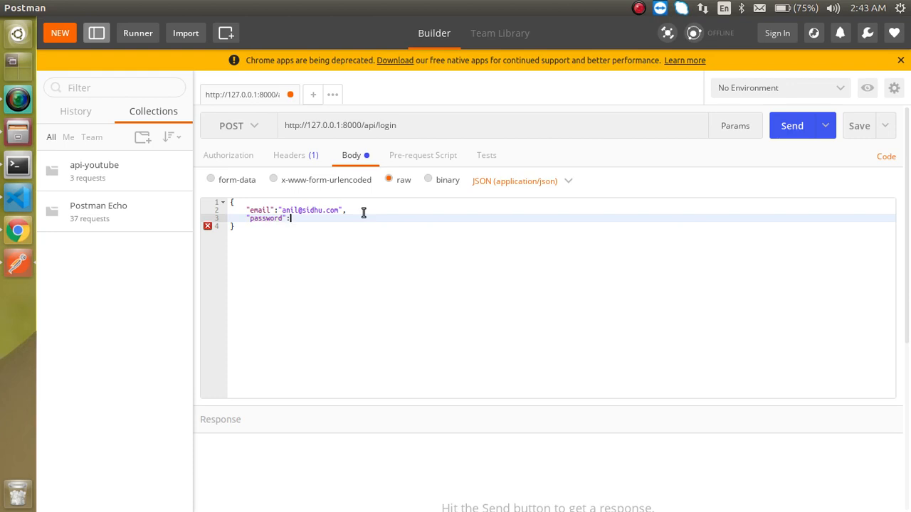
type("12345")
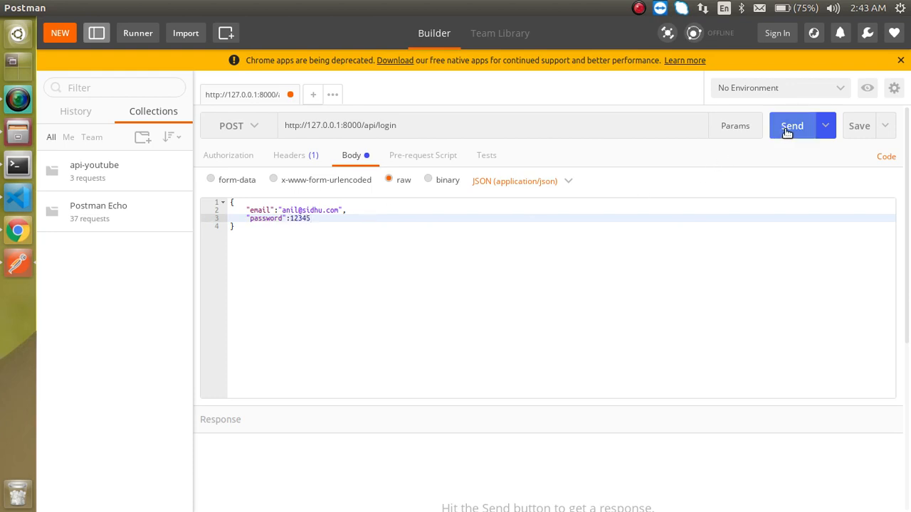
Step: Send the login request and inspect the returned user record and token against the code
left_click(792, 125)
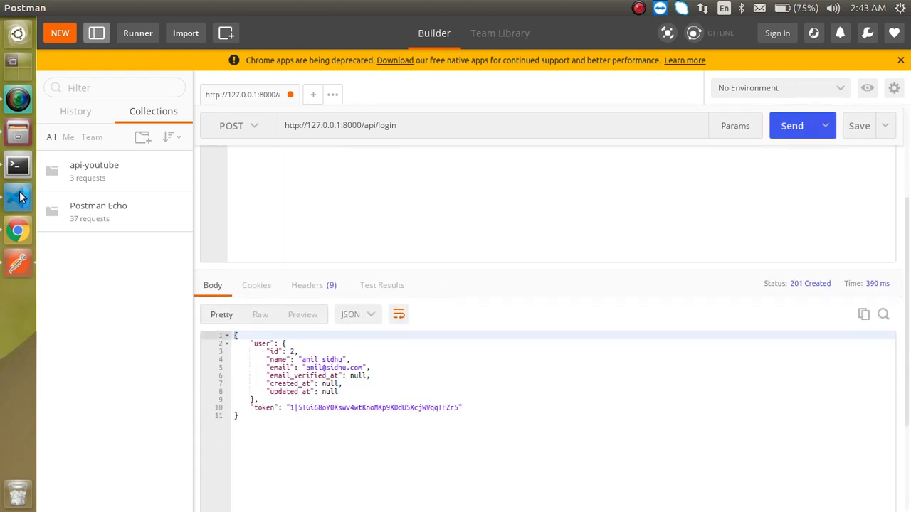
left_click(17, 197)
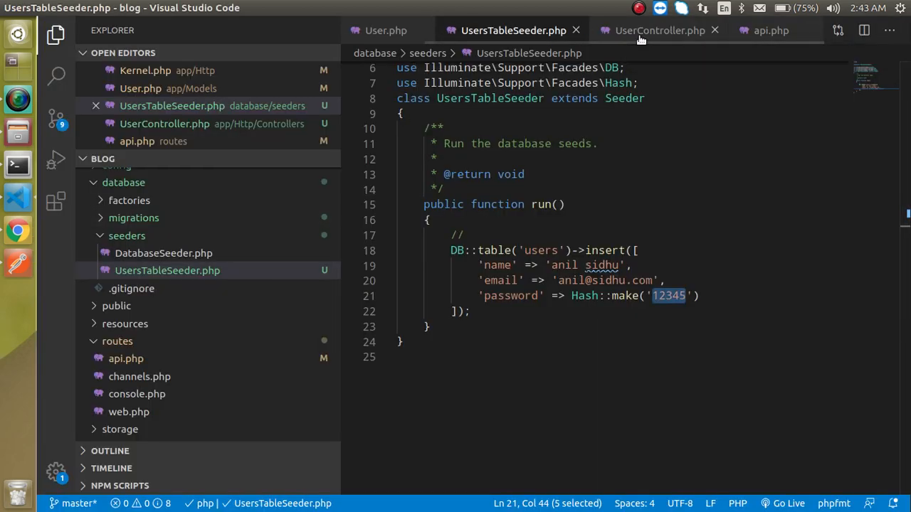
left_click(658, 30)
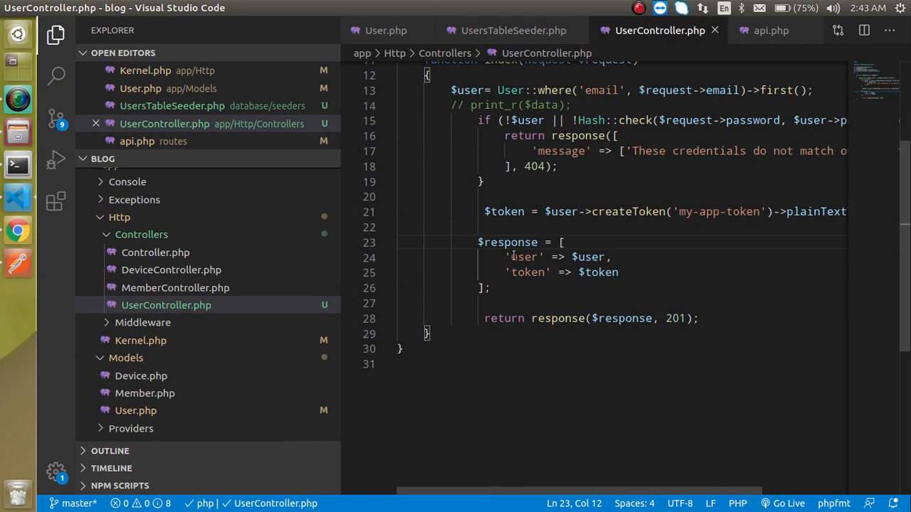
left_click(17, 263)
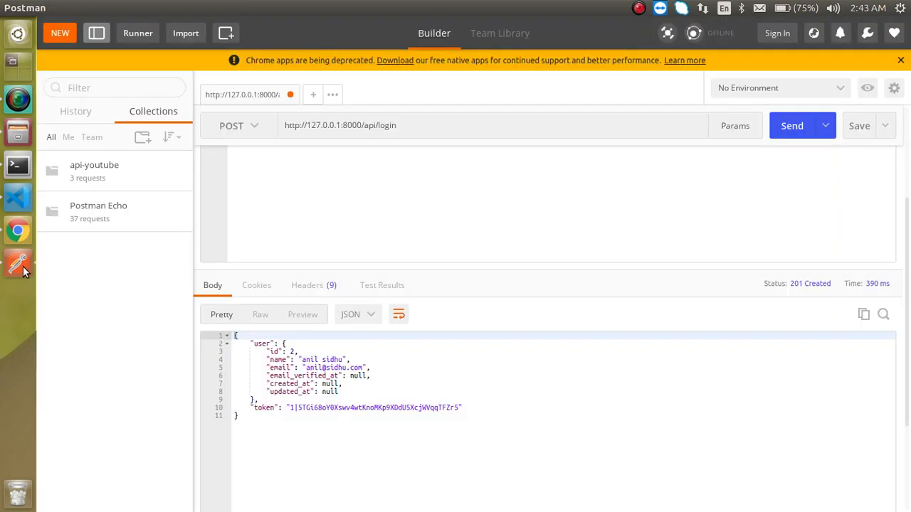
double_click(261, 344)
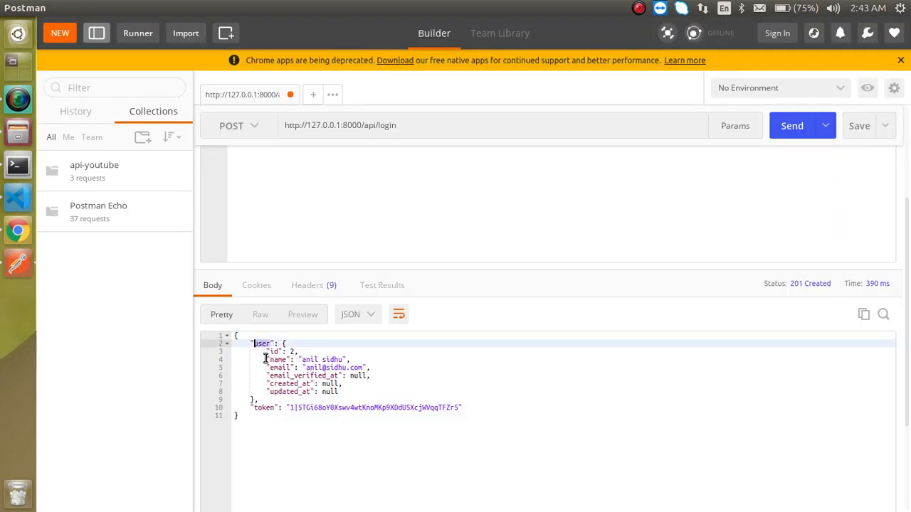
left_click_drag(271, 351, 340, 392)
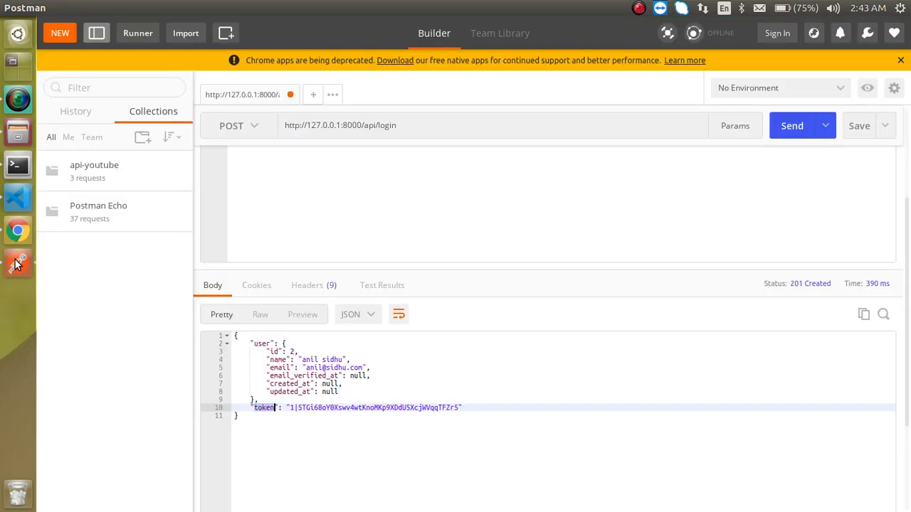
mouse_move(17, 197)
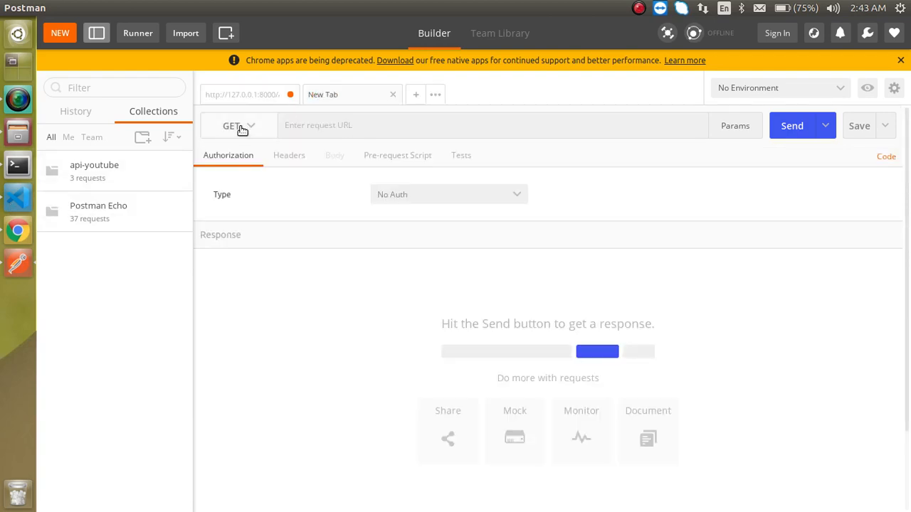
mouse_move(19, 200)
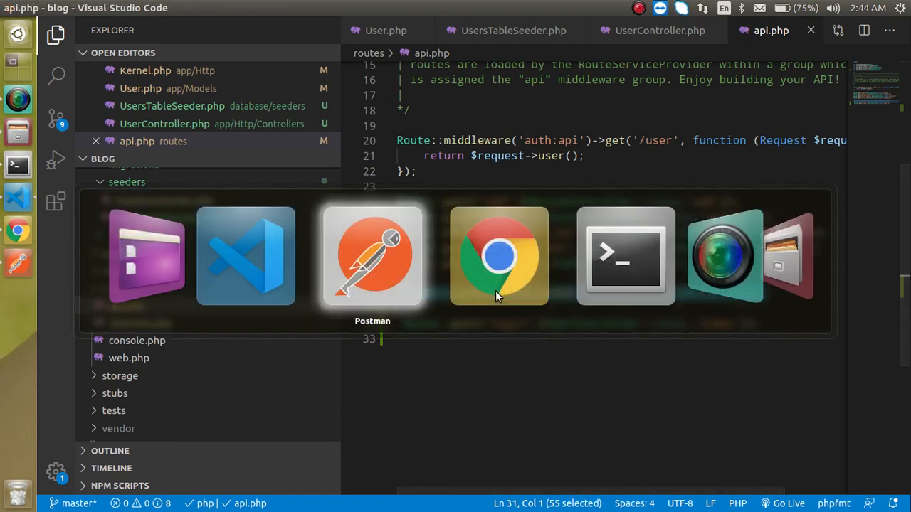
left_click(372, 256)
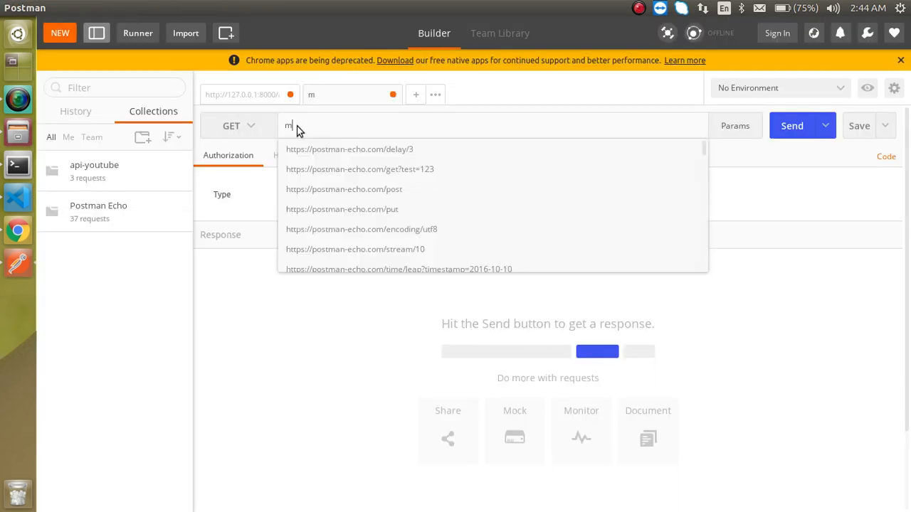
type("http://127.0.0.1:8000/api/member")
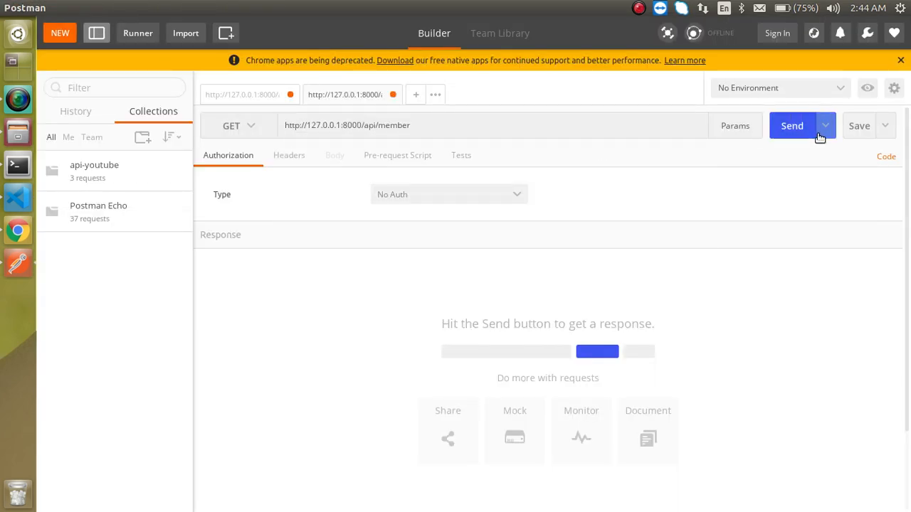
Step: Send the tokenless member request, then return to api.php for the auth:sanctum group
left_click(792, 125)
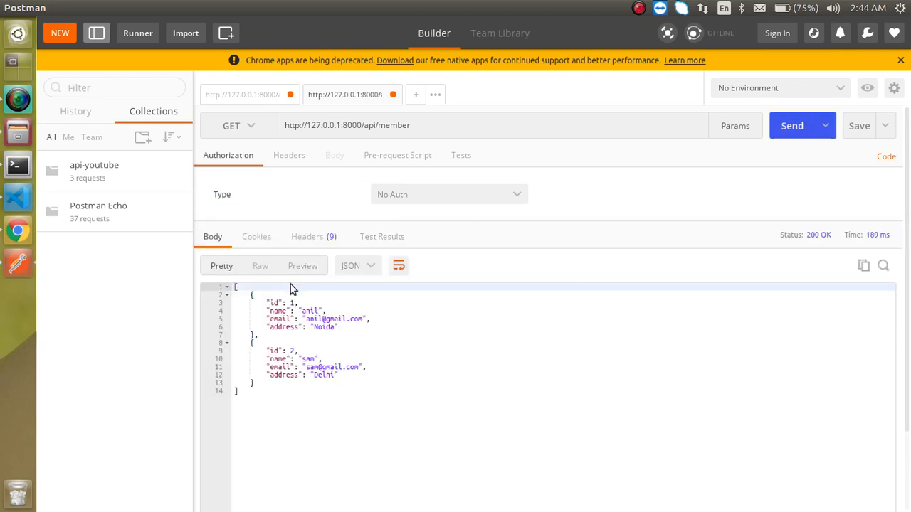
mouse_move(259, 144)
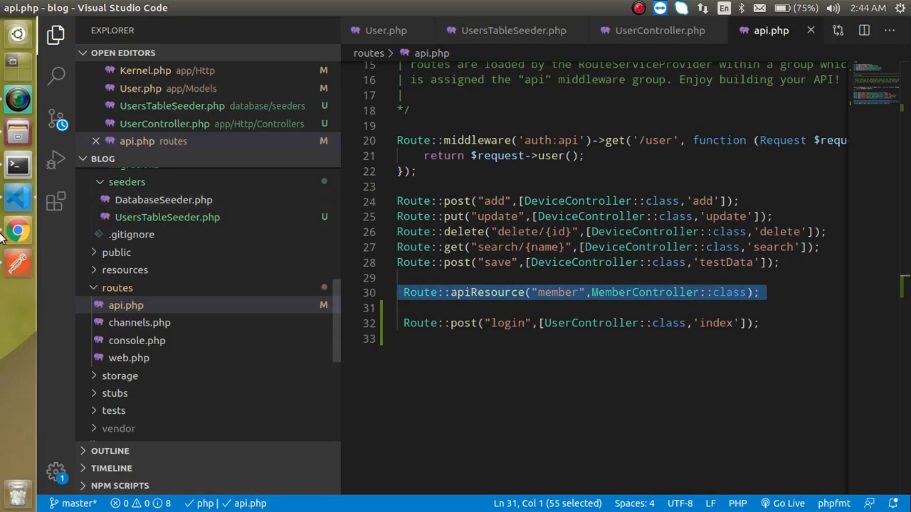
mouse_move(18, 231)
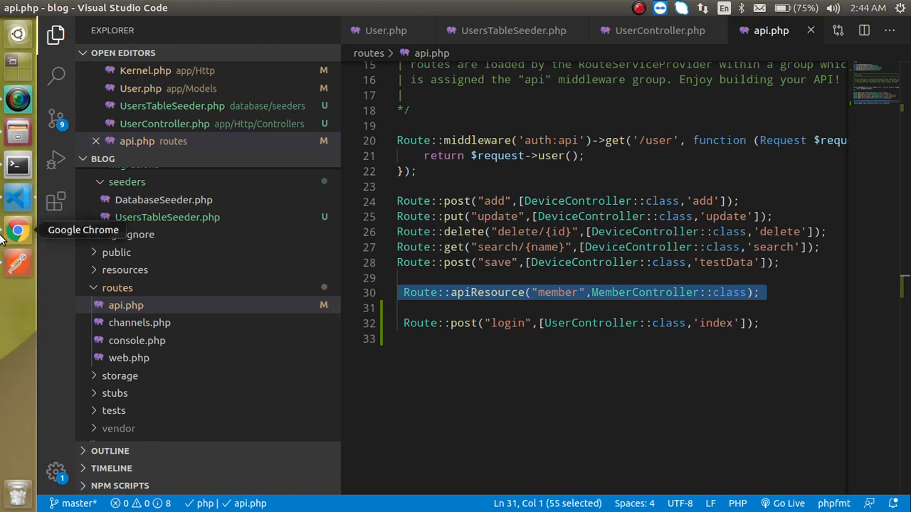
left_click(17, 230)
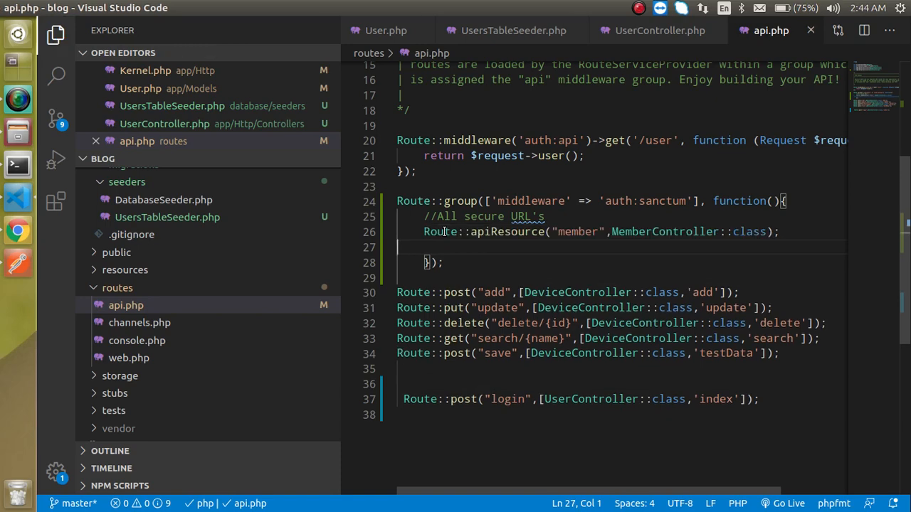
Step: Resend the member request and preview its 500 'Route [login] not defined' error
left_click(802, 125)
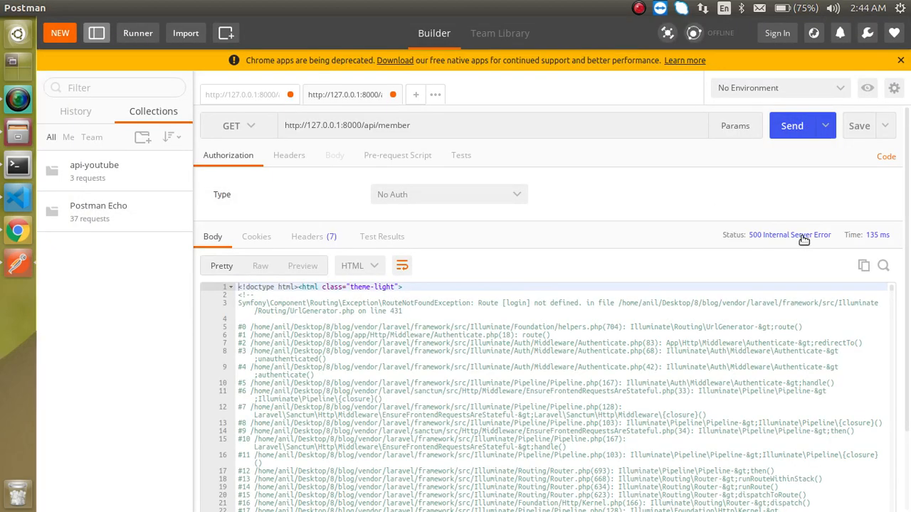
left_click(303, 265)
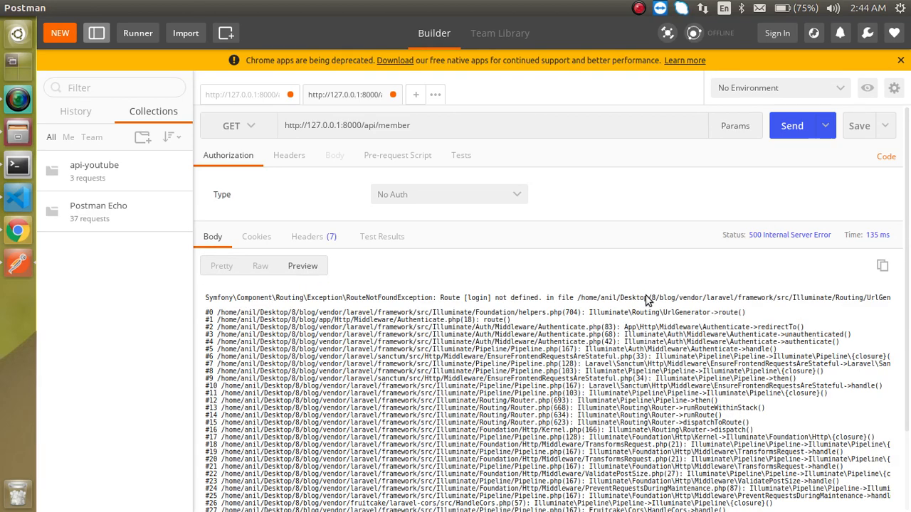
mouse_move(516, 304)
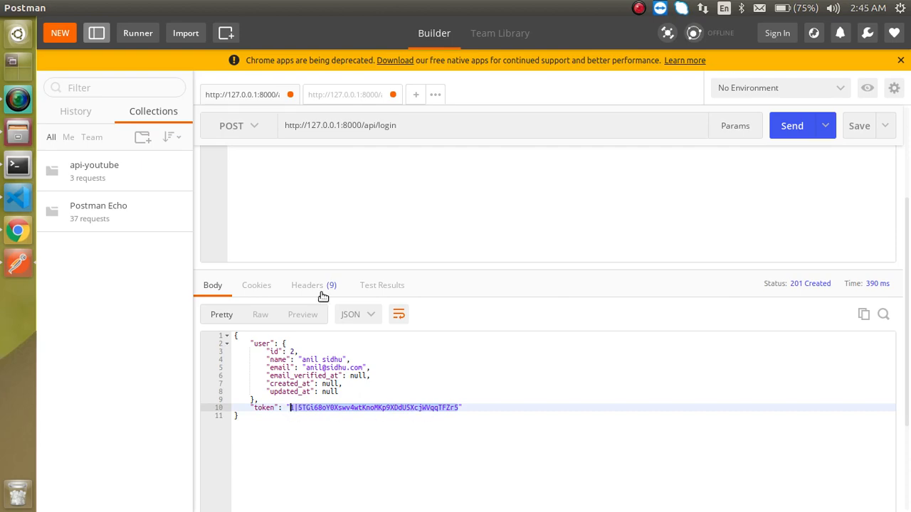
left_click(345, 94)
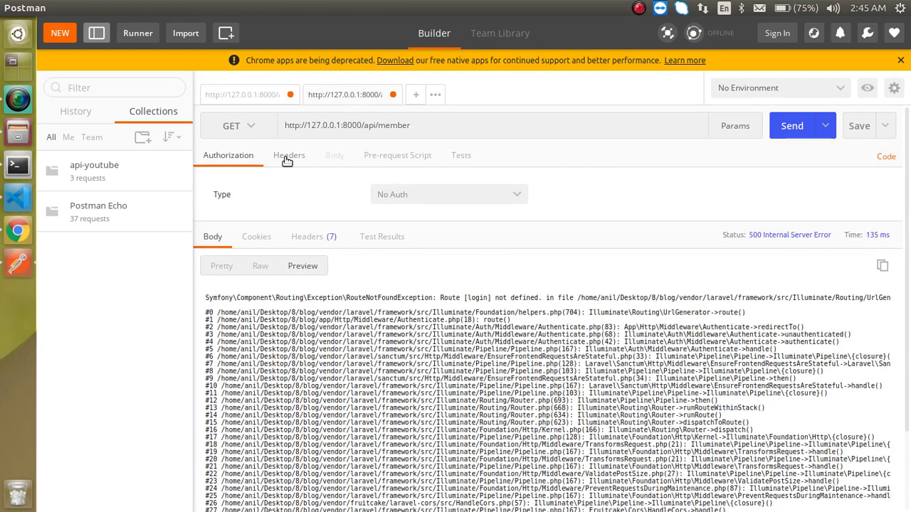
left_click(289, 155)
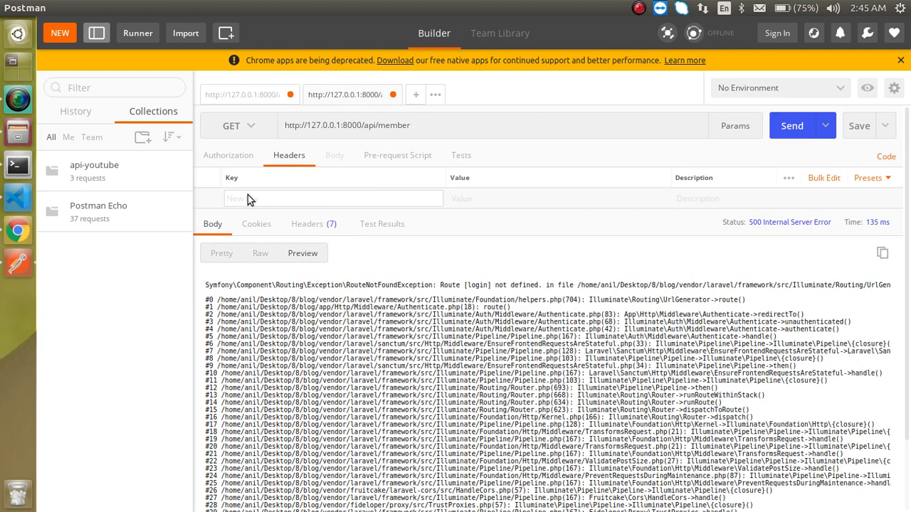
type("Authorization")
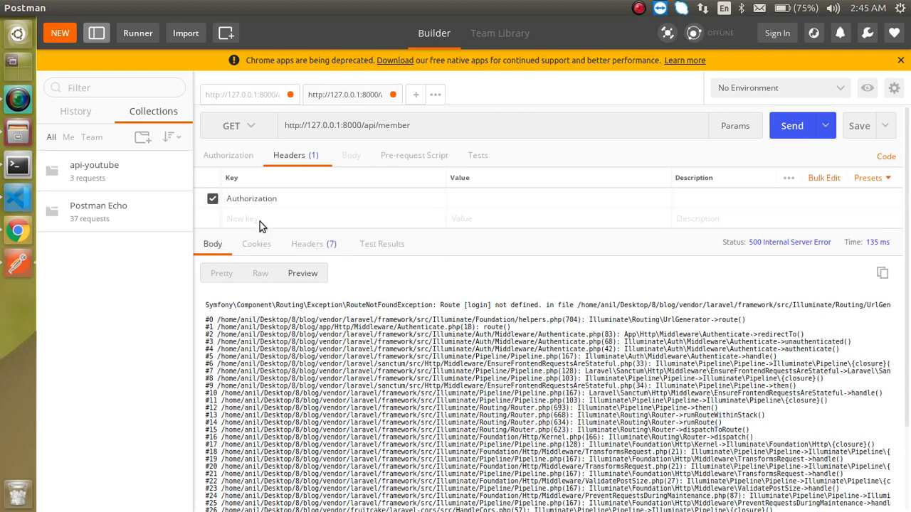
left_click(558, 198)
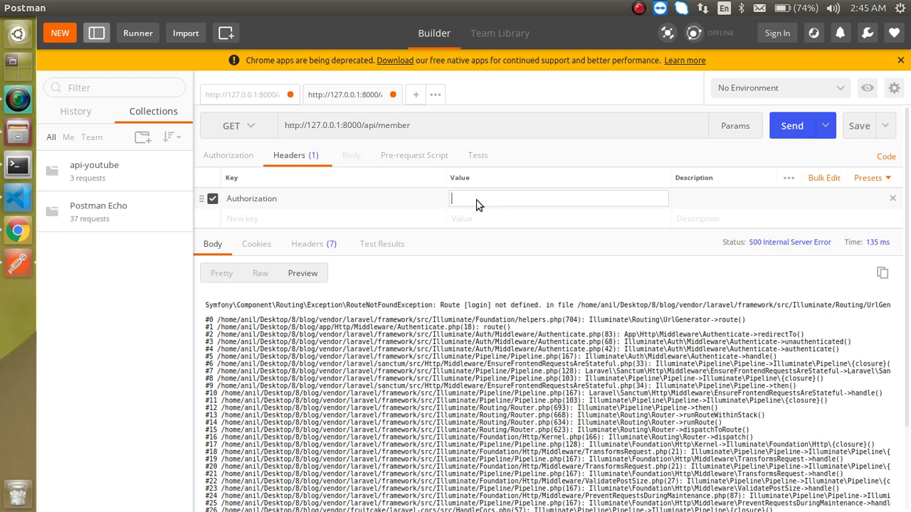
type("Bearer")
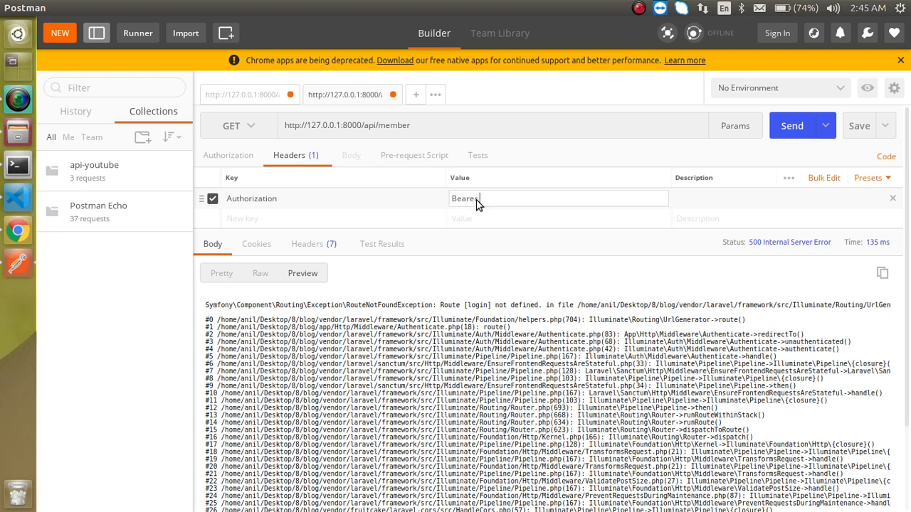
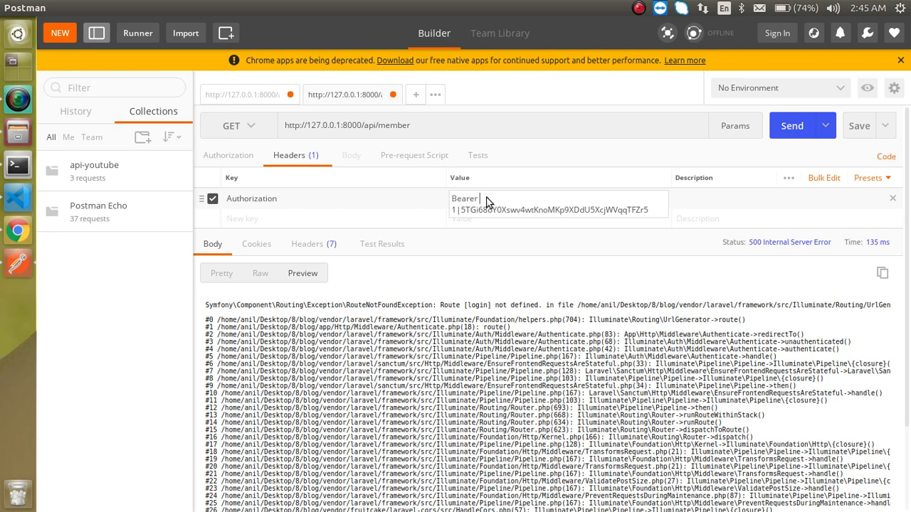
left_click(791, 125)
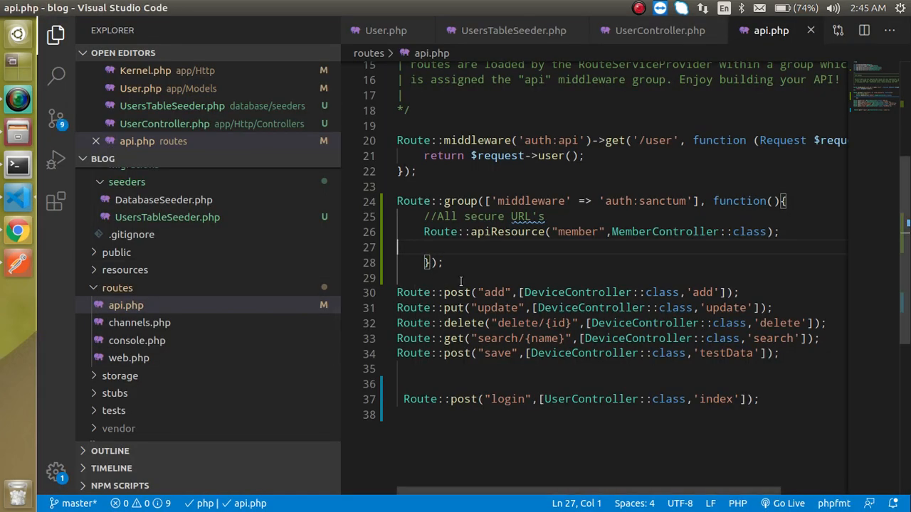
left_click_drag(397, 291, 779, 352)
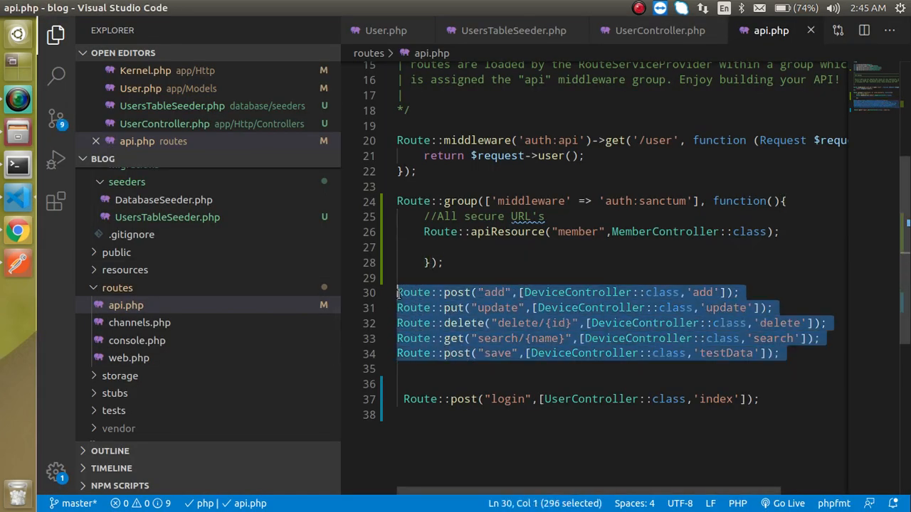
key("Delete")
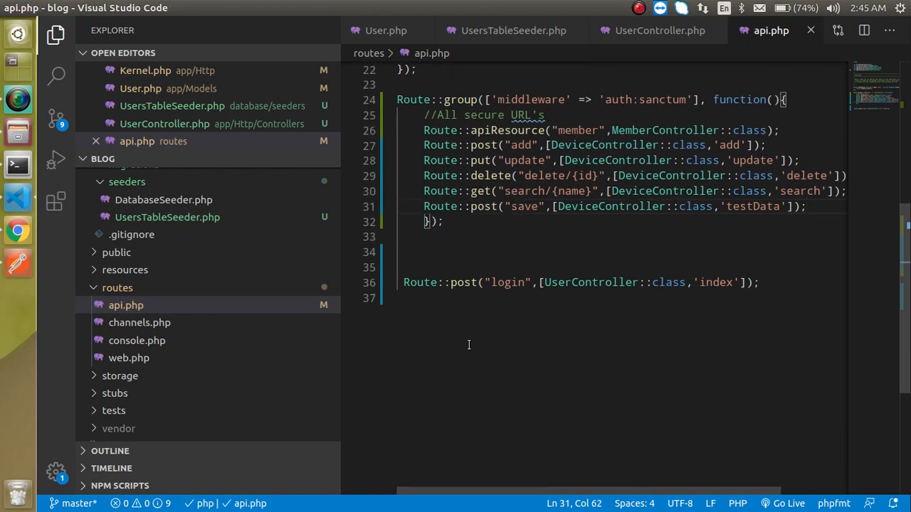
double_click(507, 283)
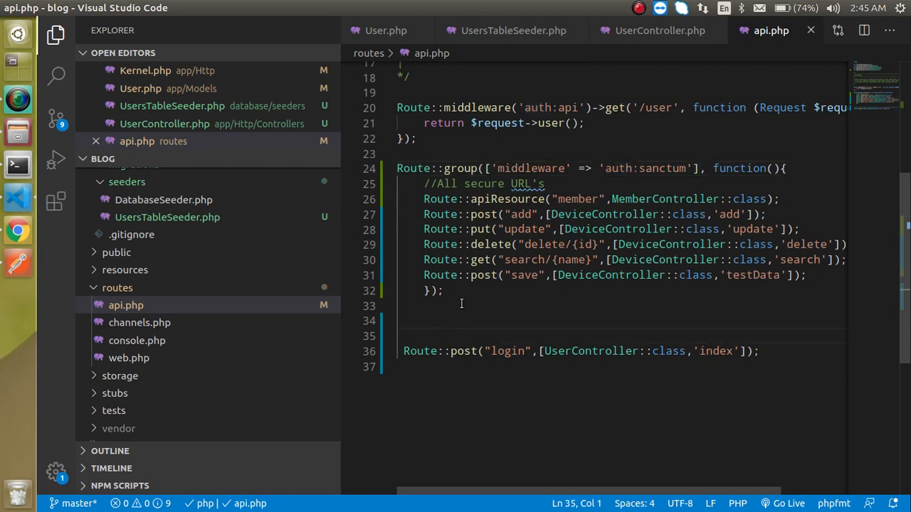
left_click_drag(397, 168, 442, 290)
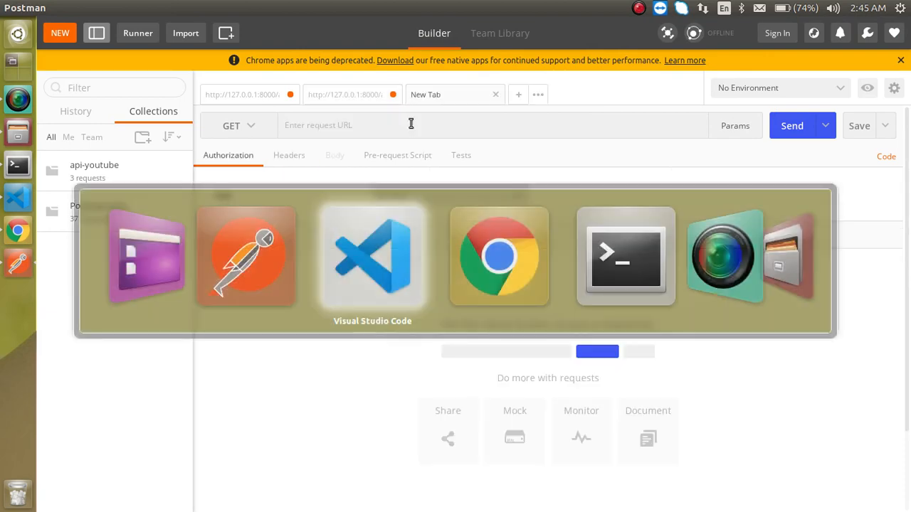
left_click(372, 256)
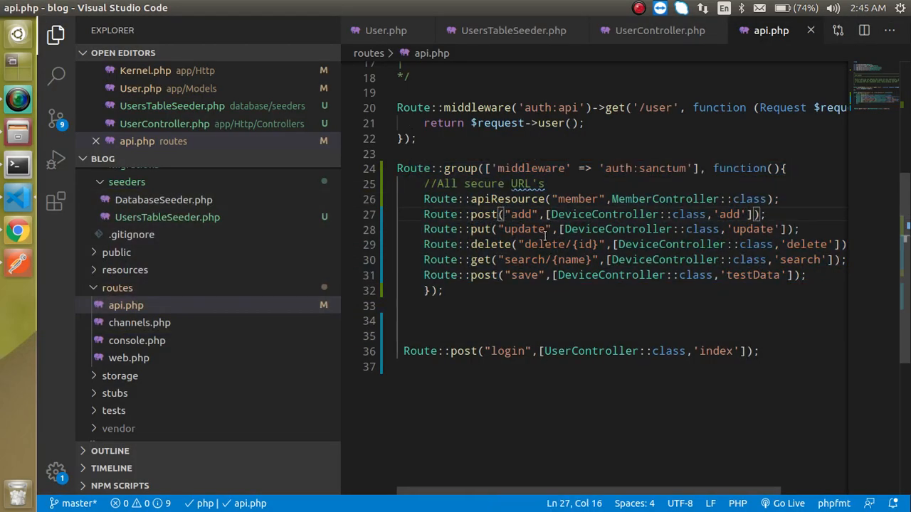
left_click(238, 125)
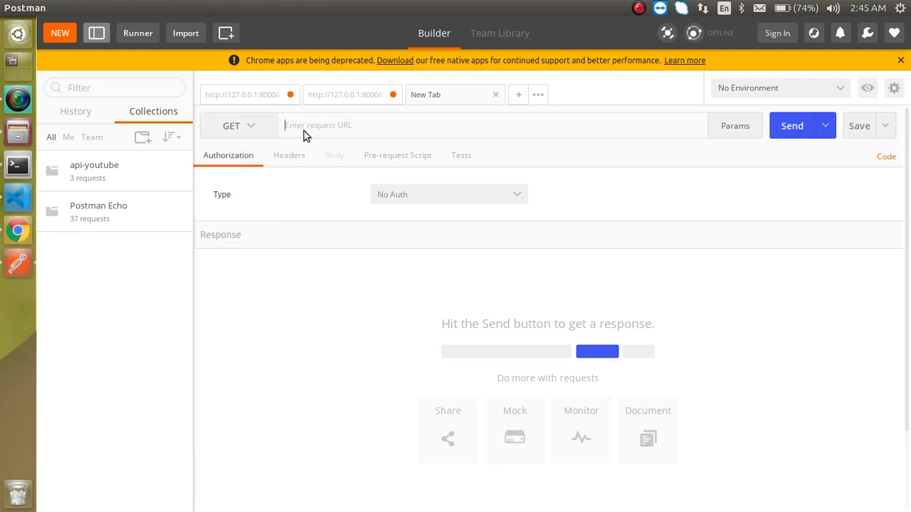
type("lo")
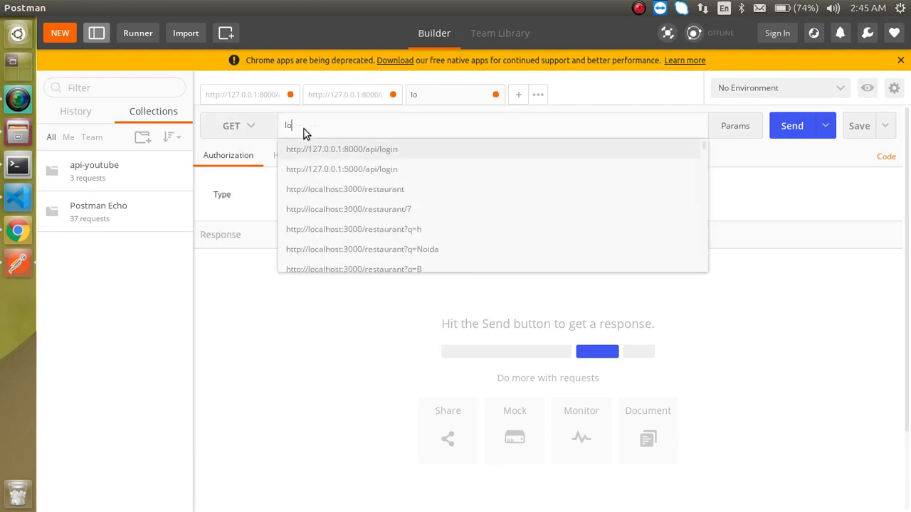
left_click(792, 125)
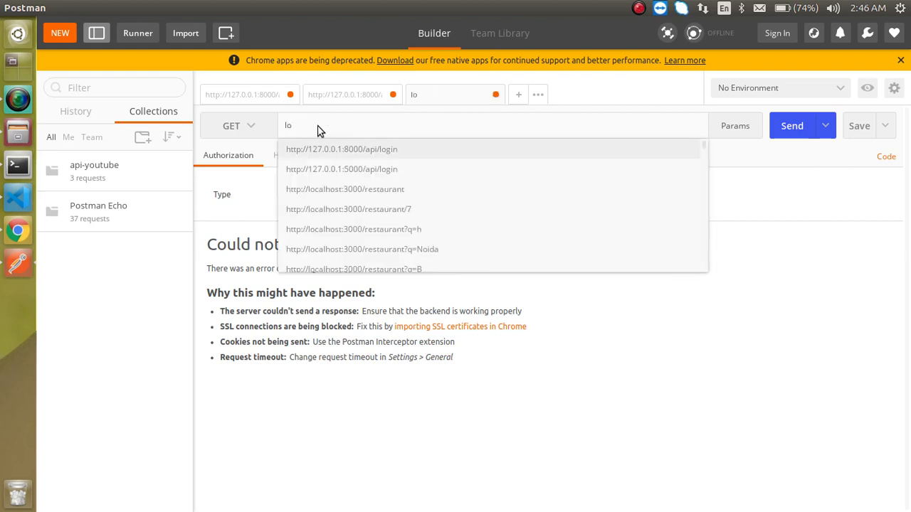
type("http://127.0.0.1:8000/api/s")
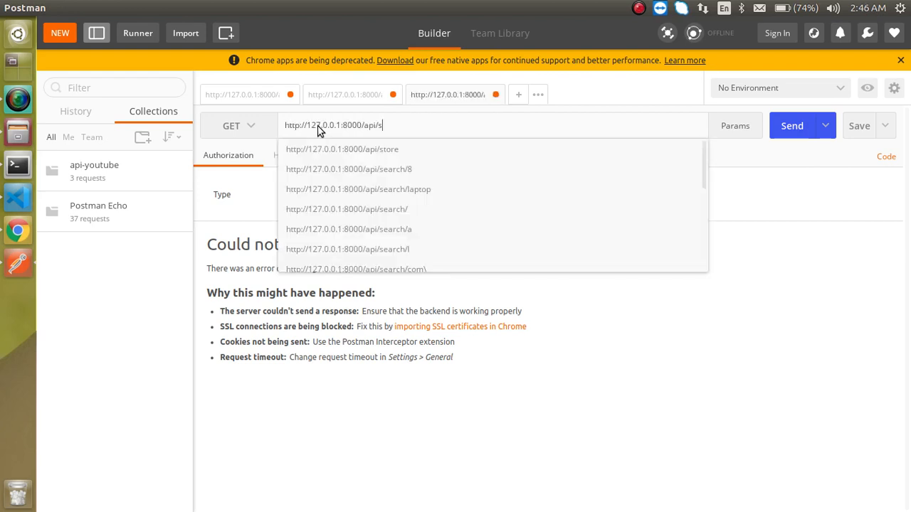
left_click(358, 189)
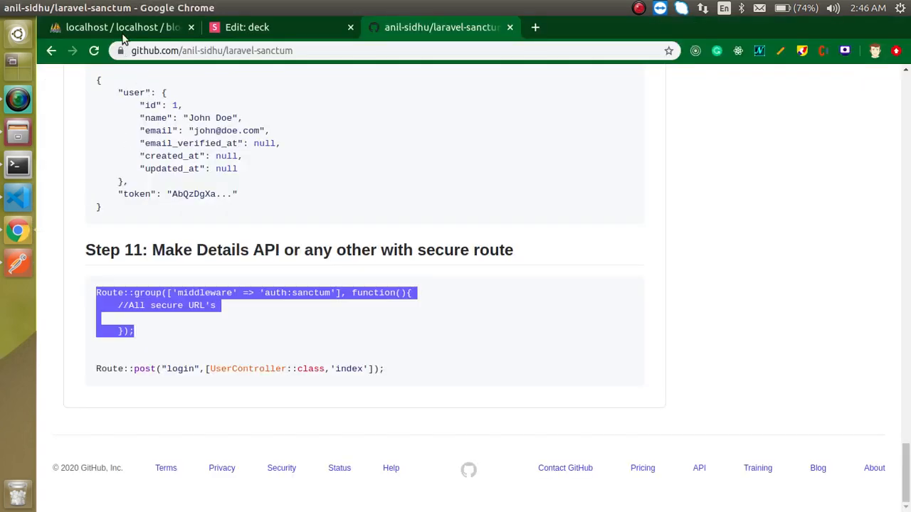
Step: Check the blog database's users table in phpMyAdmin, then send the tokenless laptop search
left_click(114, 28)
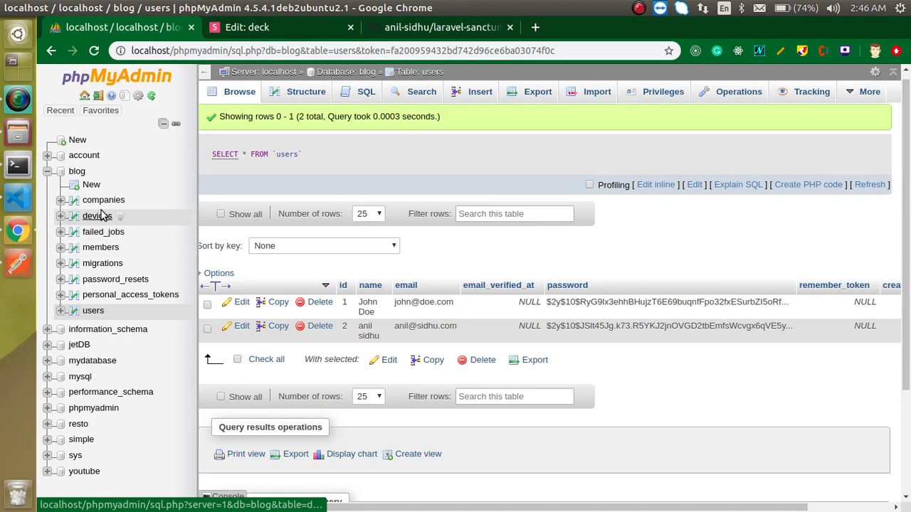
left_click(96, 216)
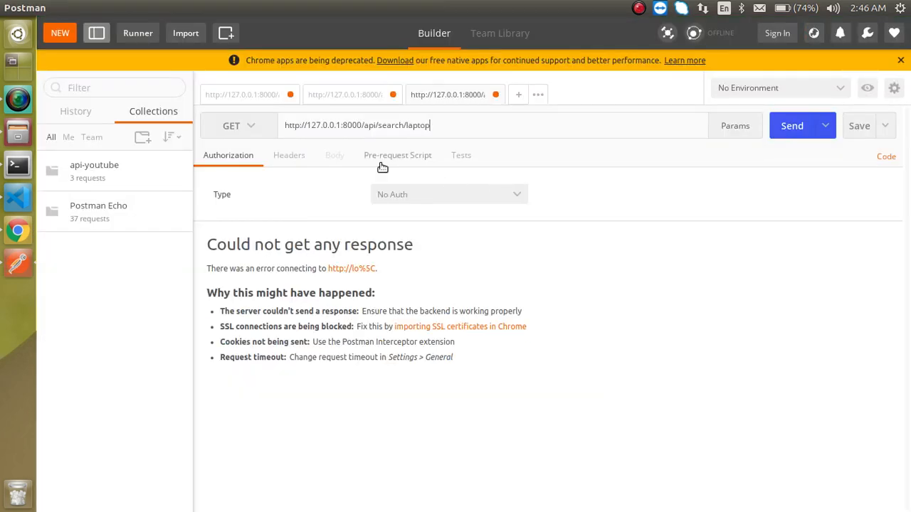
left_click(792, 125)
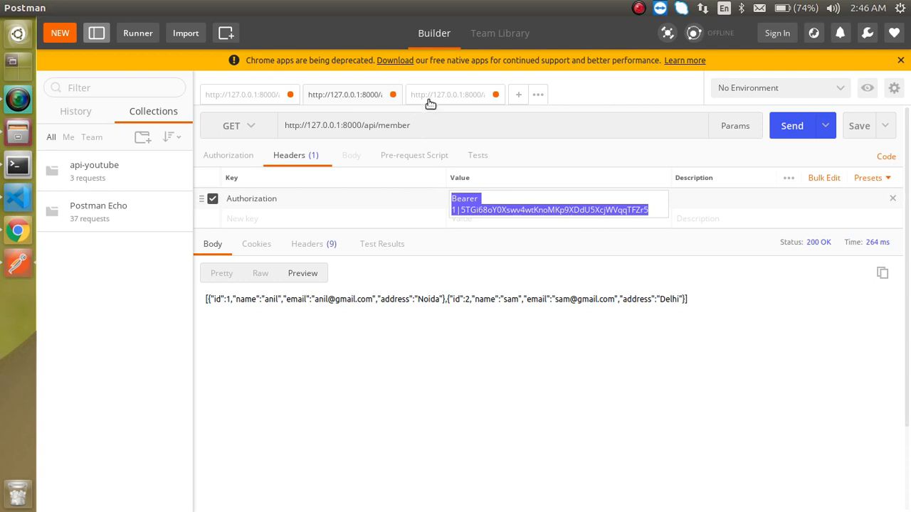
Step: Add the Authorization Bearer token header to the laptop search request and send it
left_click(449, 94)
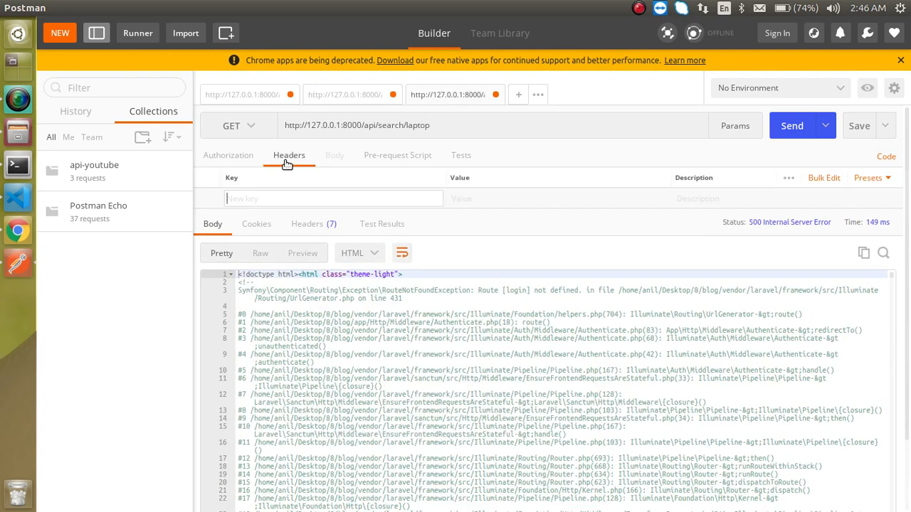
type("A")
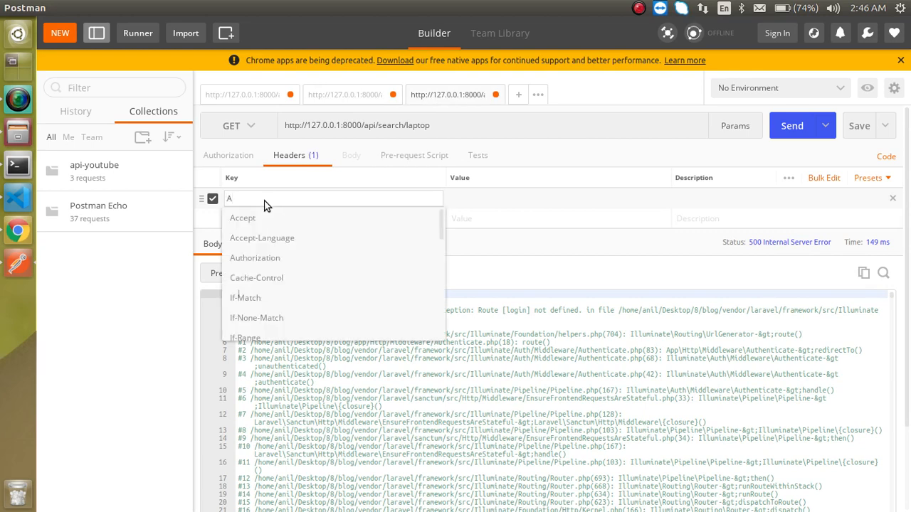
type("ut")
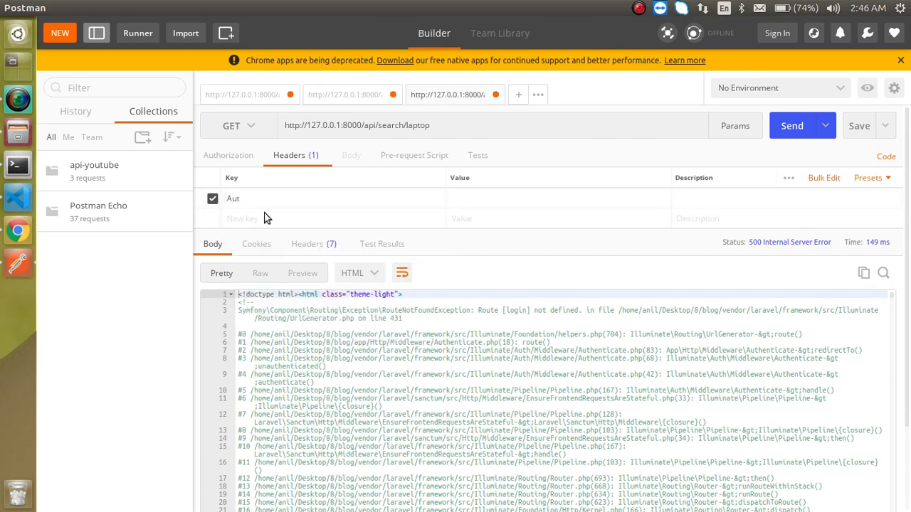
type("h")
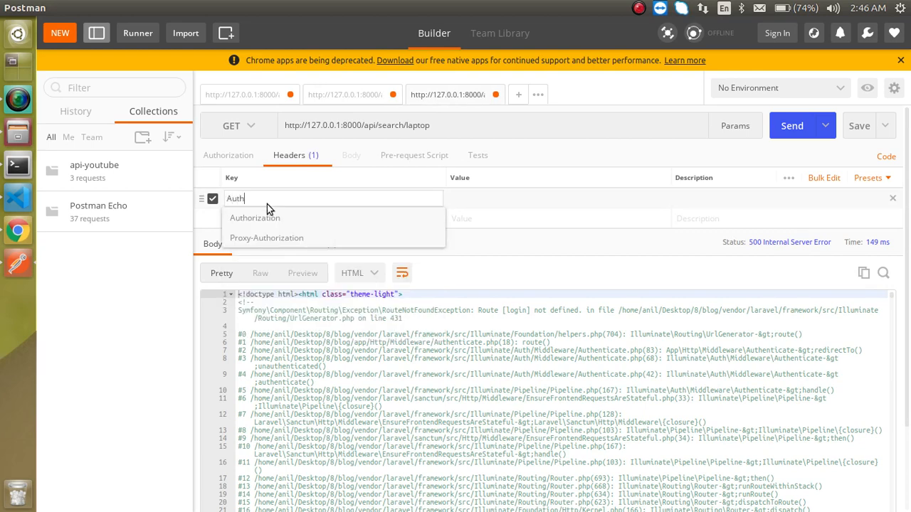
left_click(254, 217)
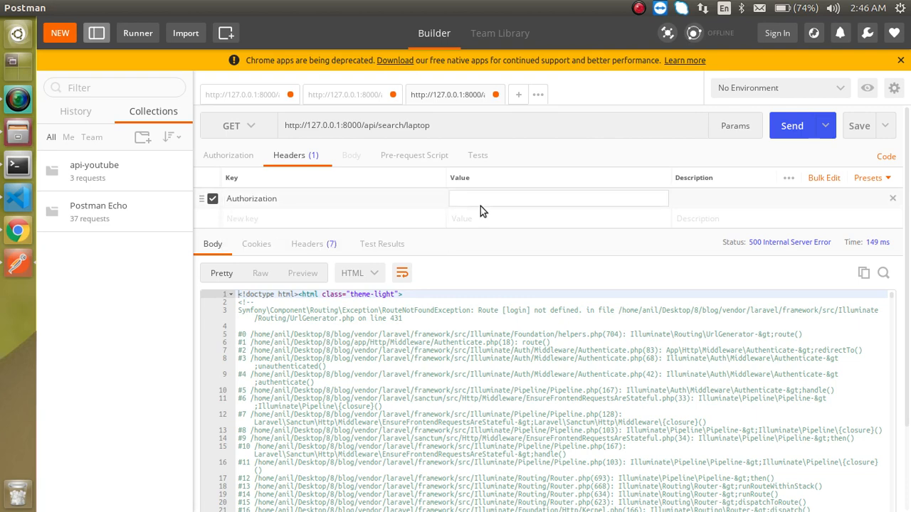
left_click(791, 126)
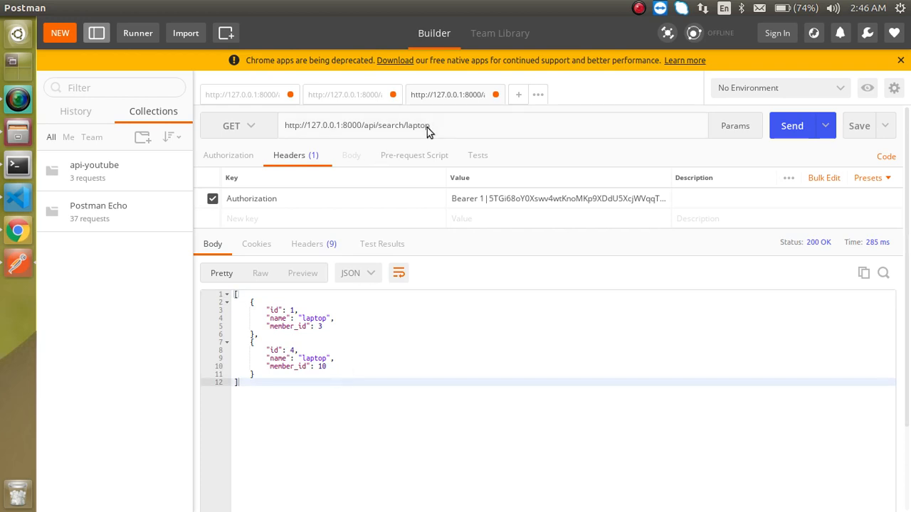
Step: Change the search term to mobile and resend the authorised search
double_click(418, 125)
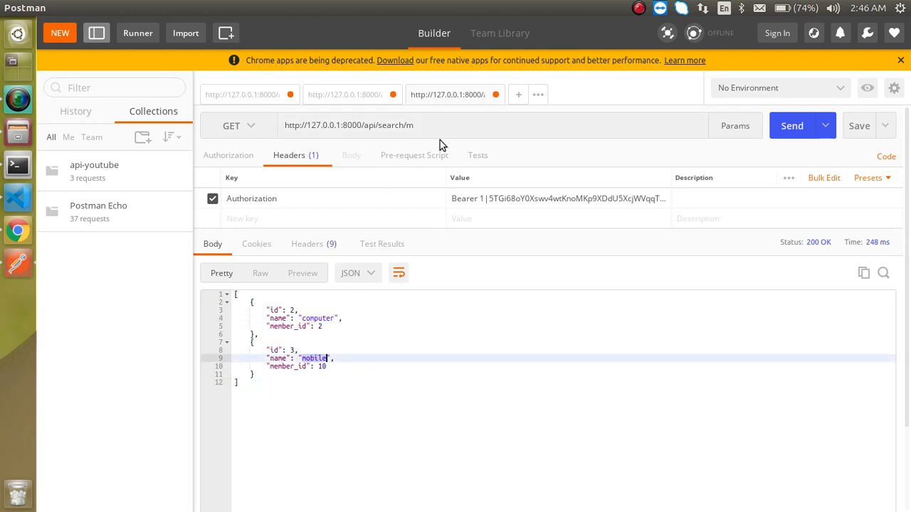
type("ob")
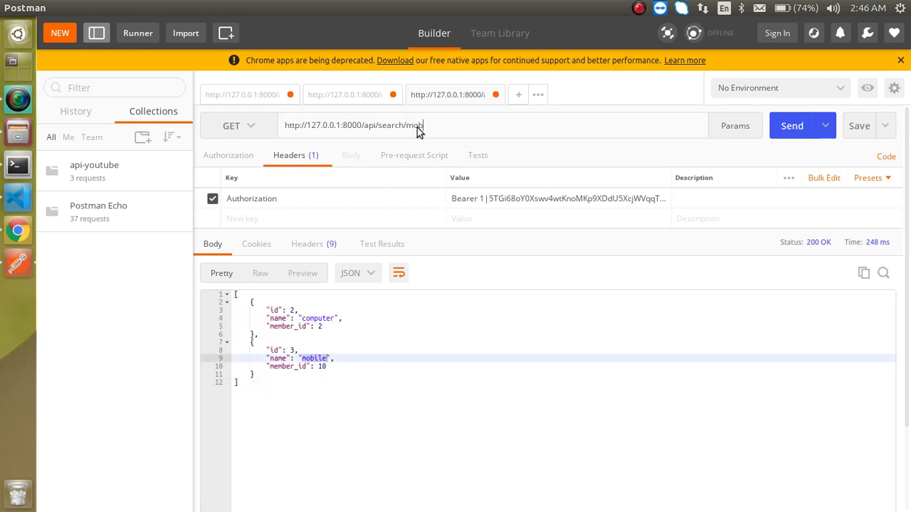
double_click(419, 125)
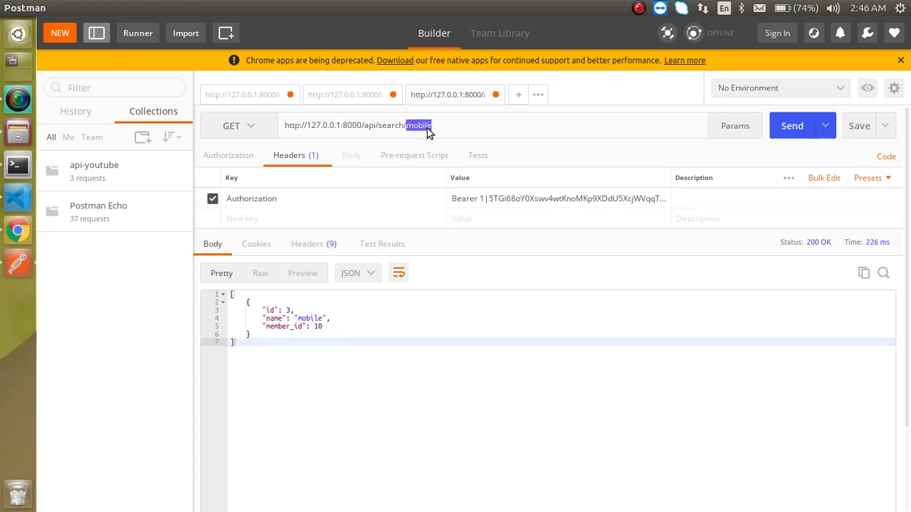
left_click(792, 125)
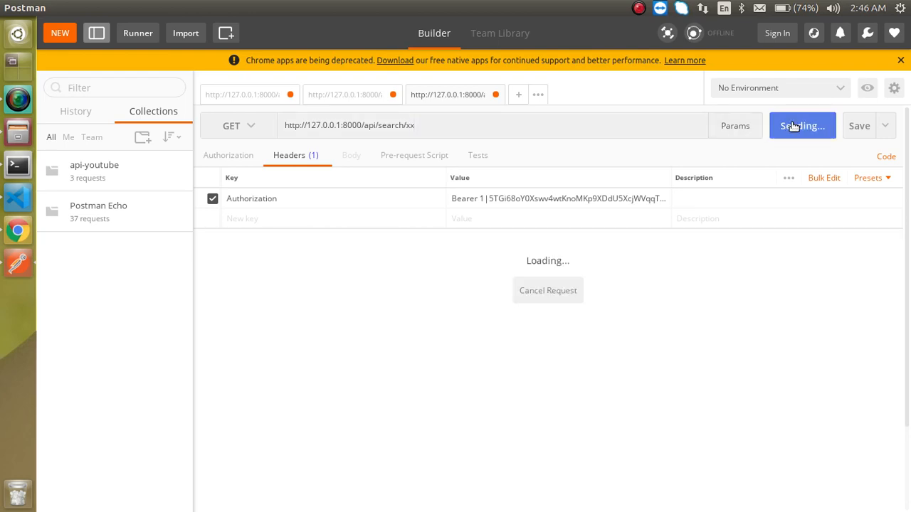
left_click(796, 125)
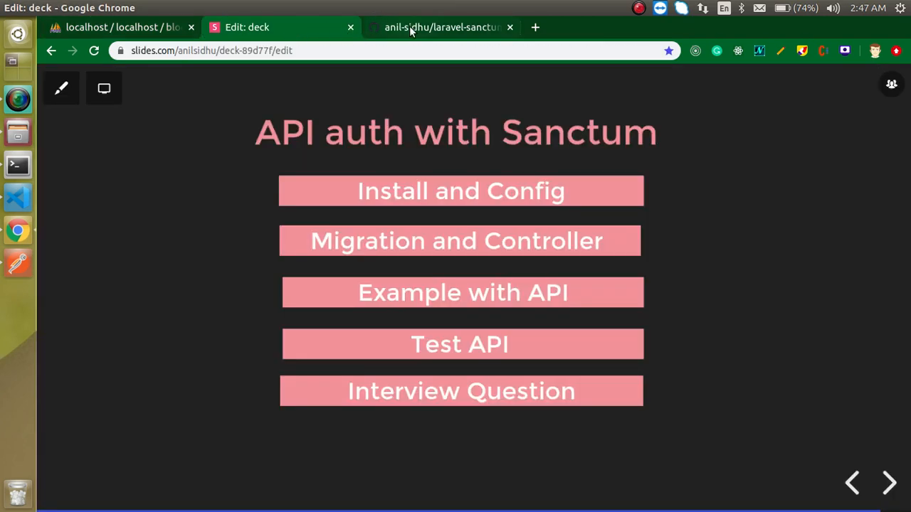
Step: View the laravel-sanctum GitHub issues, then return to the deck and select 'Question'
left_click(441, 27)
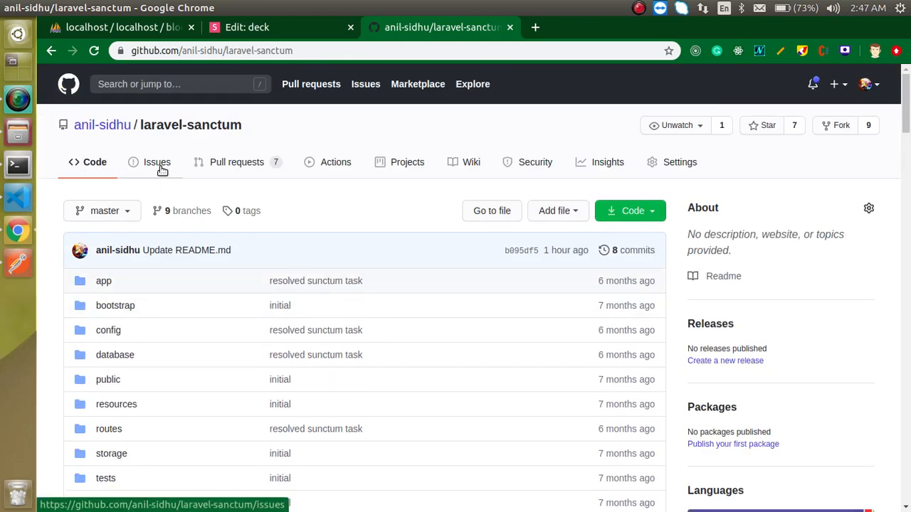
left_click(156, 162)
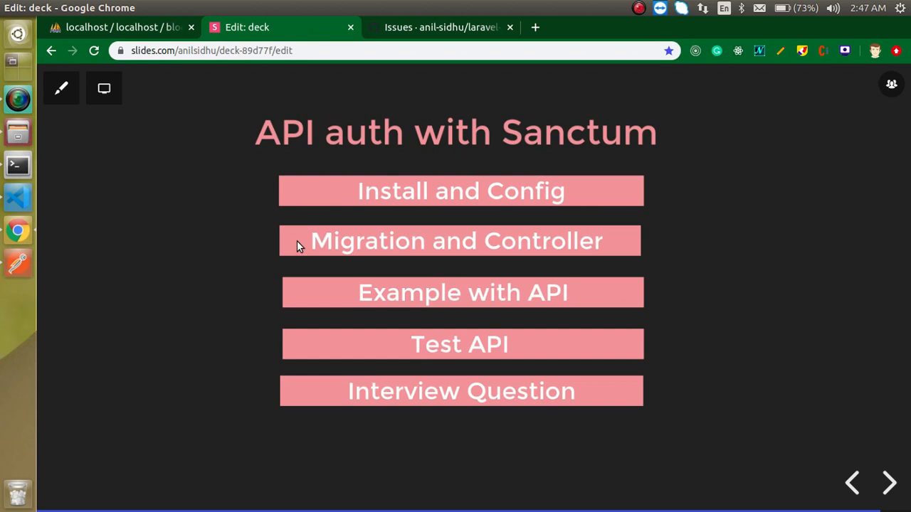
mouse_move(545, 395)
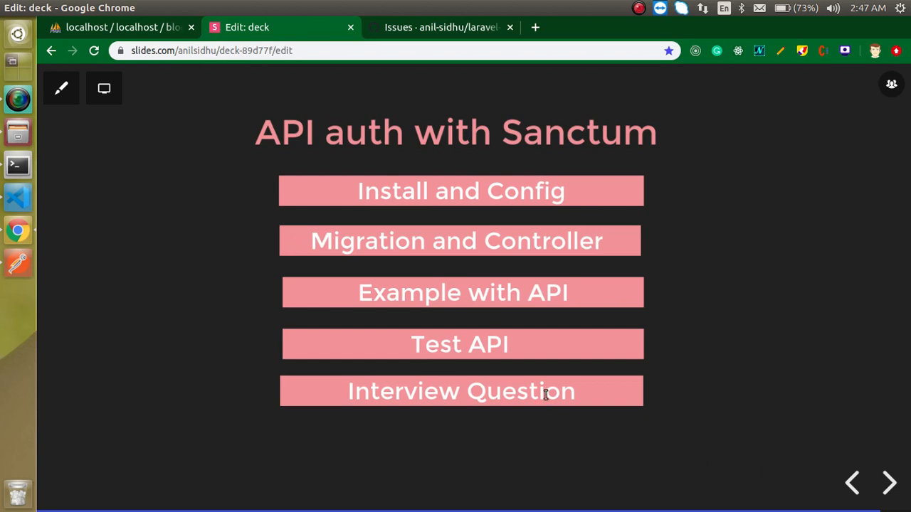
double_click(520, 391)
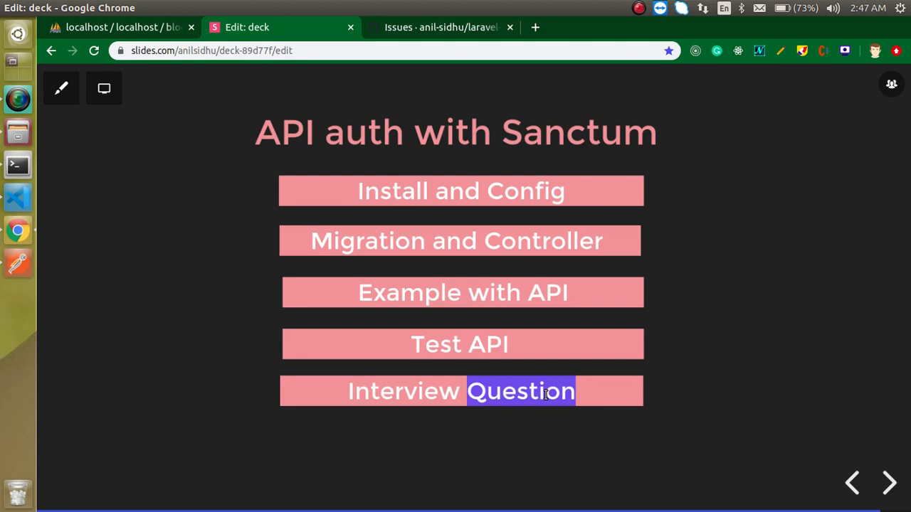